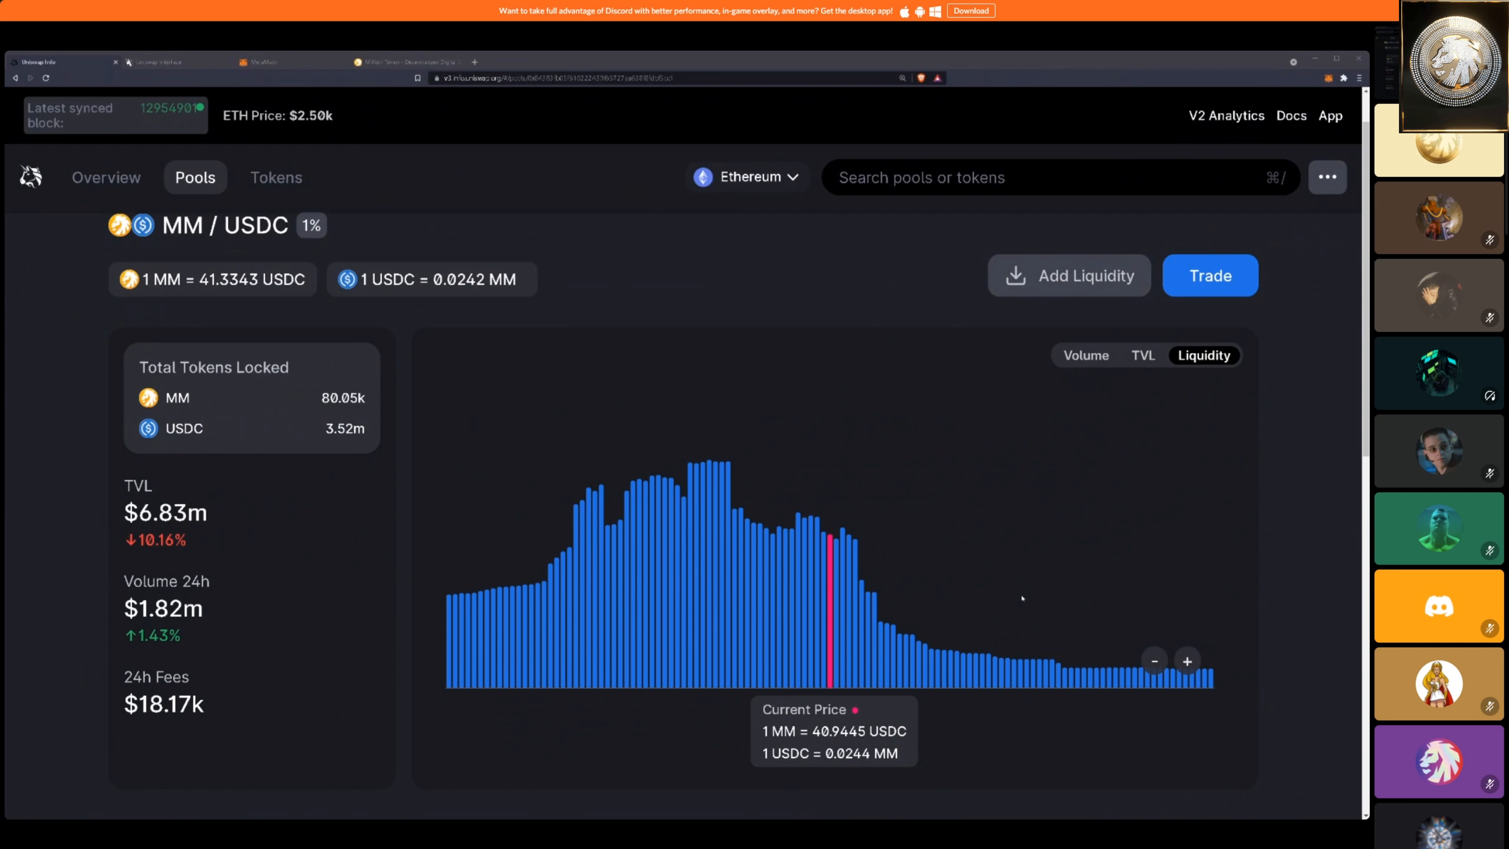
pyautogui.moveTo(416, 637)
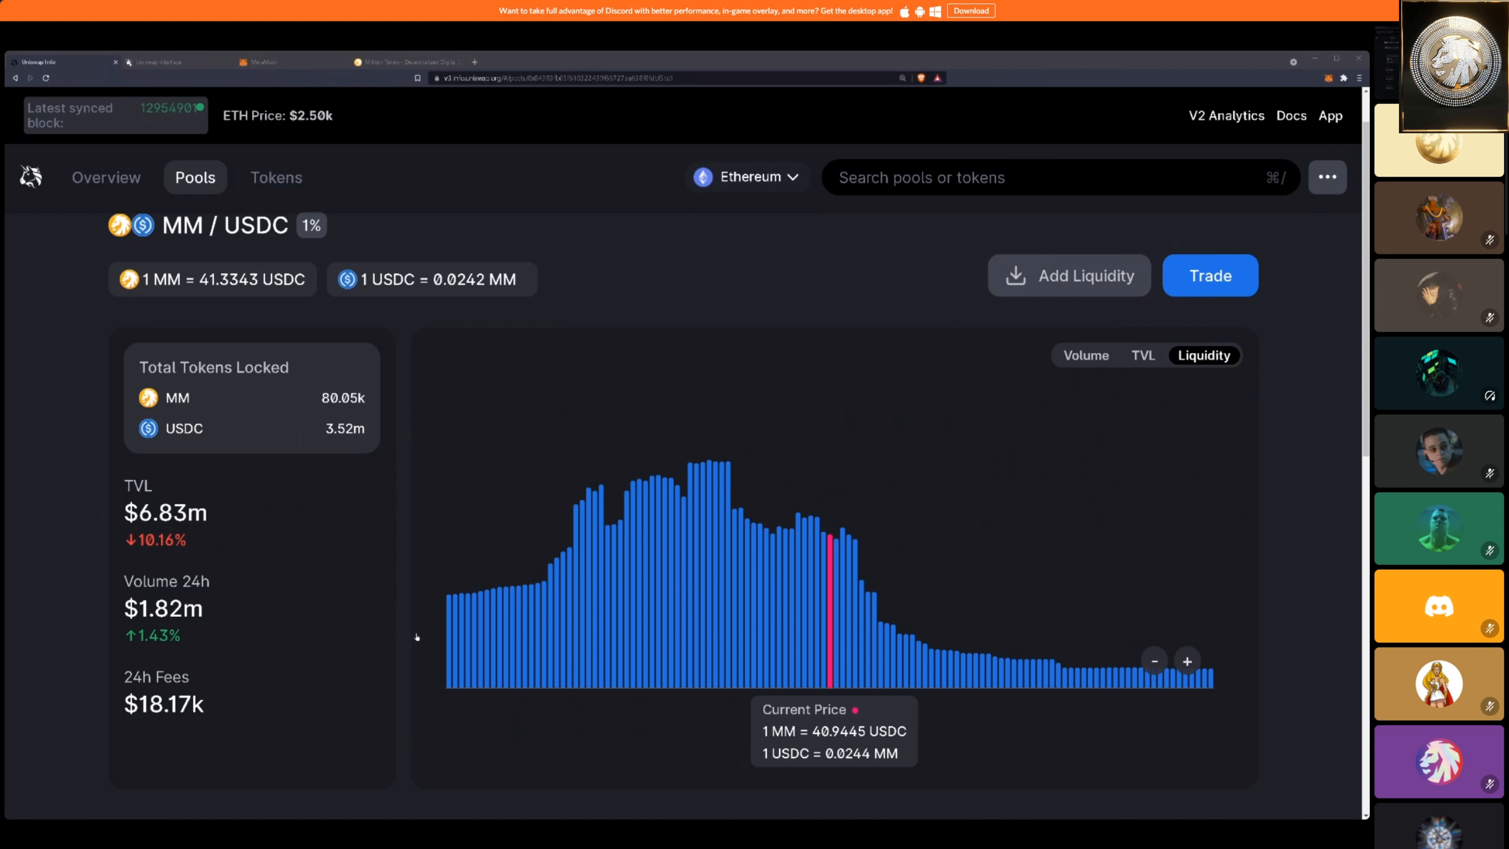
pyautogui.moveTo(736, 580)
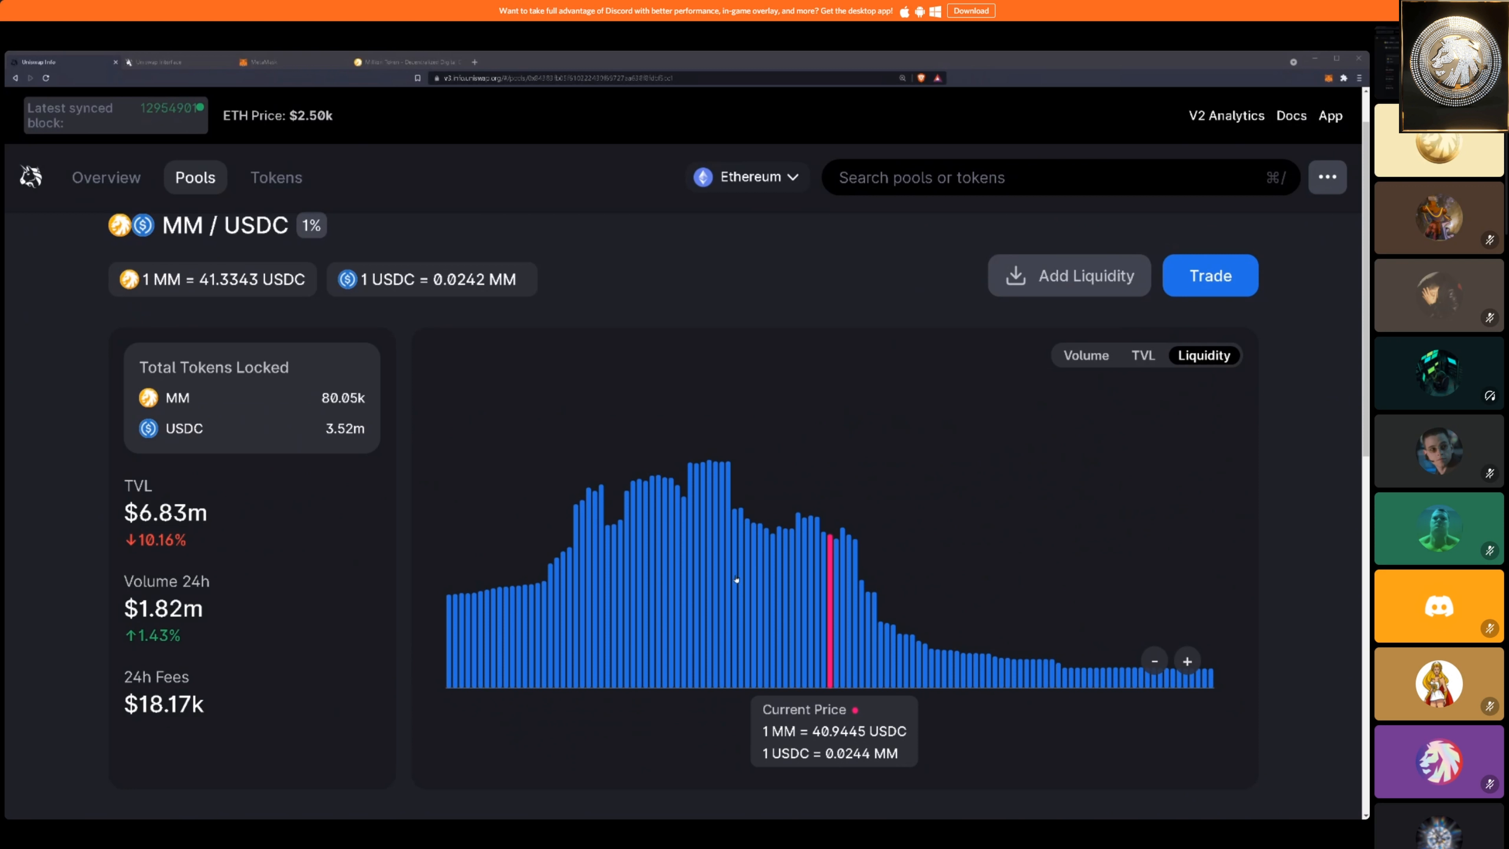
pyautogui.moveTo(780, 510)
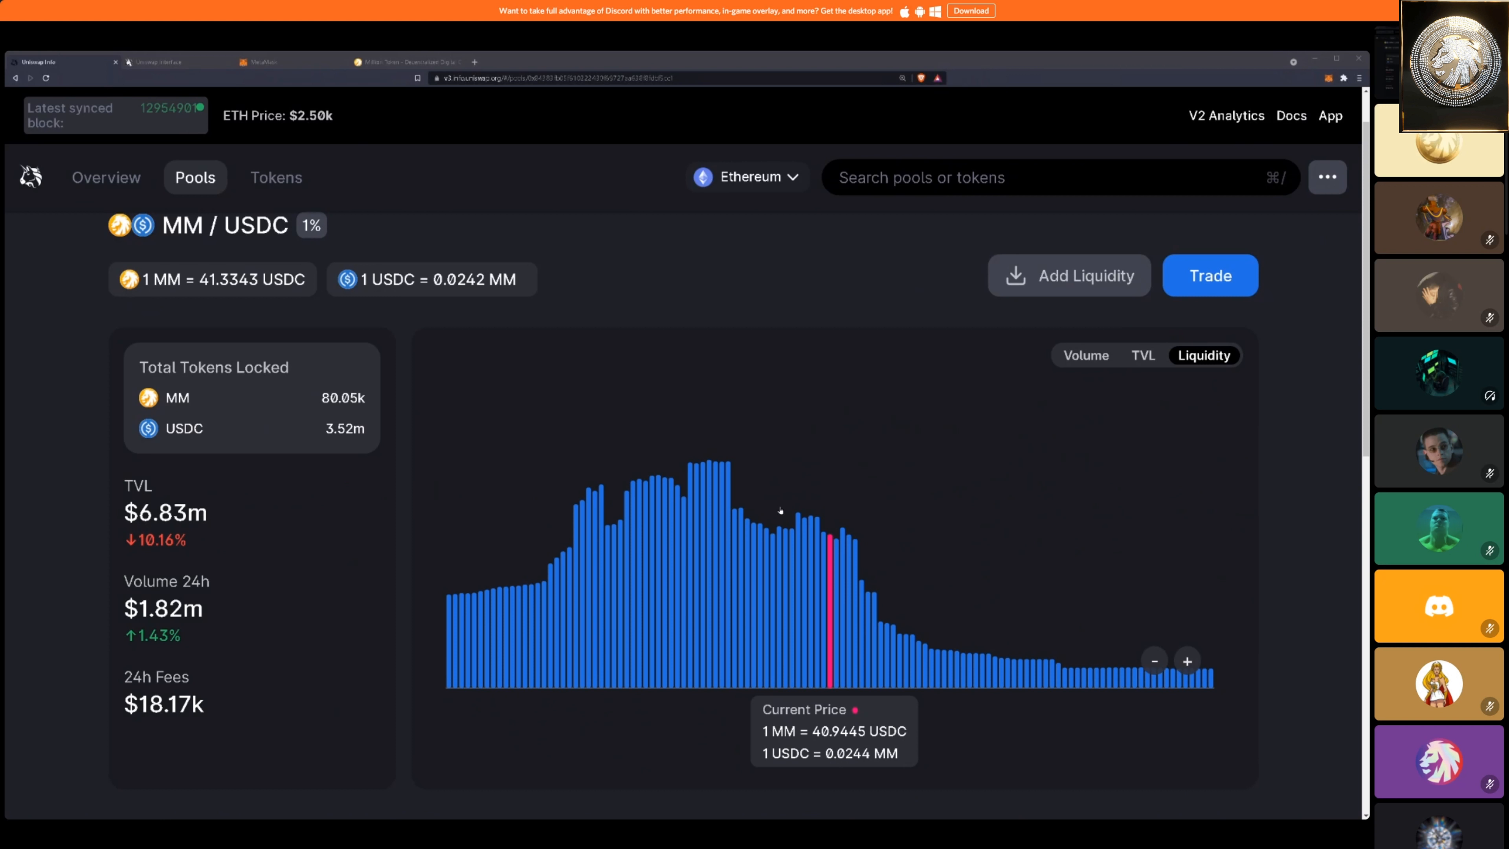
pyautogui.moveTo(823, 537)
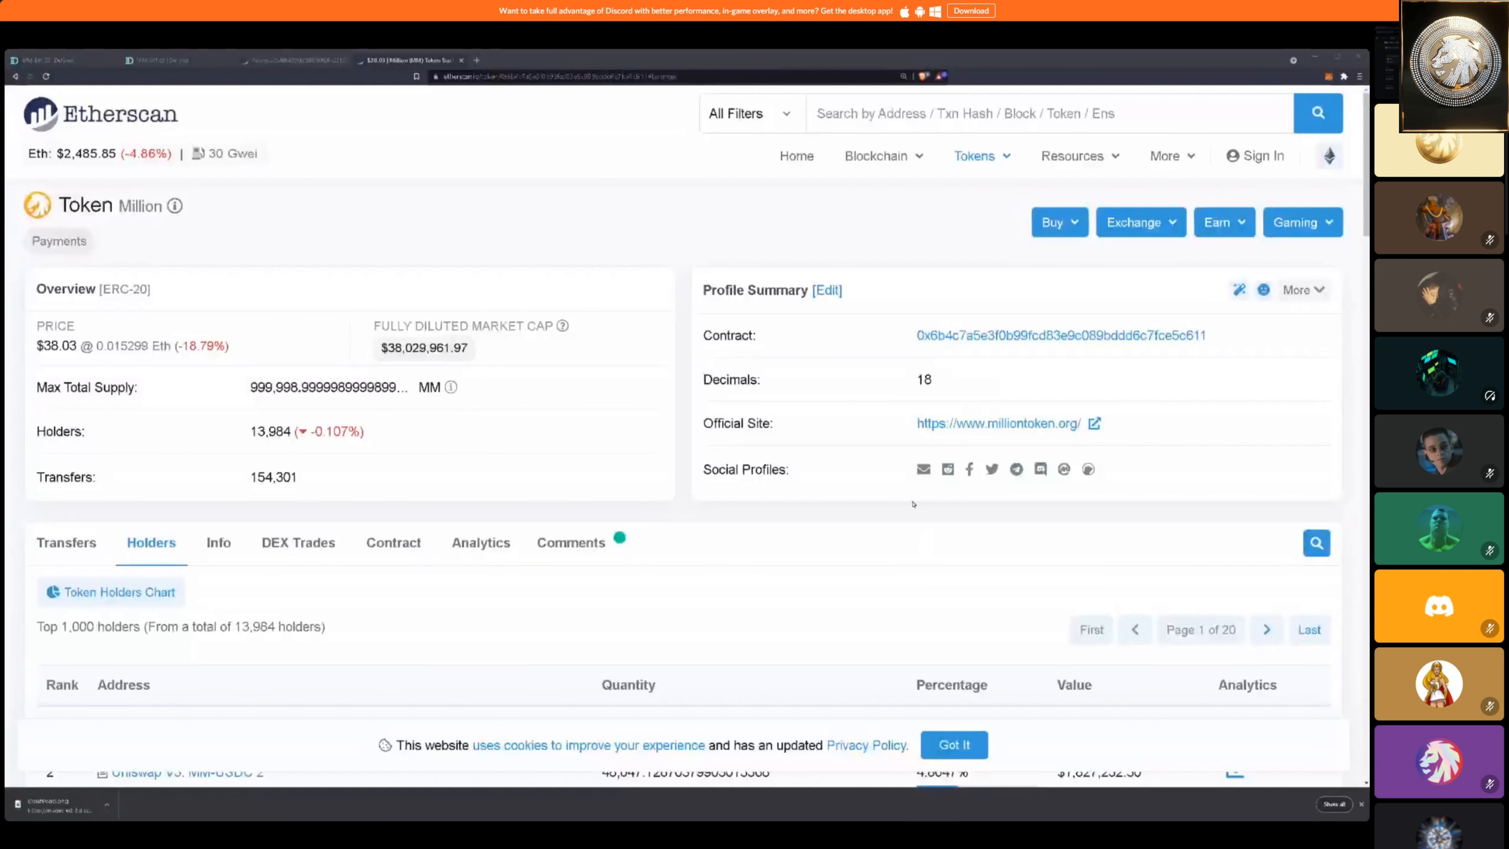
# - Scroll the Holders tab until the top twelve ranked Million holder addresses fill the view
pyautogui.scroll(-3)
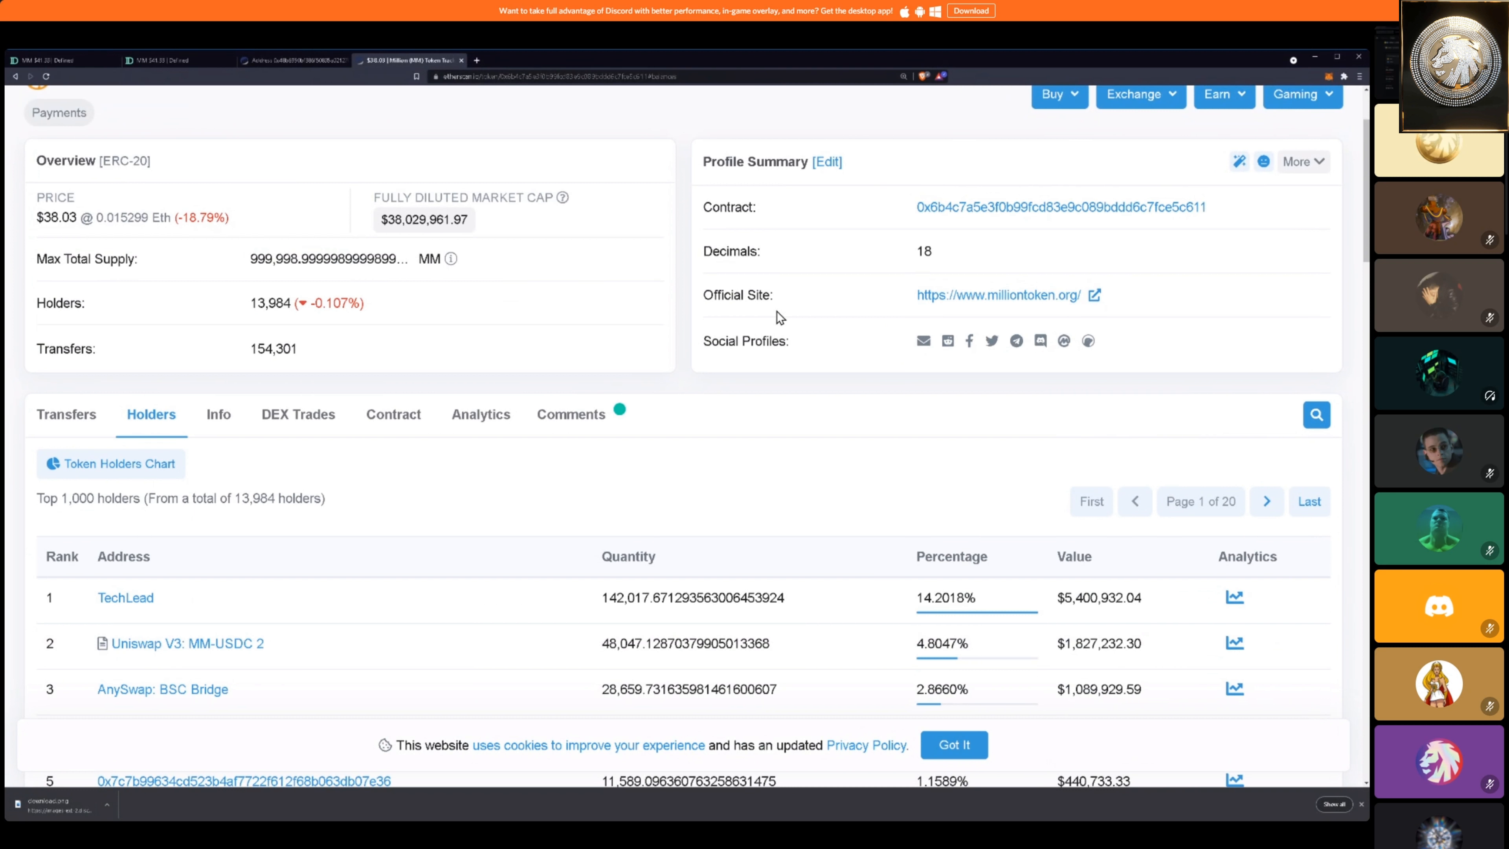
pyautogui.scroll(-3)
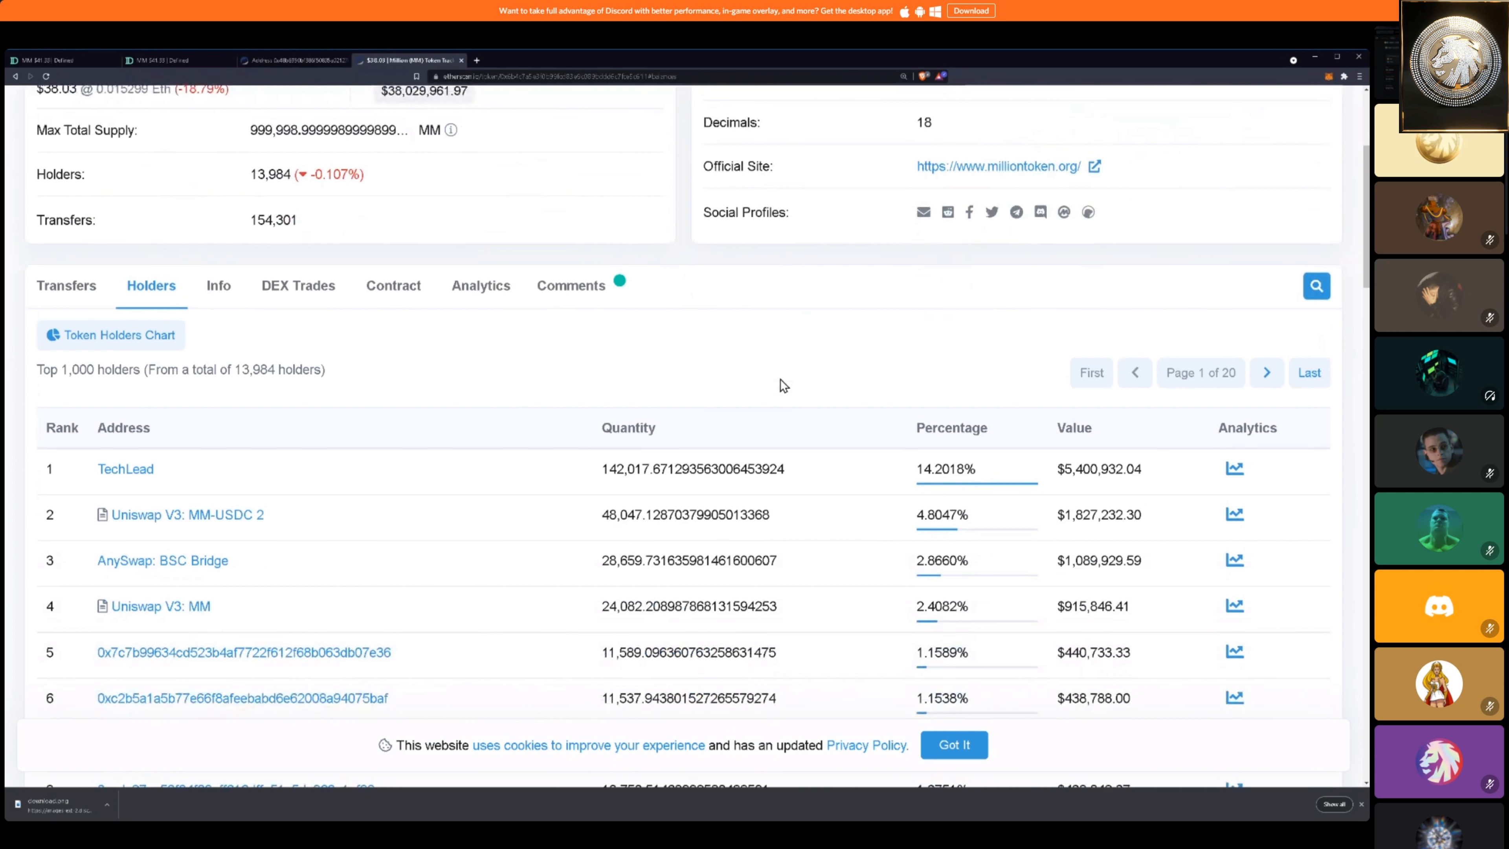
pyautogui.scroll(-3)
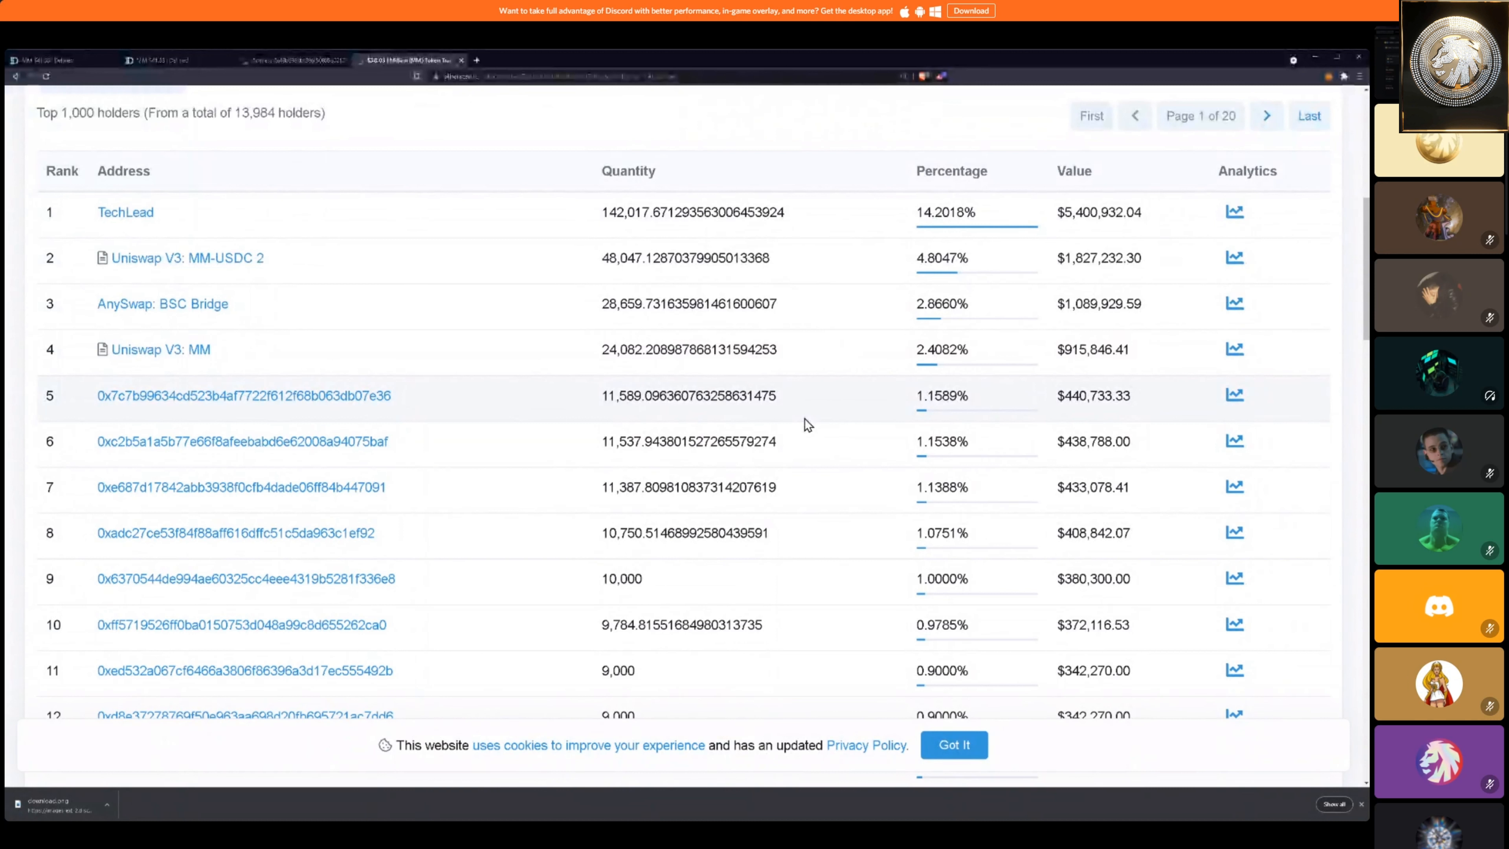
pyautogui.moveTo(763, 377)
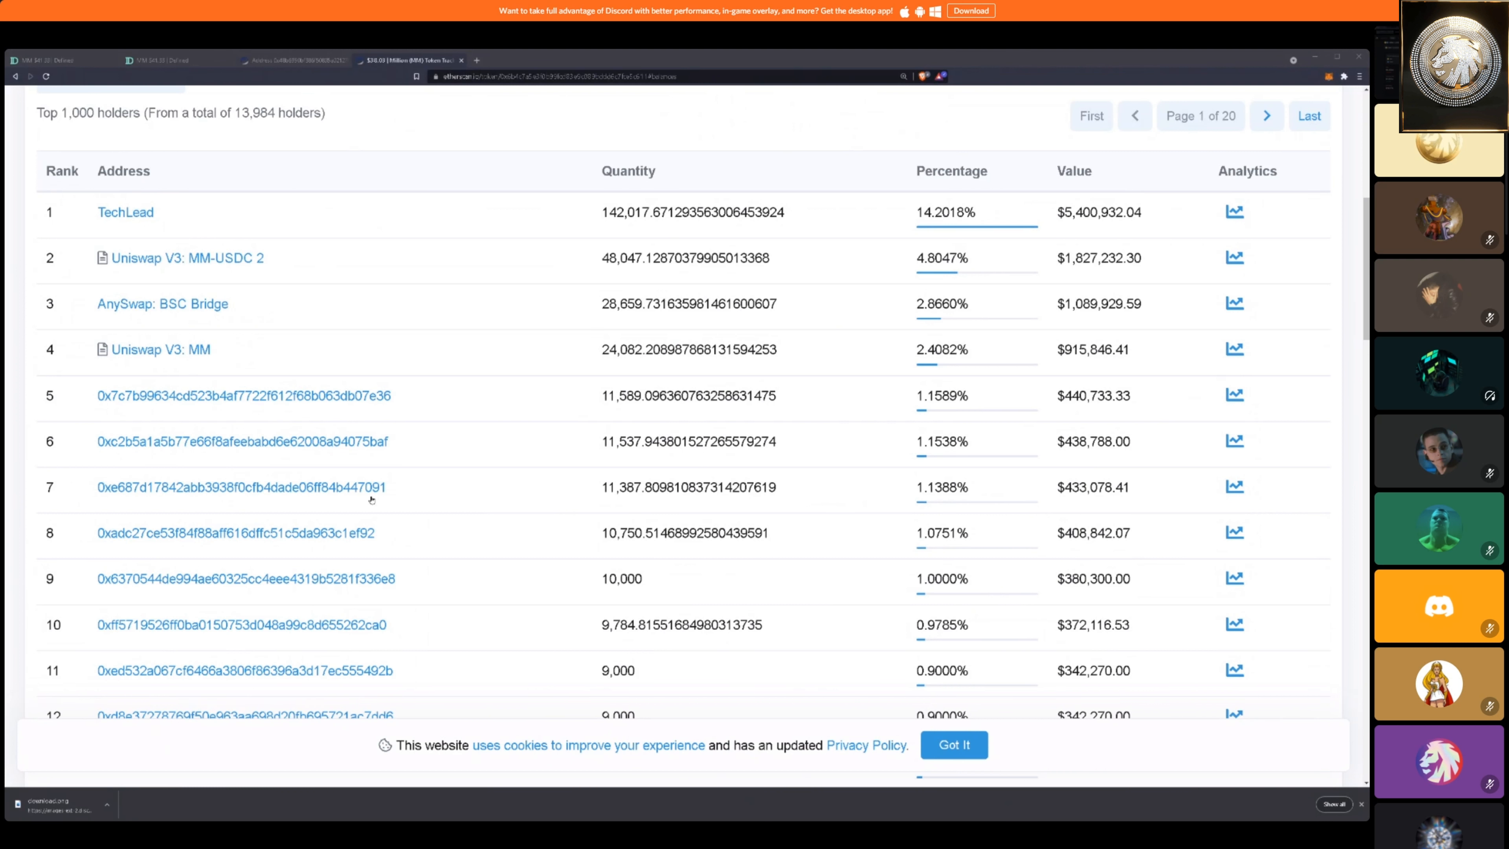
pyautogui.moveTo(481, 646)
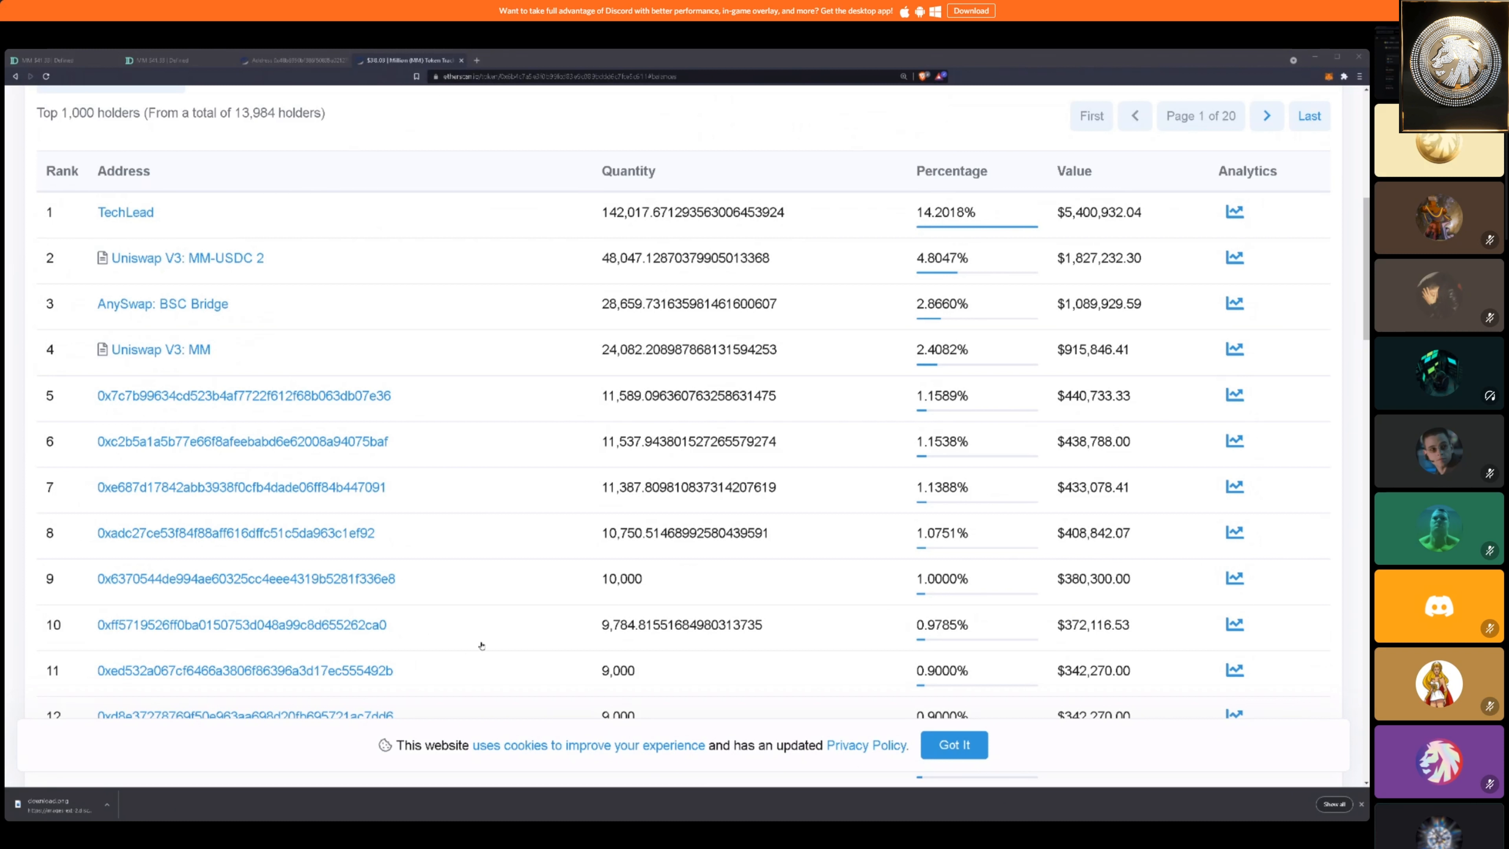
pyautogui.moveTo(863, 523)
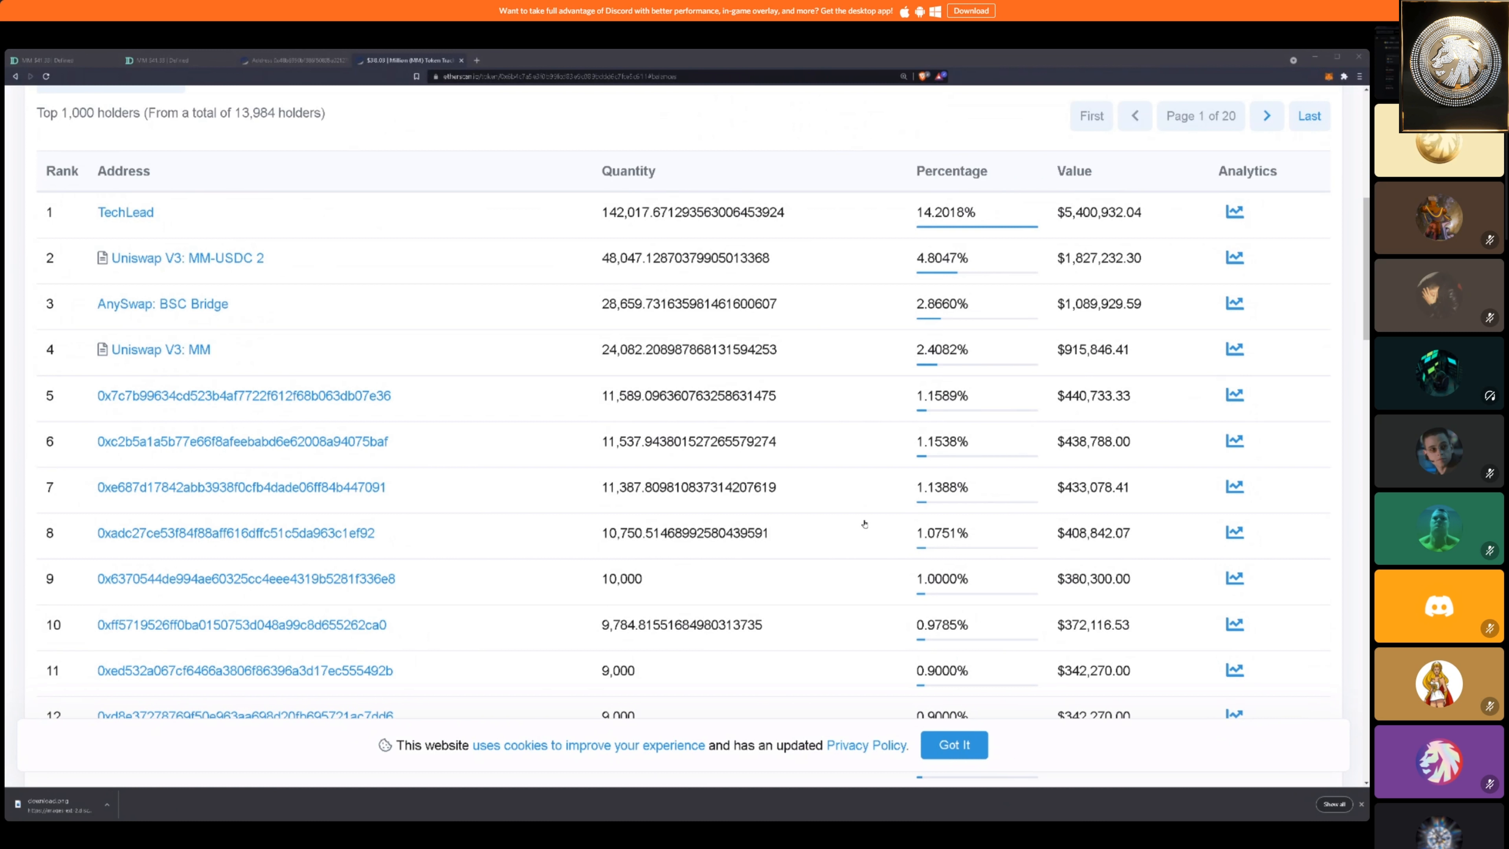
pyautogui.moveTo(883, 575)
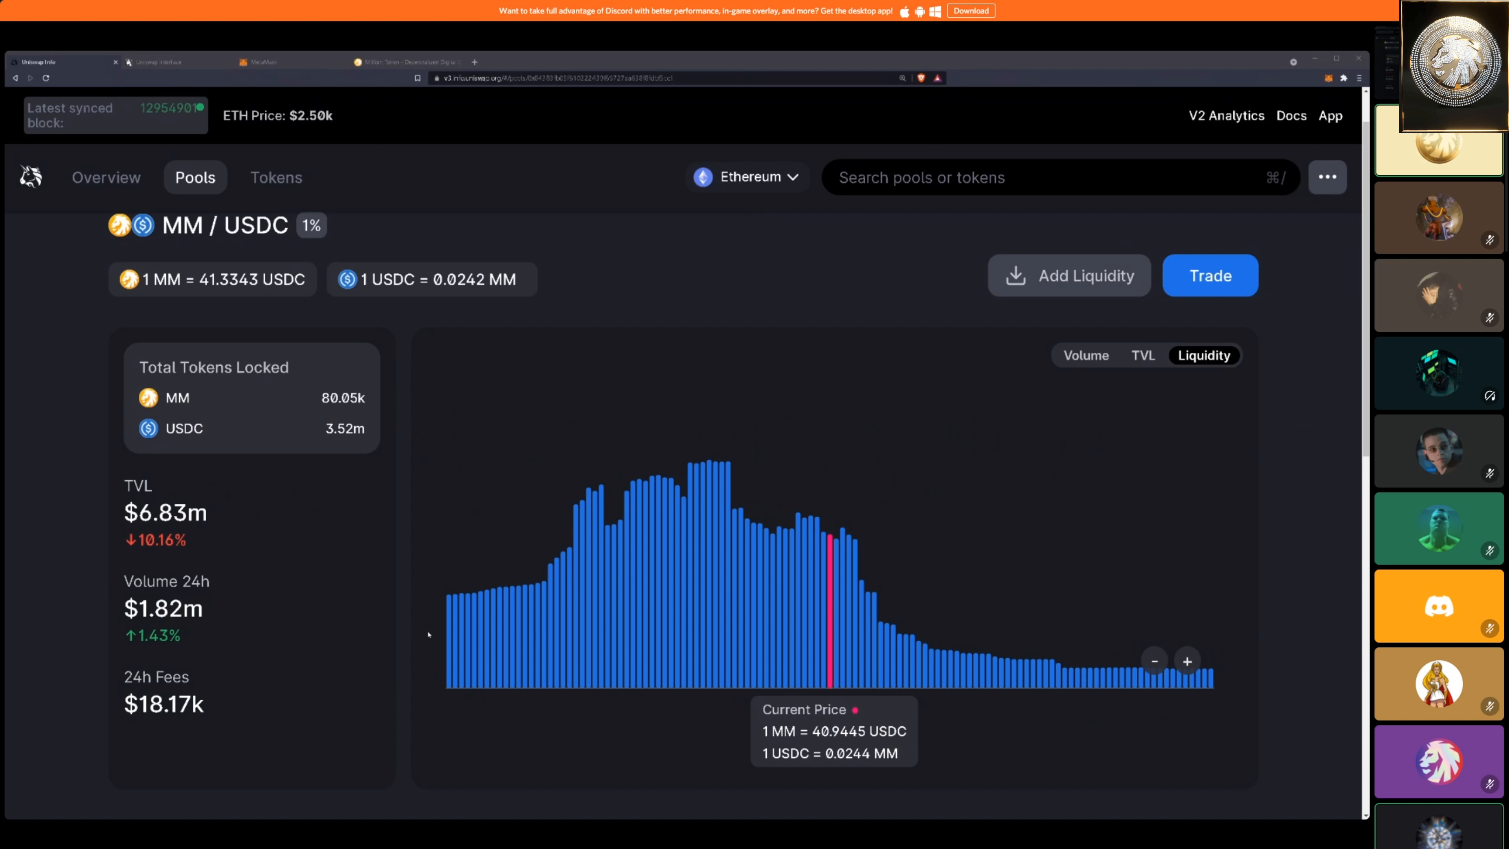
pyautogui.moveTo(783, 613)
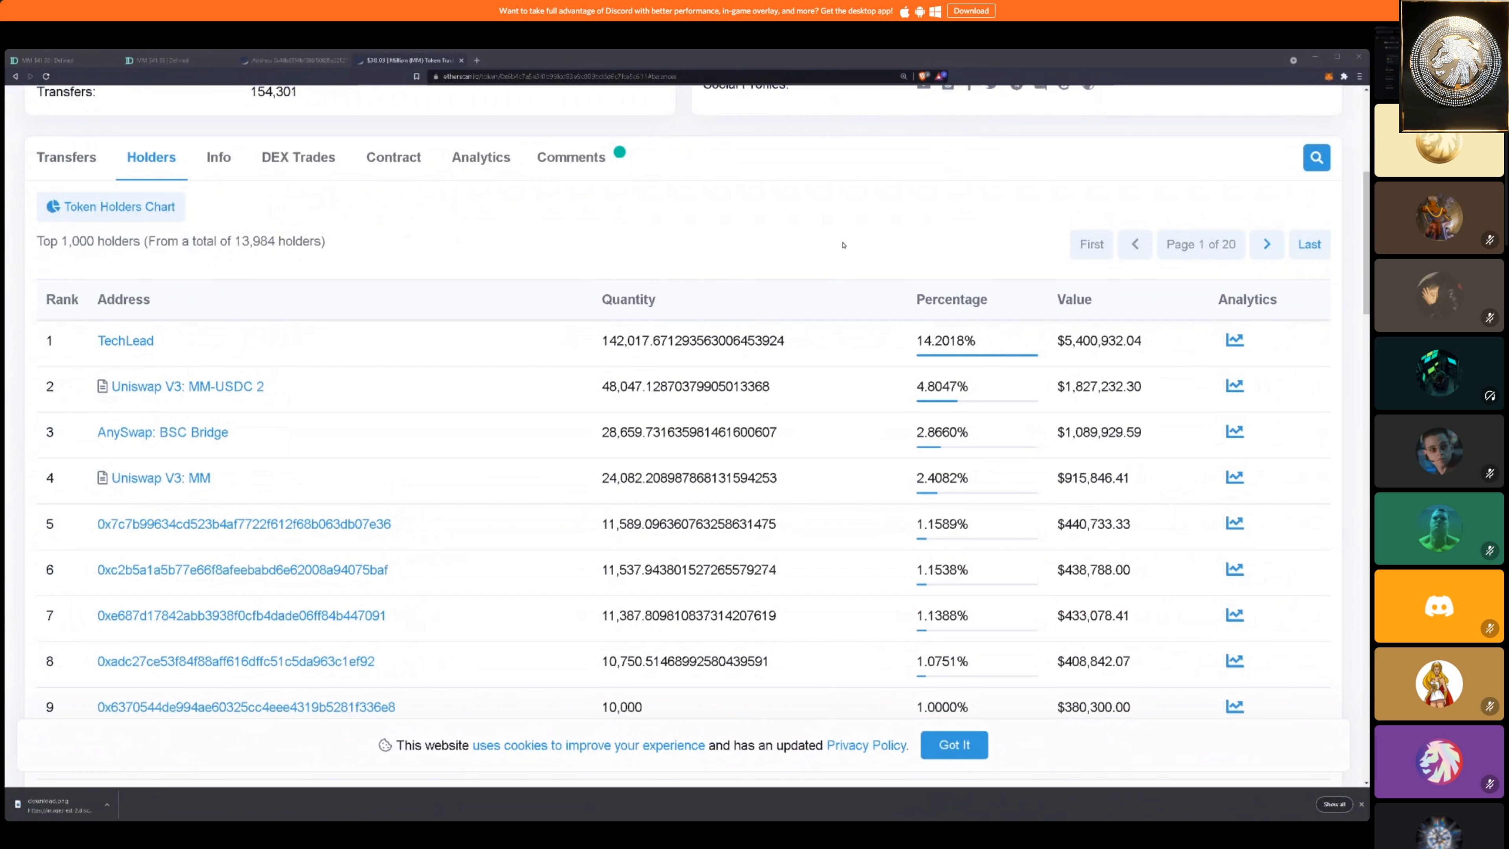
pyautogui.scroll(-3)
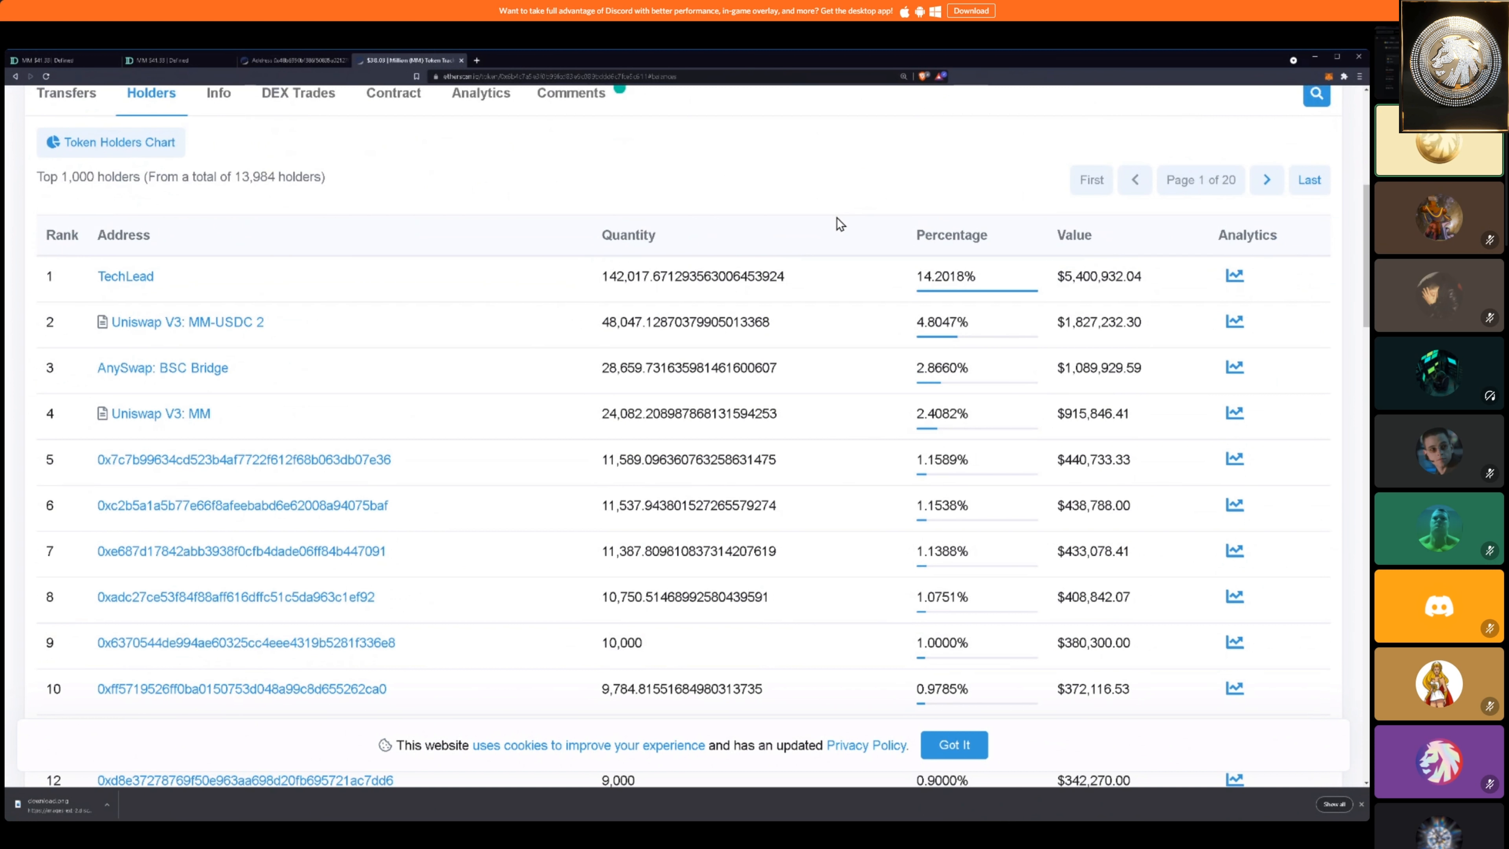
pyautogui.moveTo(833, 202)
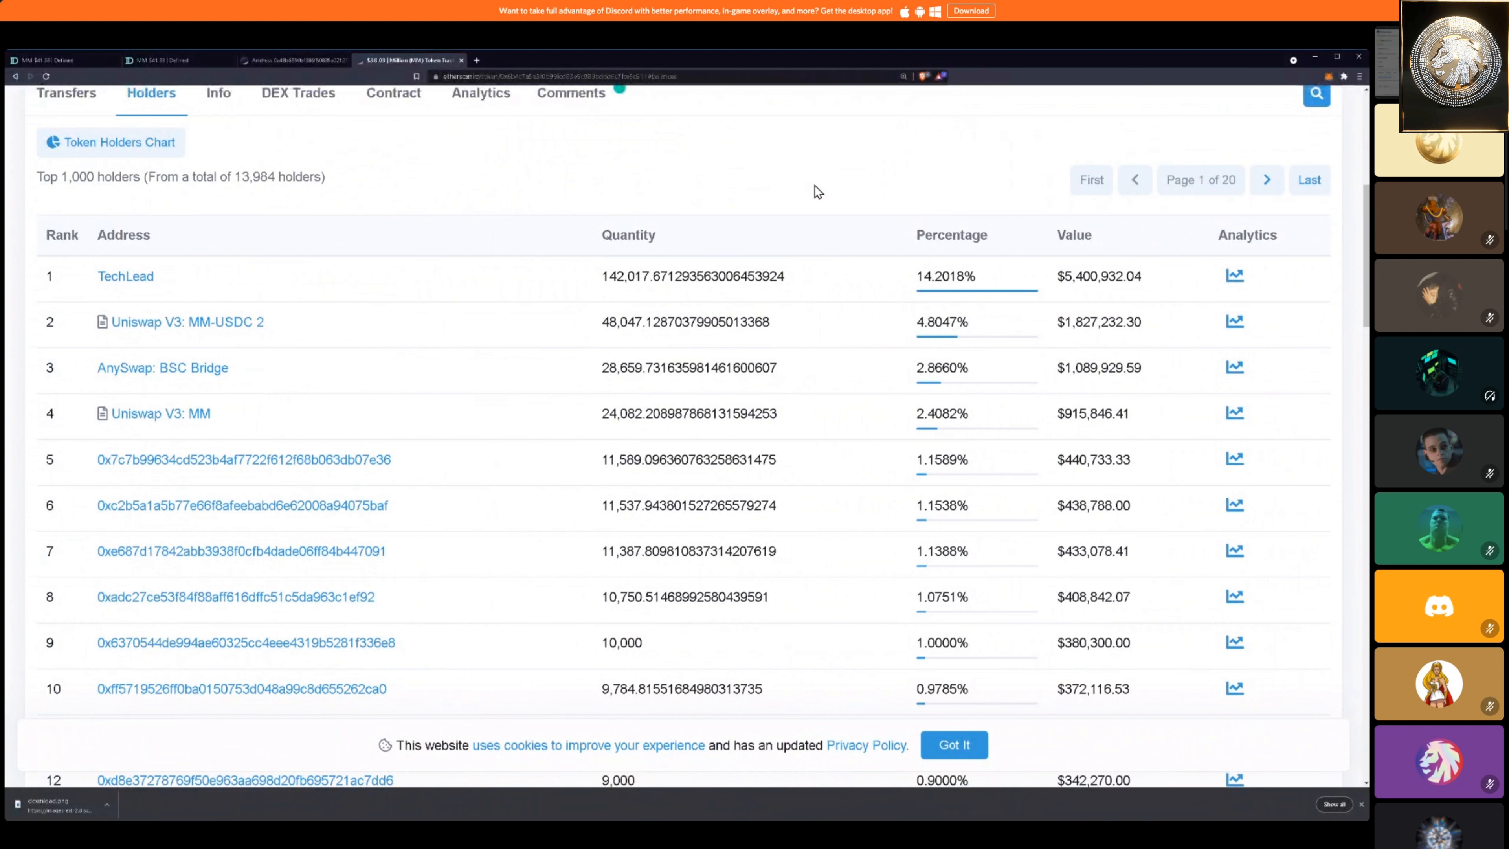
pyautogui.moveTo(803, 201)
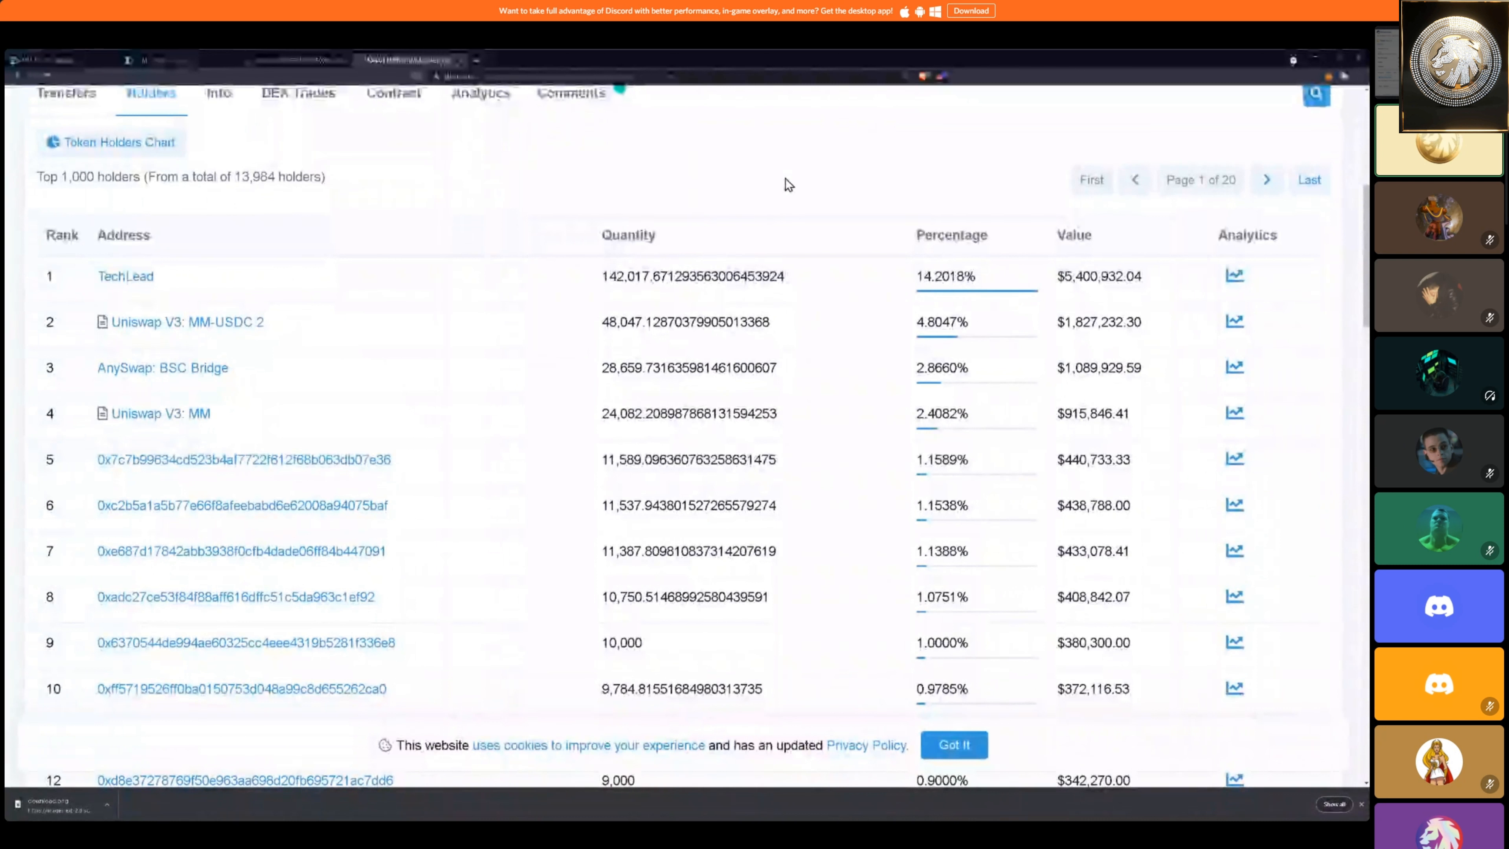
pyautogui.moveTo(159, 413)
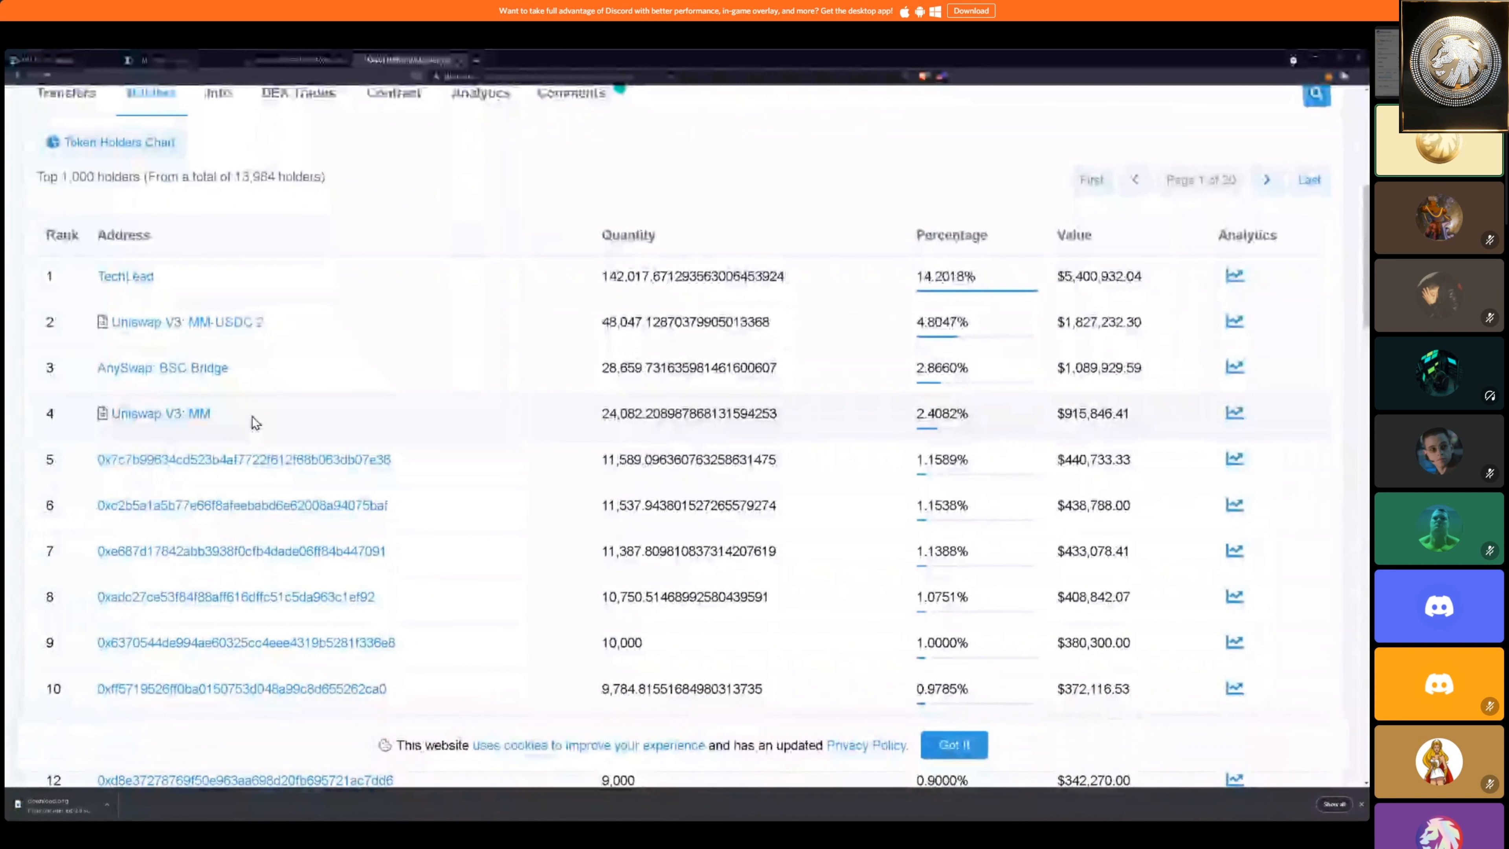
pyautogui.moveTo(158, 412)
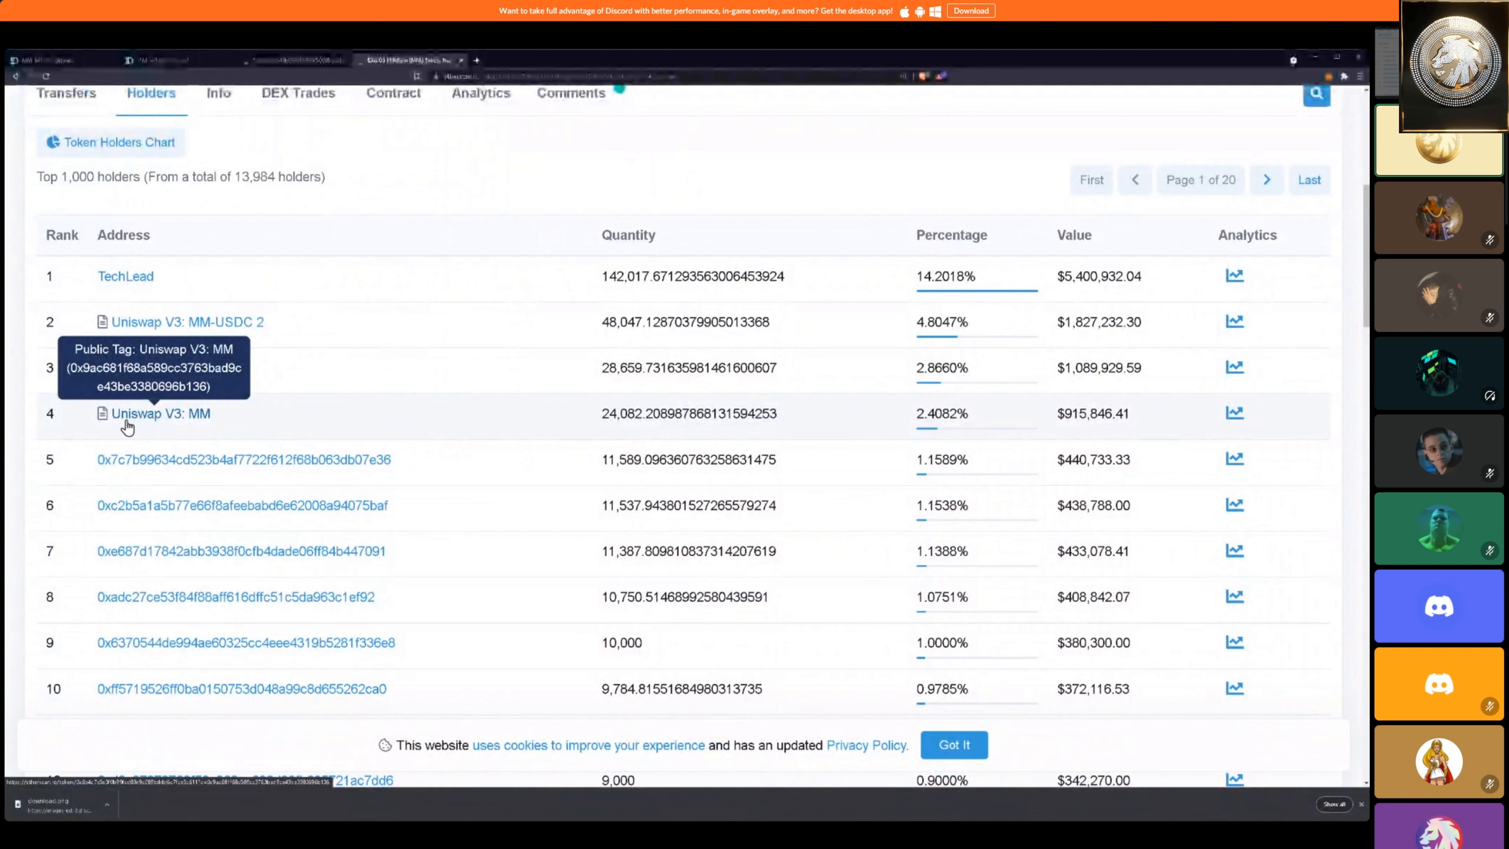
pyautogui.moveTo(306, 430)
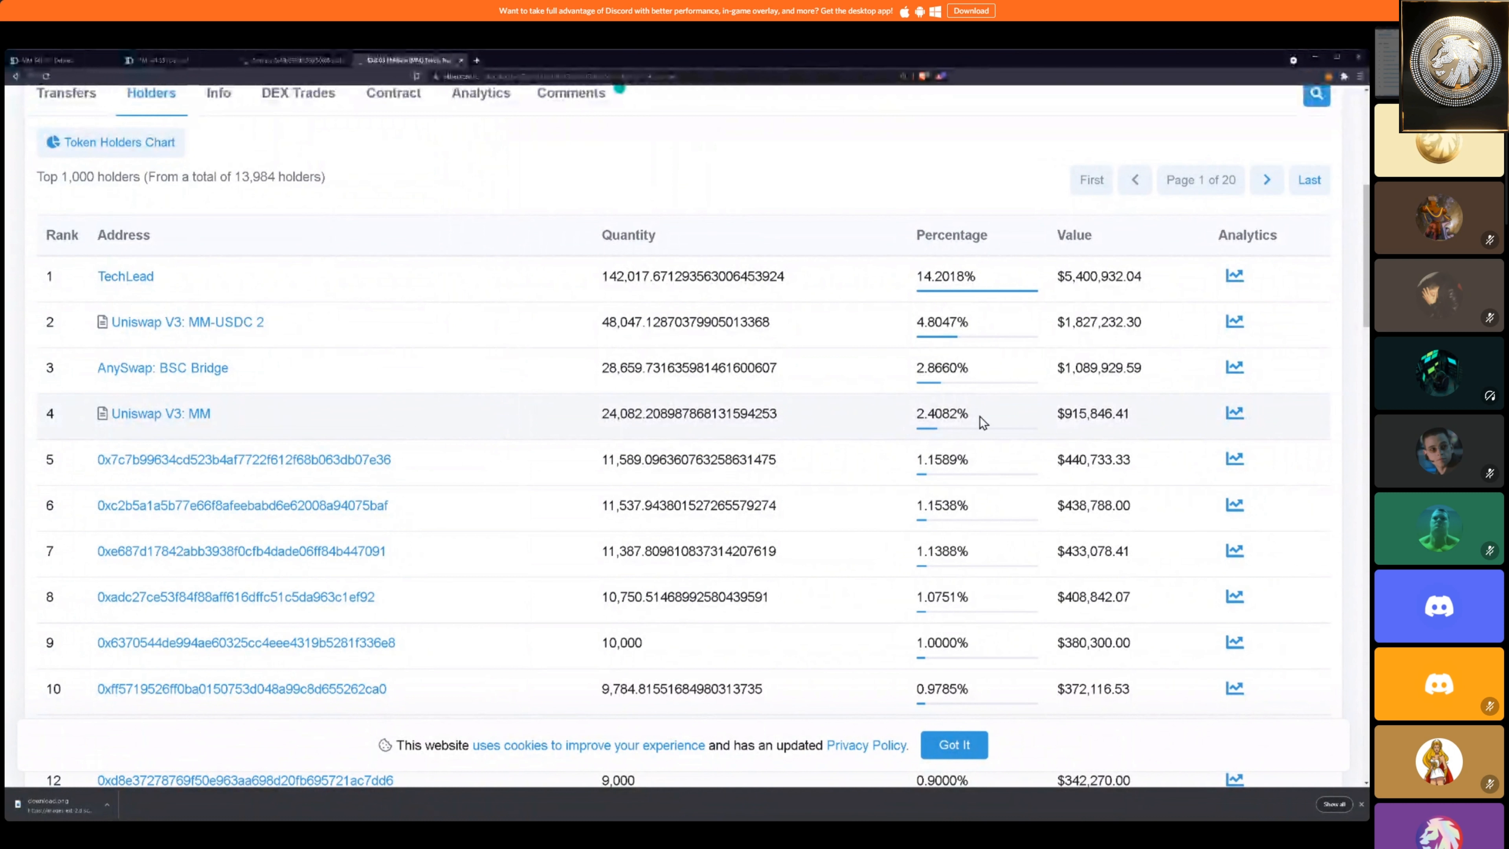
pyautogui.doubleClick(942, 413)
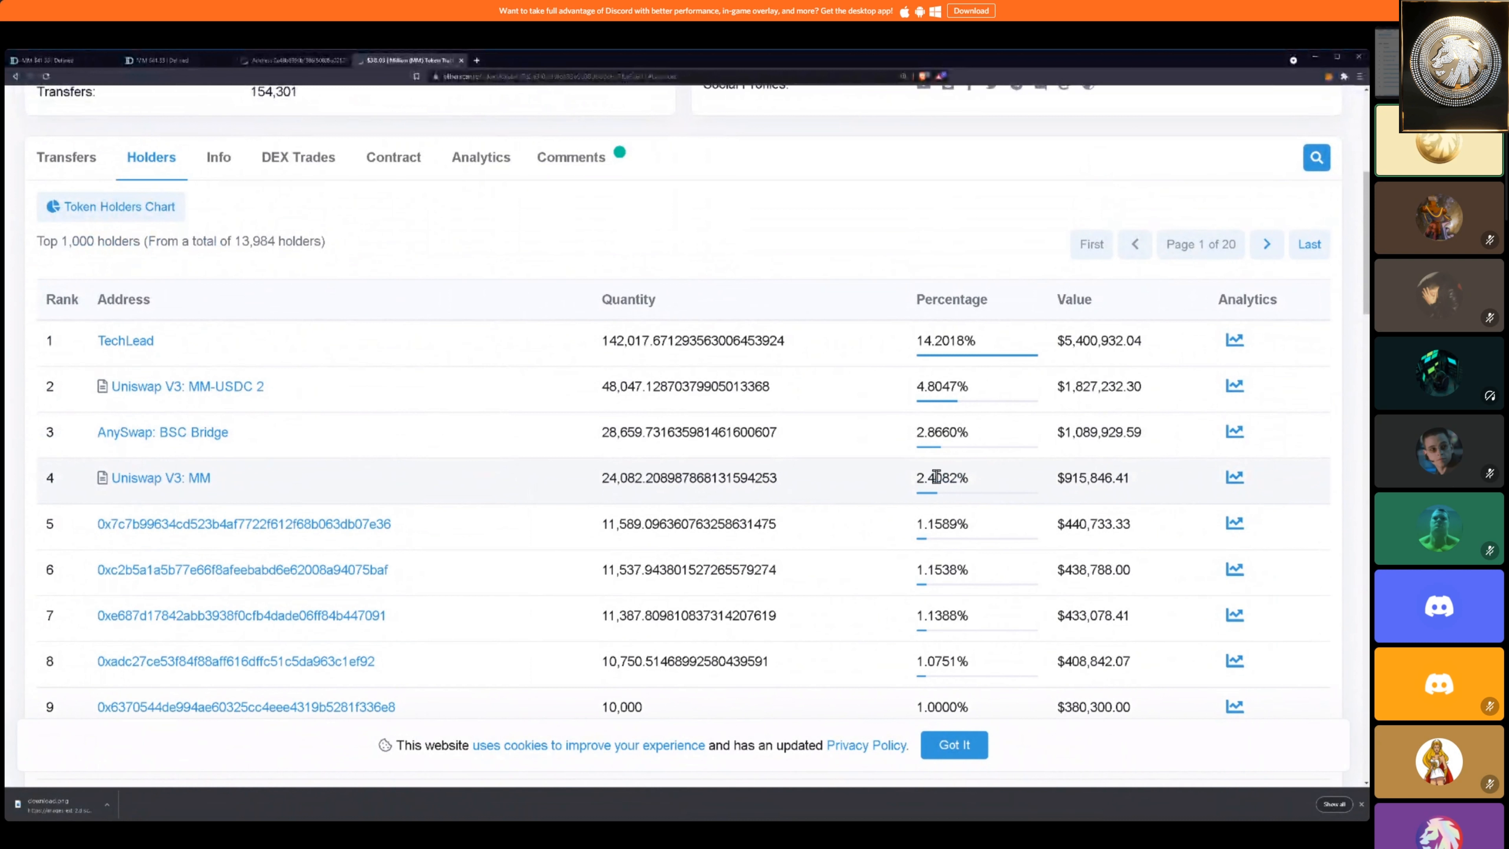
pyautogui.moveTo(998, 479)
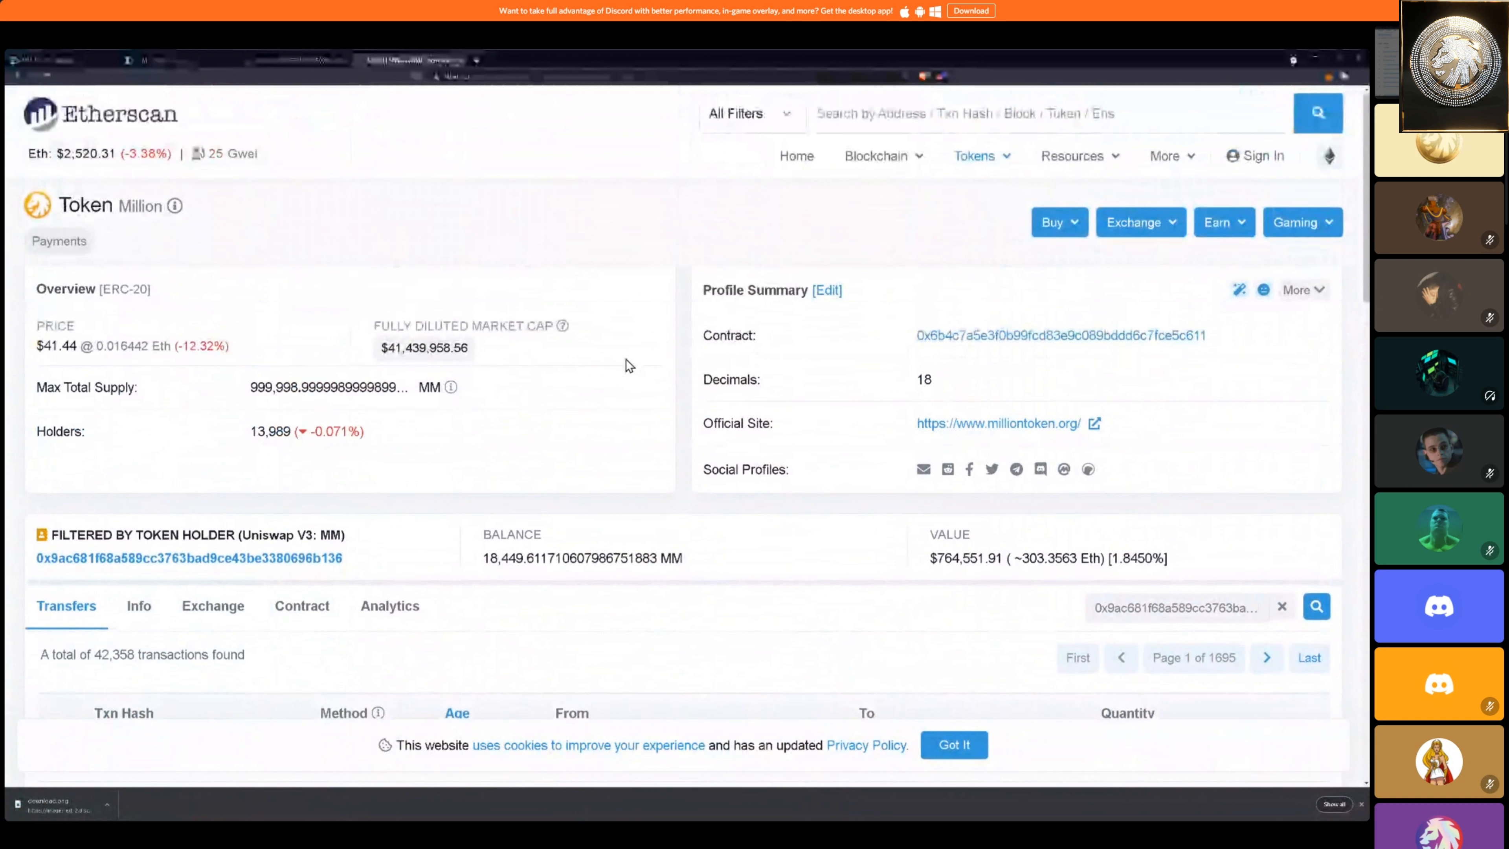
pyautogui.scroll(-3)
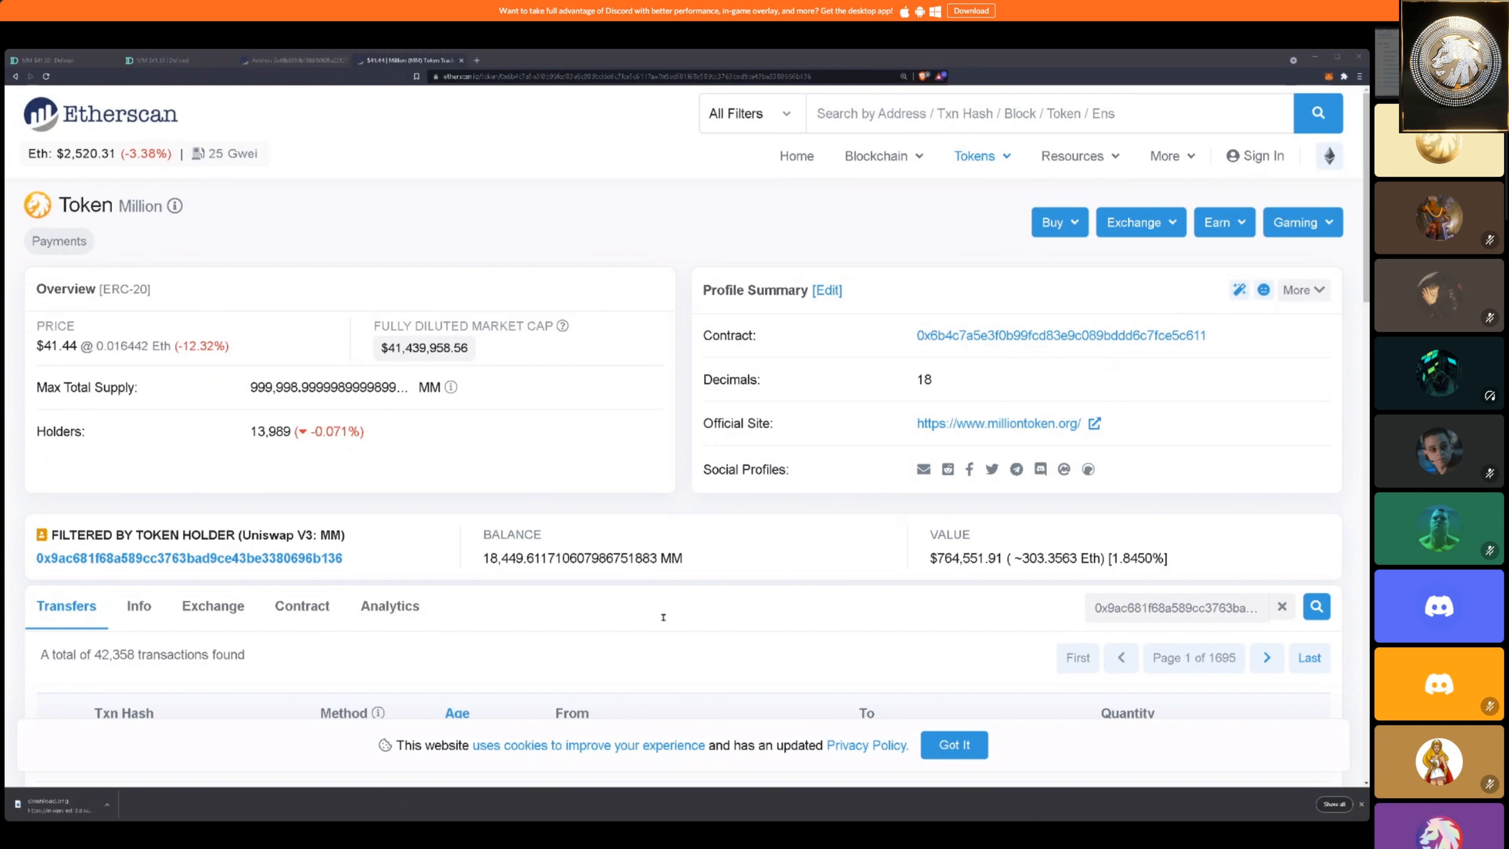
pyautogui.moveTo(777, 591)
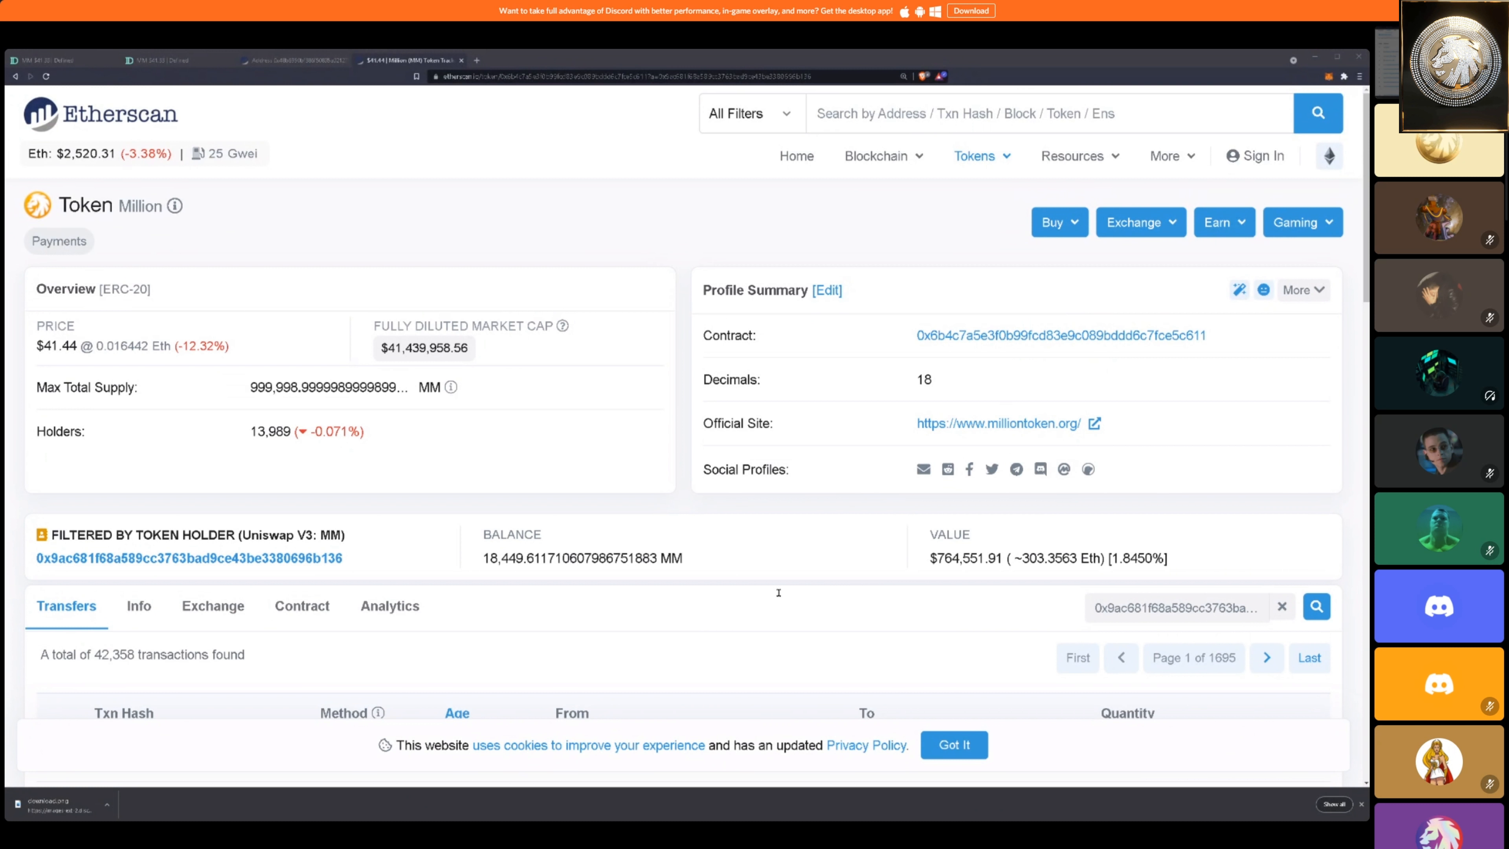
pyautogui.moveTo(287, 407)
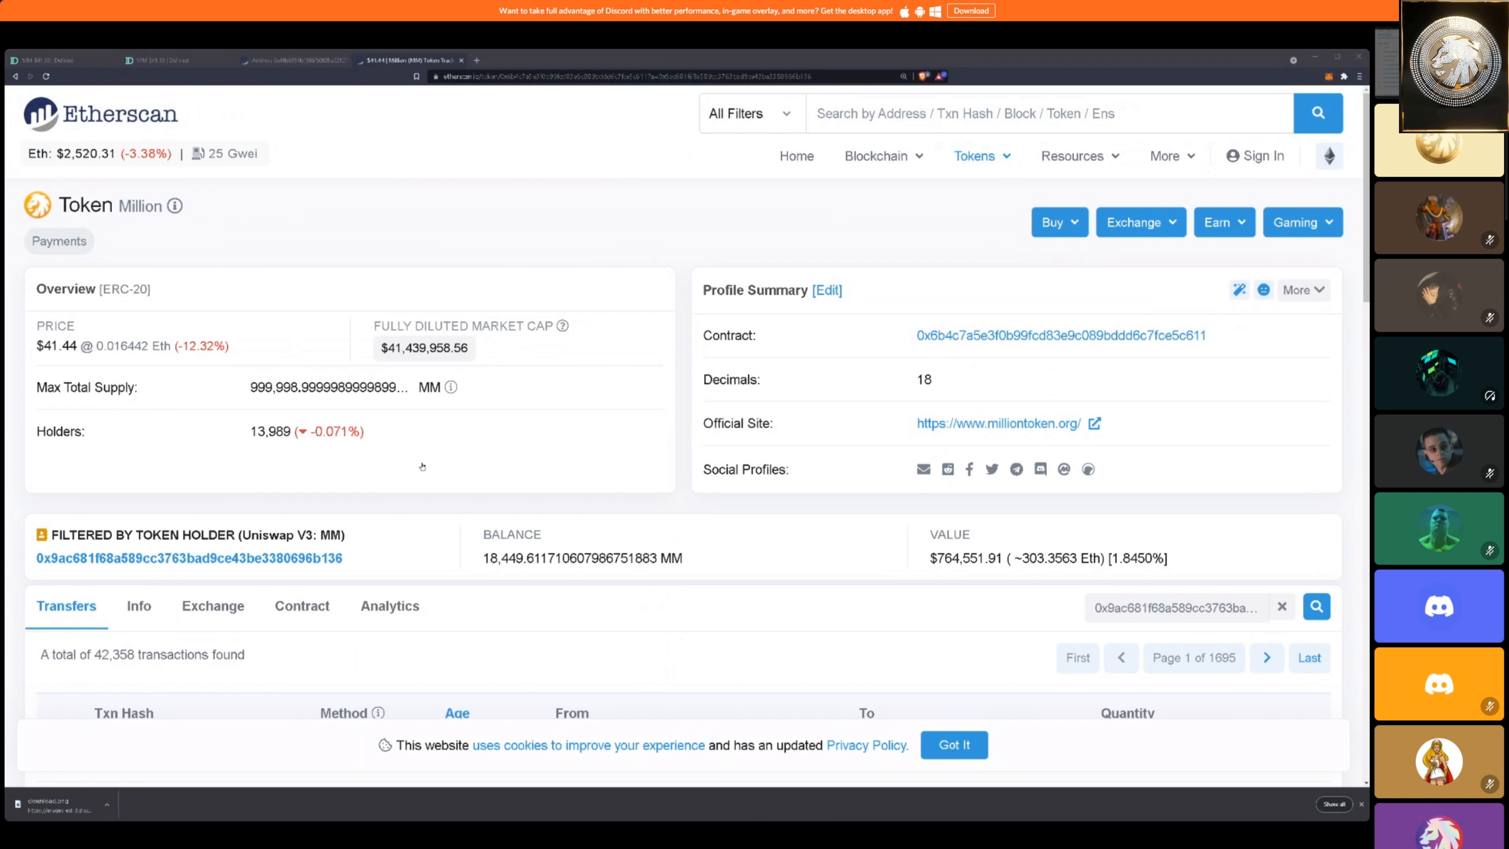
pyautogui.moveTo(440, 522)
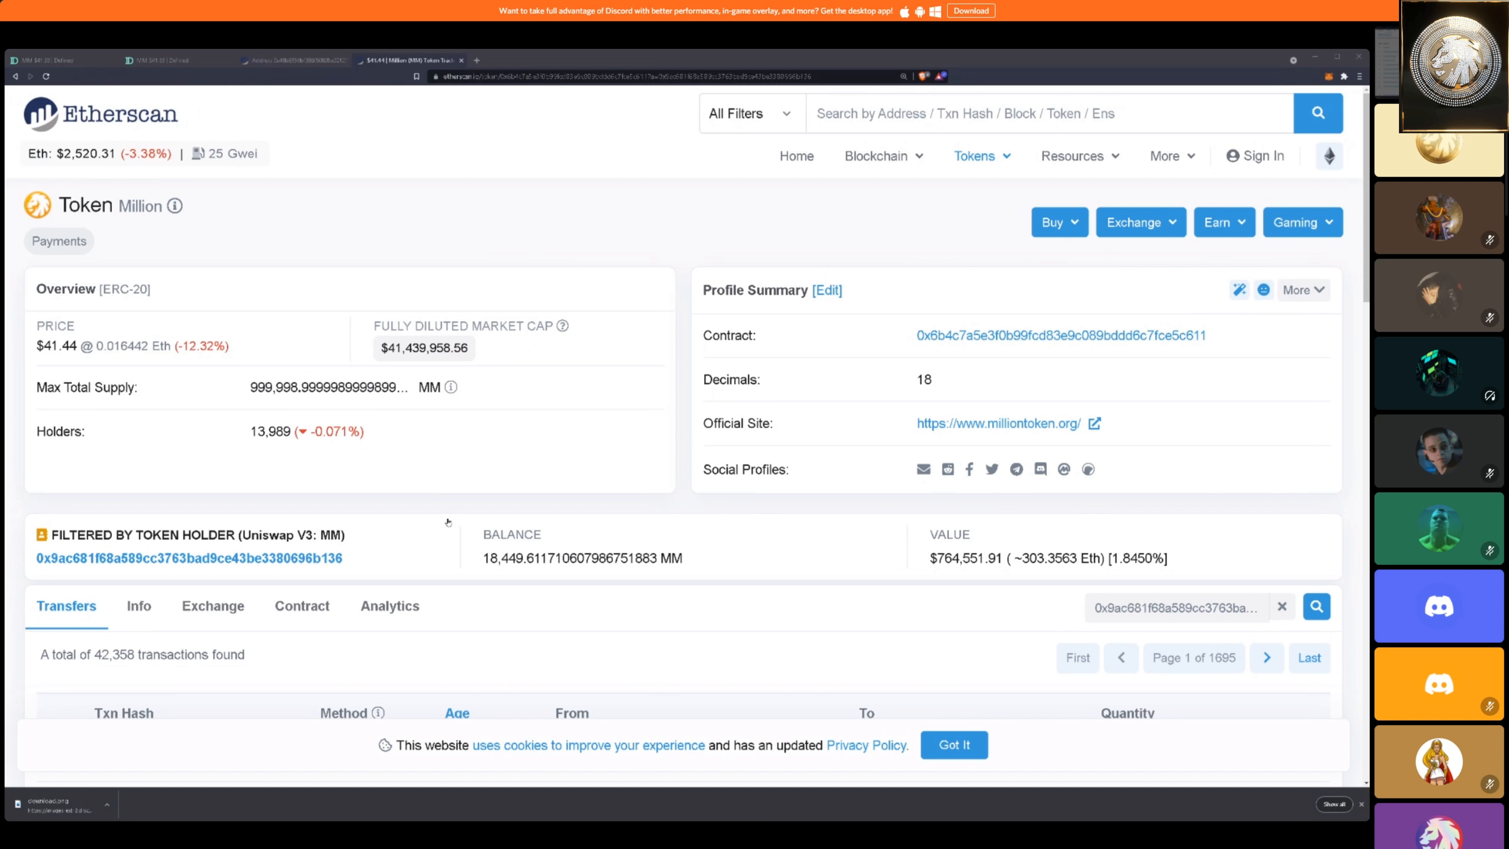
pyautogui.moveTo(447, 519)
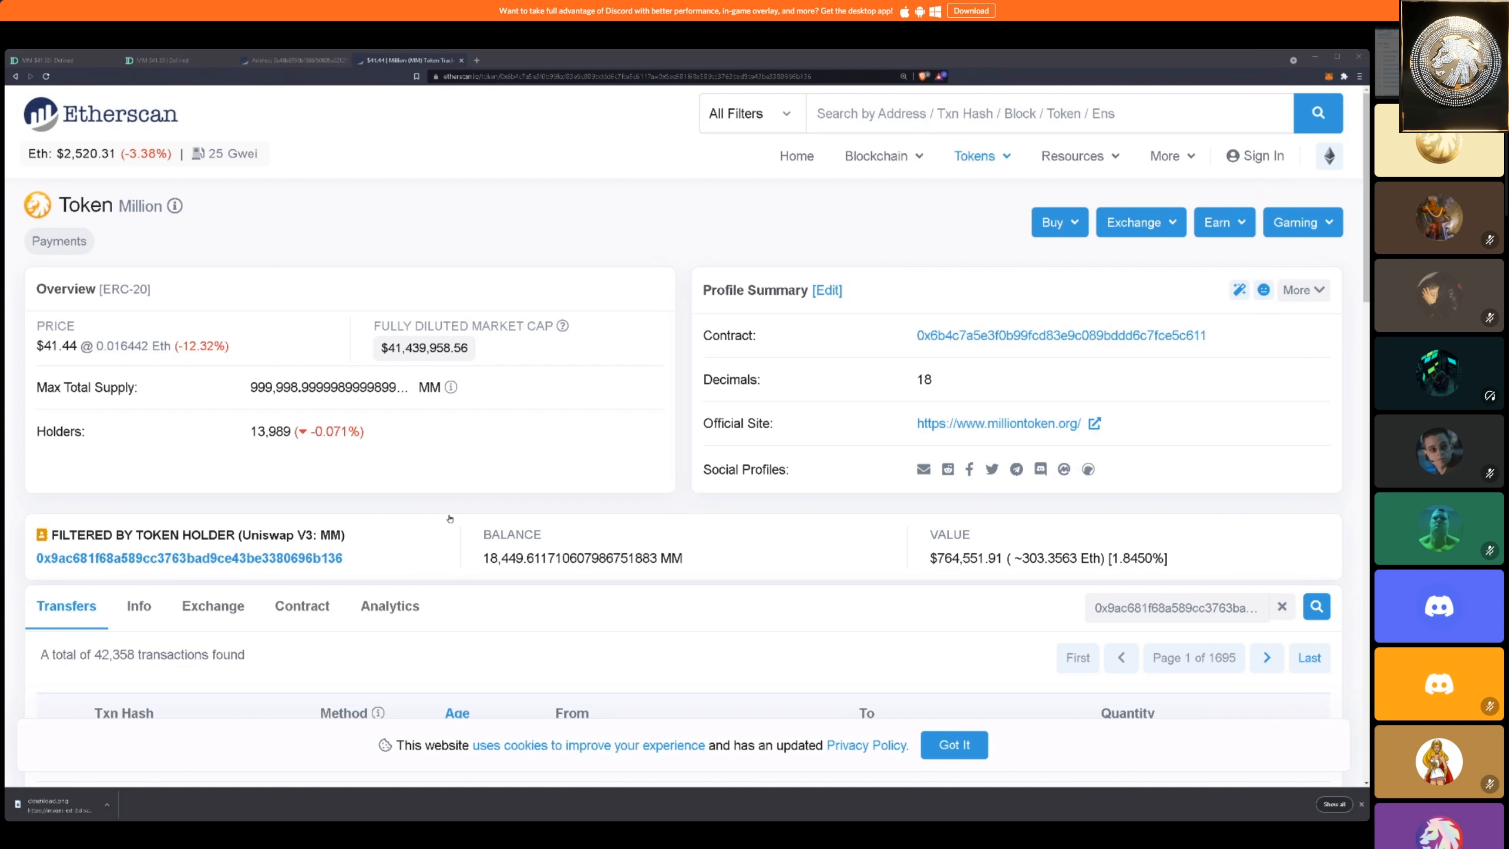
pyautogui.moveTo(420, 479)
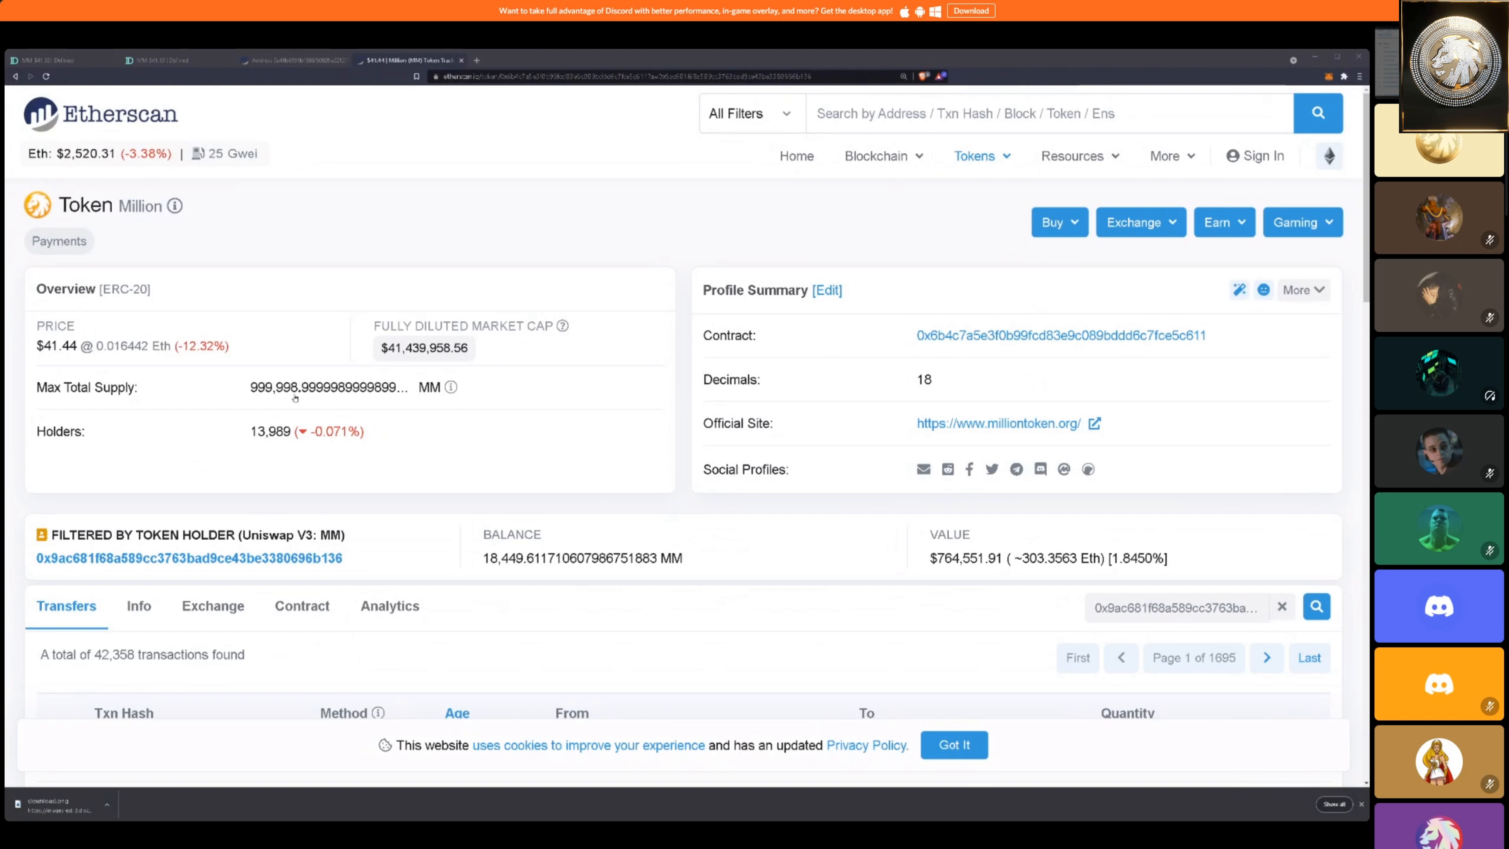
pyautogui.moveTo(737, 614)
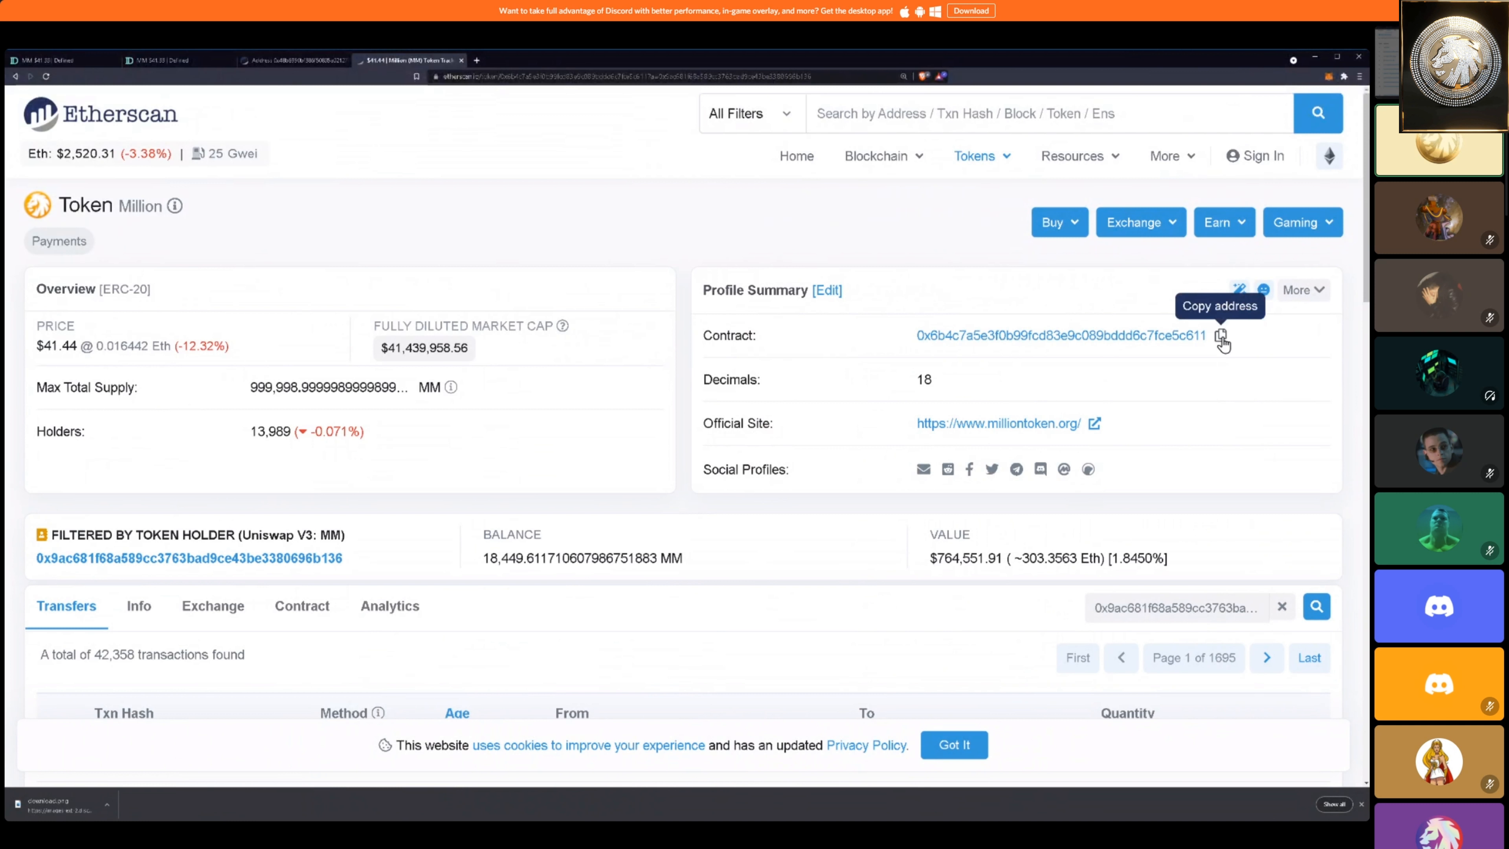
# - Search wallet 0xd0f25c…efddb7 and list its ERC-20 holdings, including 5,900 MM worth $242,388
pyautogui.click(1222, 335)
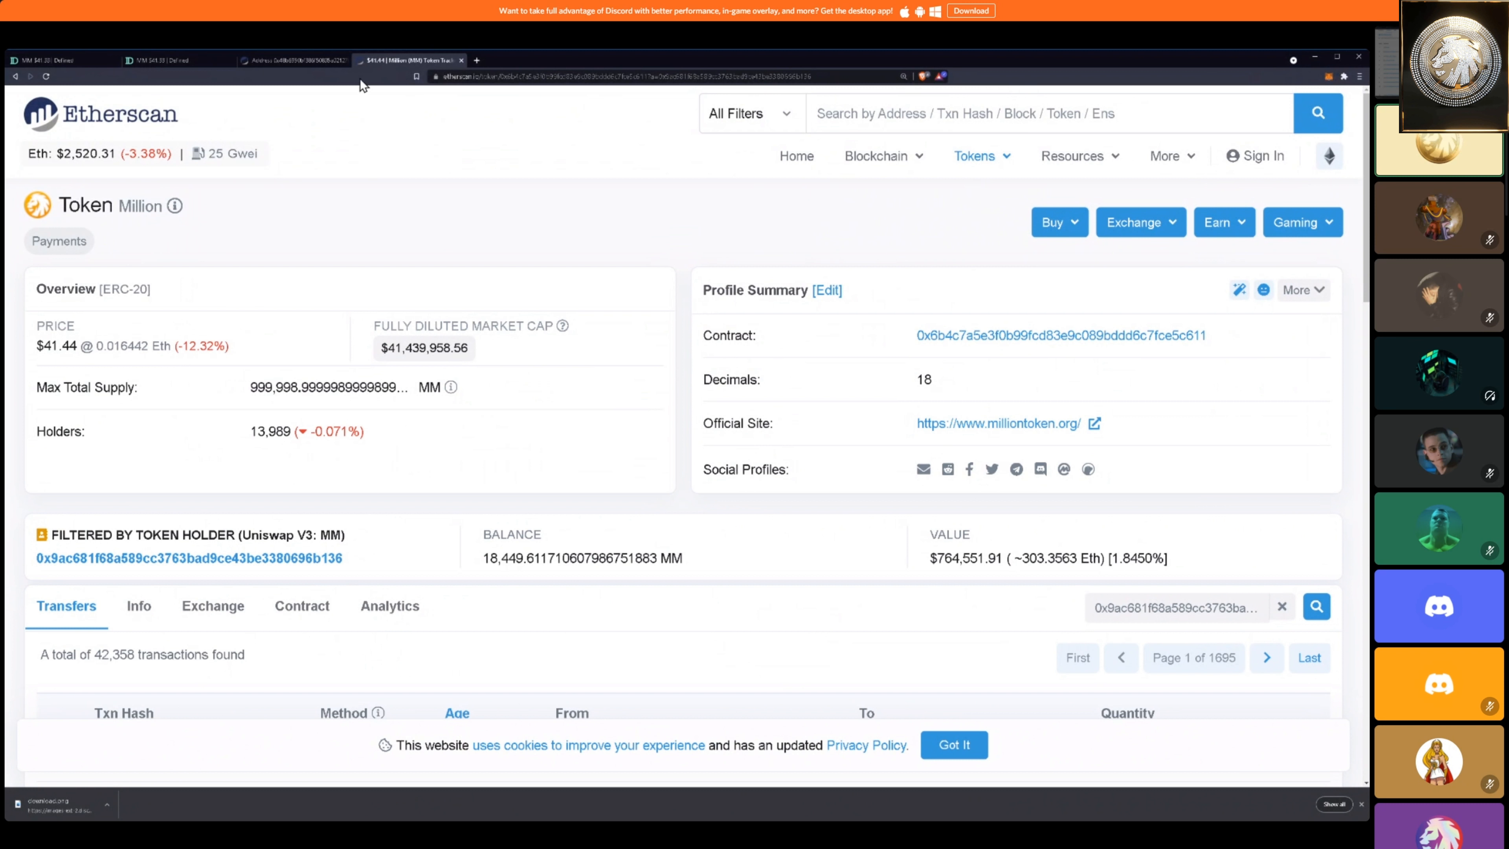
pyautogui.write('0xd0f25c60db7e01c40e38b6b77e496665f74efddb7')
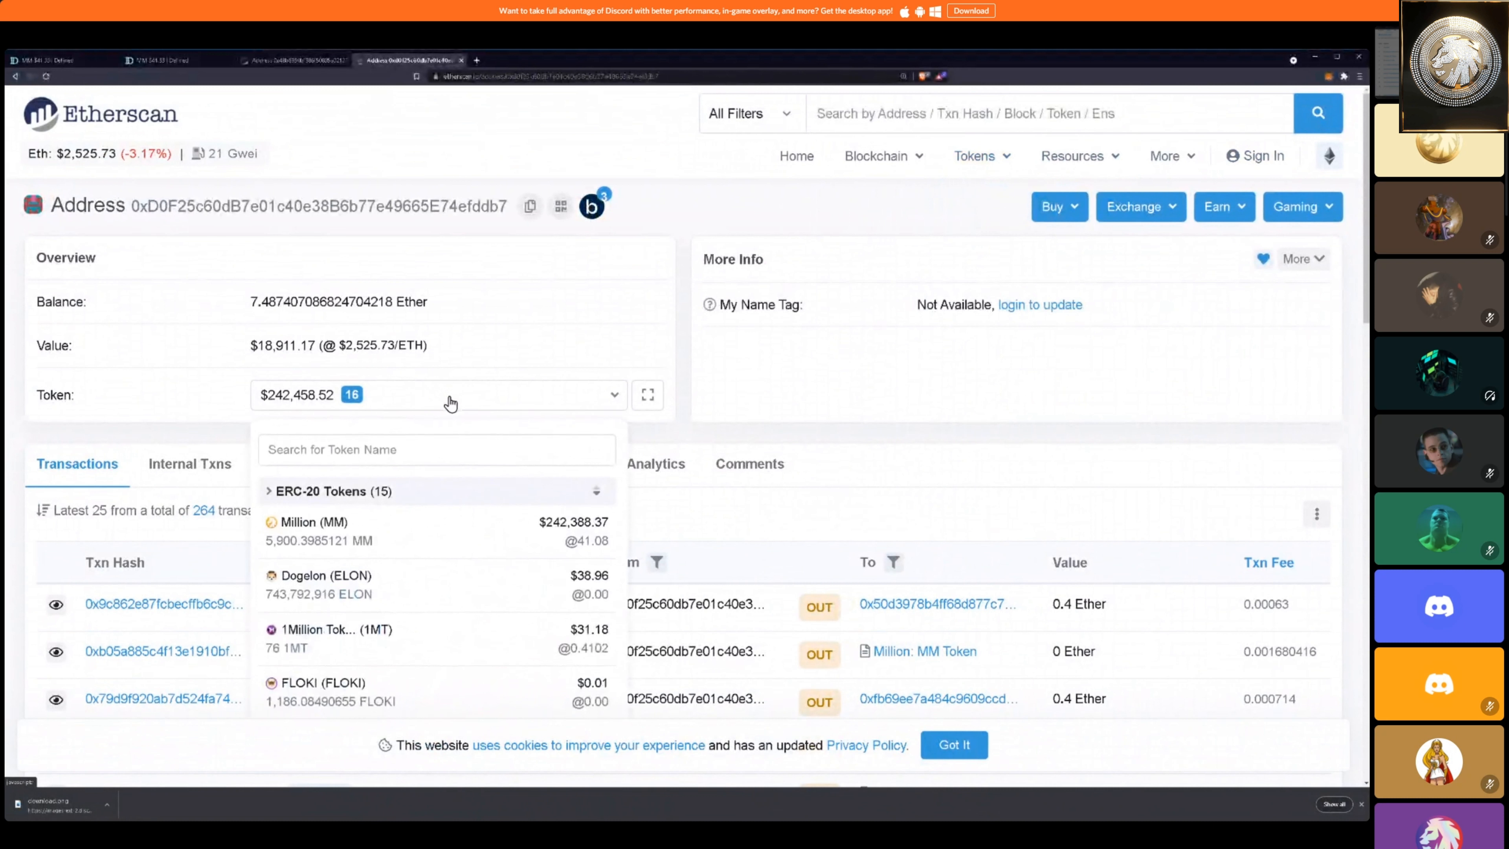
pyautogui.moveTo(448, 531)
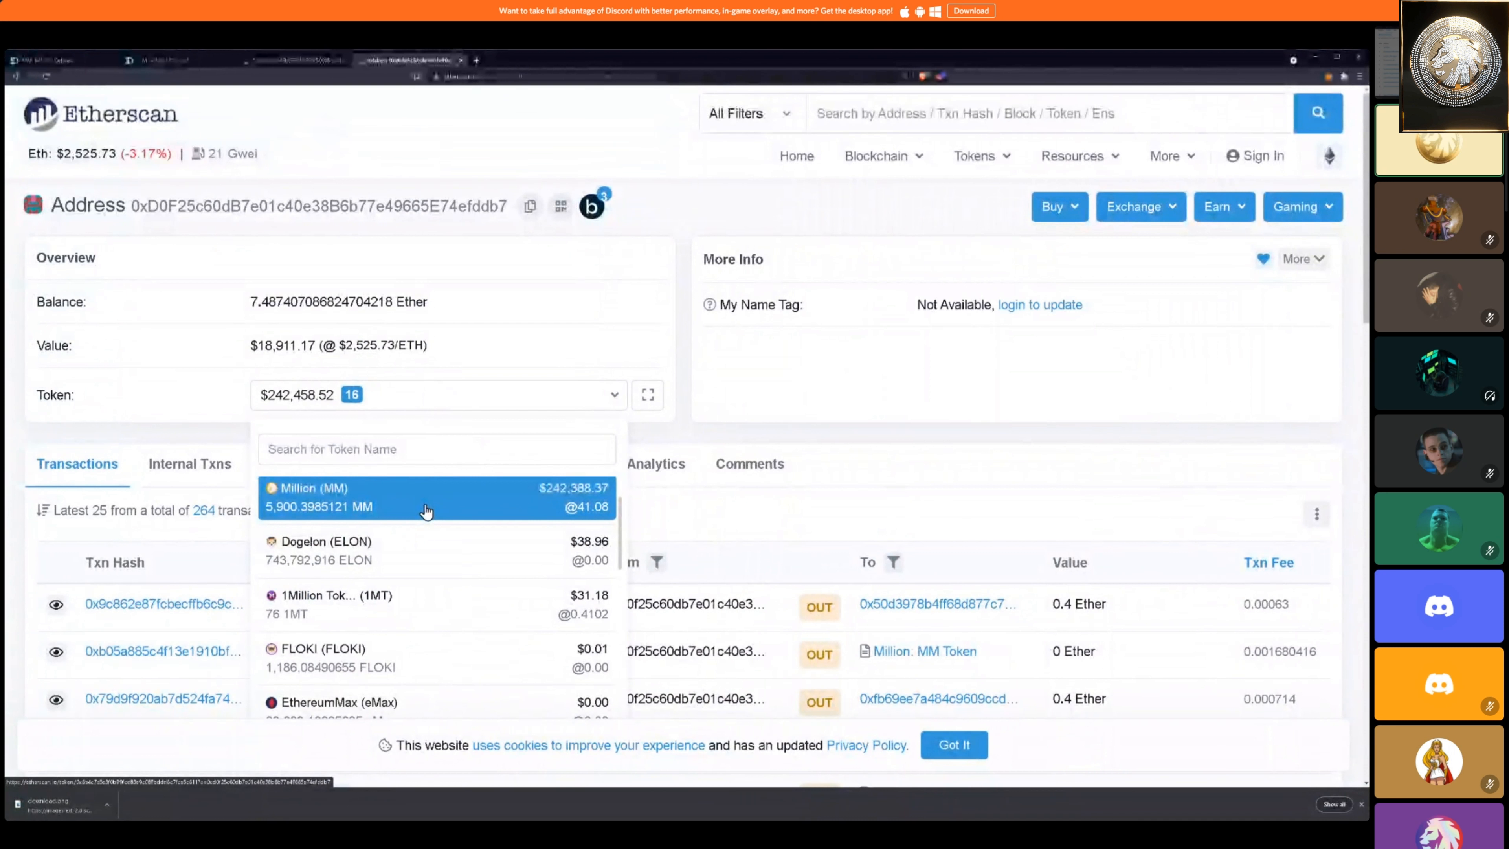
pyautogui.moveTo(700, 421)
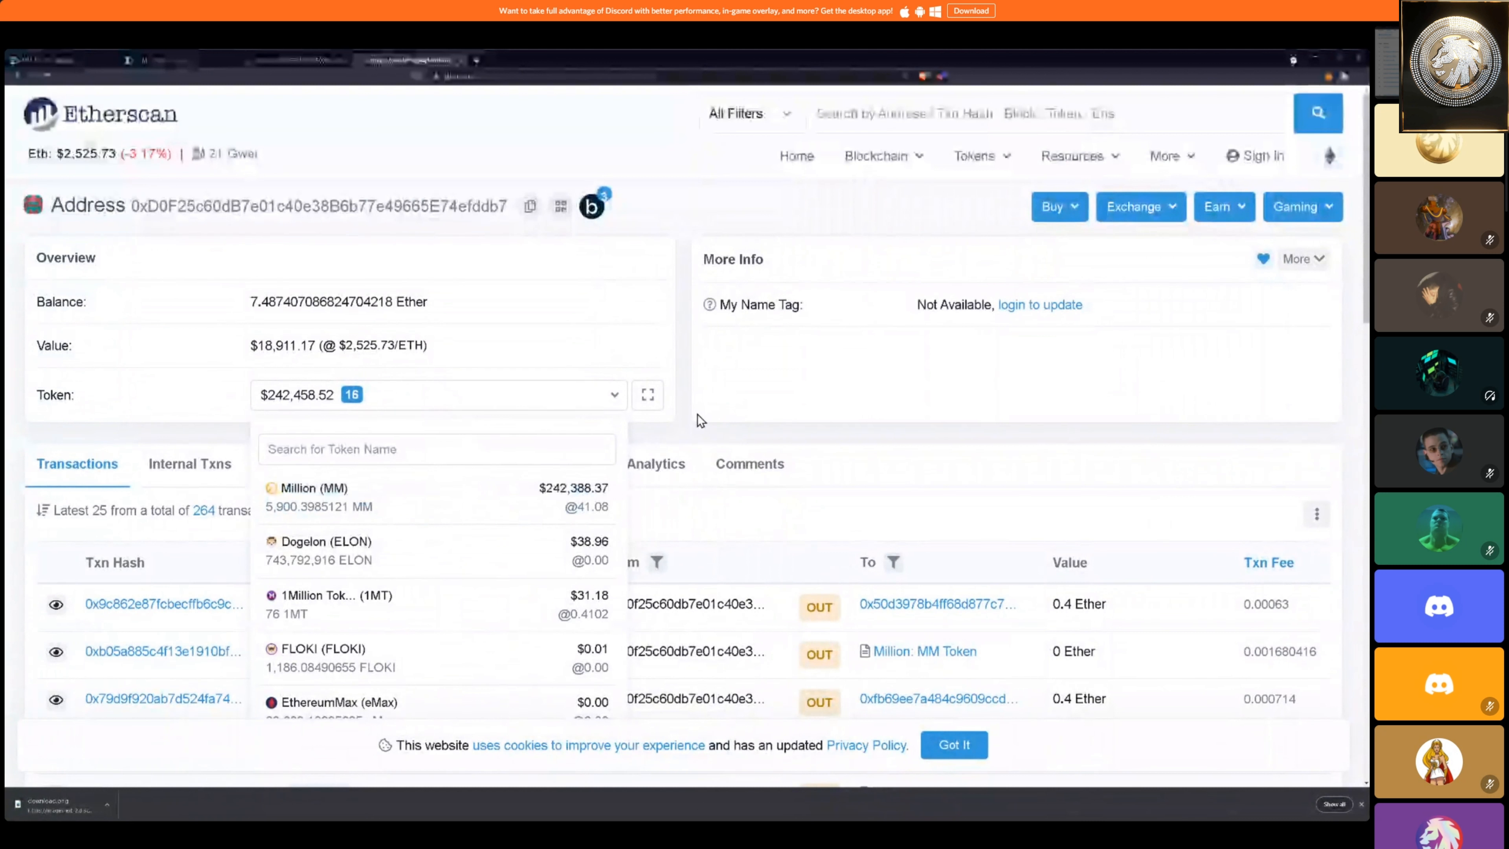
# - Return to the Million token transfers page and review them before clearing the holder filter
pyautogui.click(313, 488)
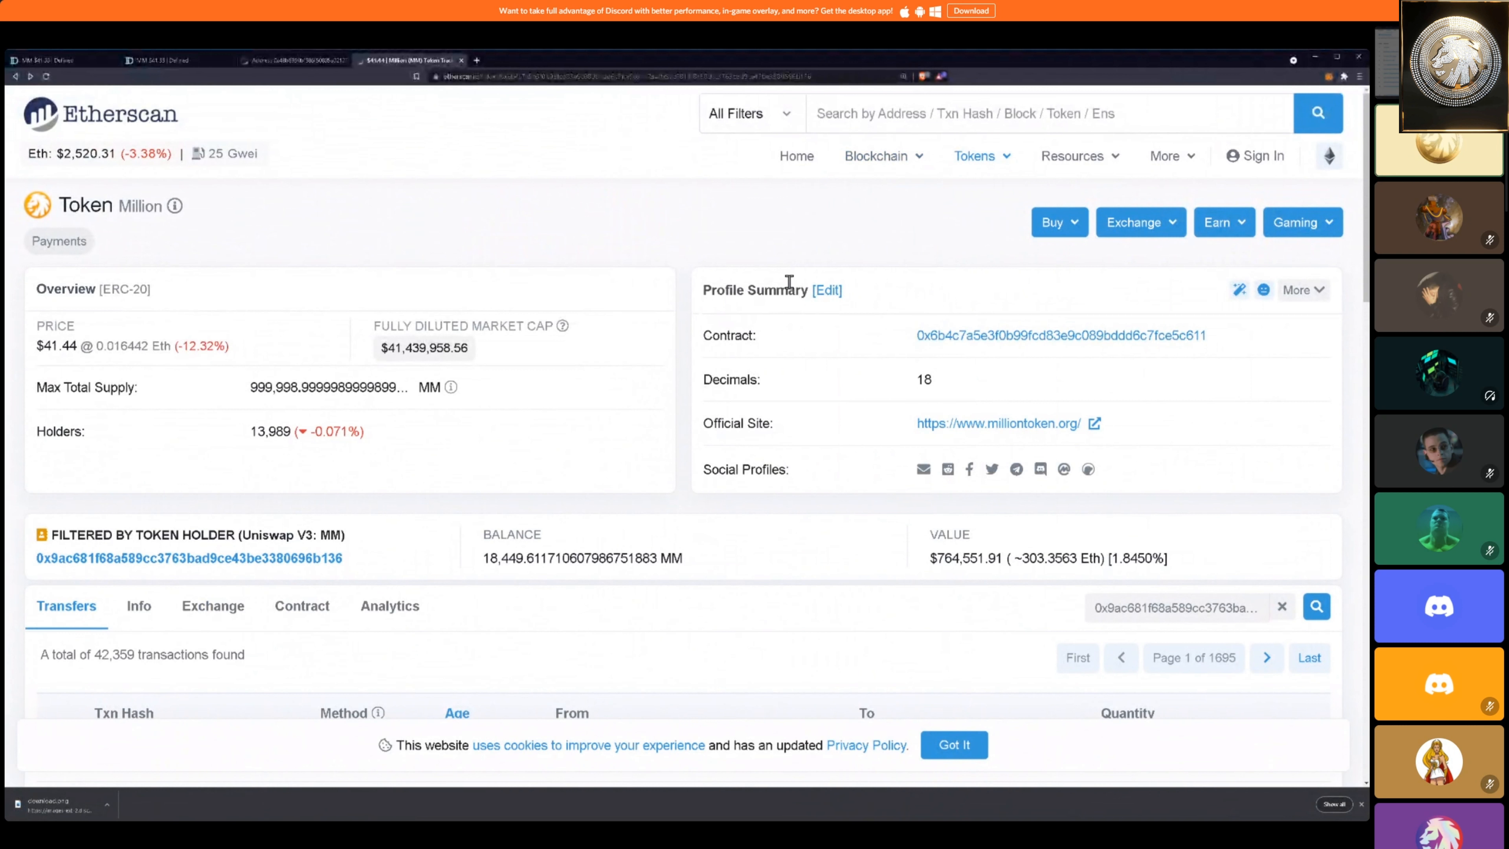
pyautogui.scroll(-3)
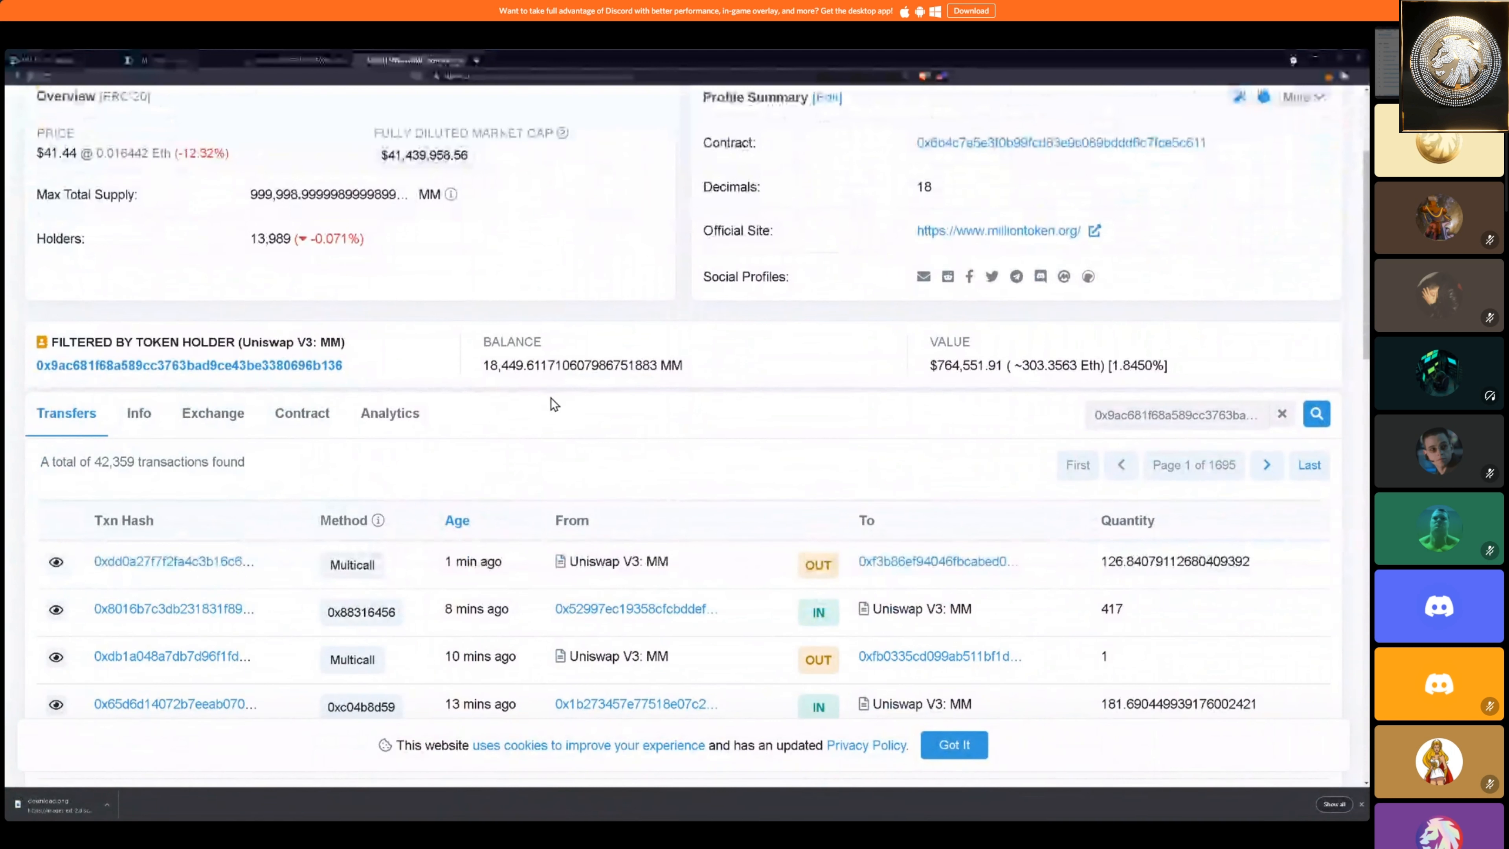
pyautogui.scroll(-3)
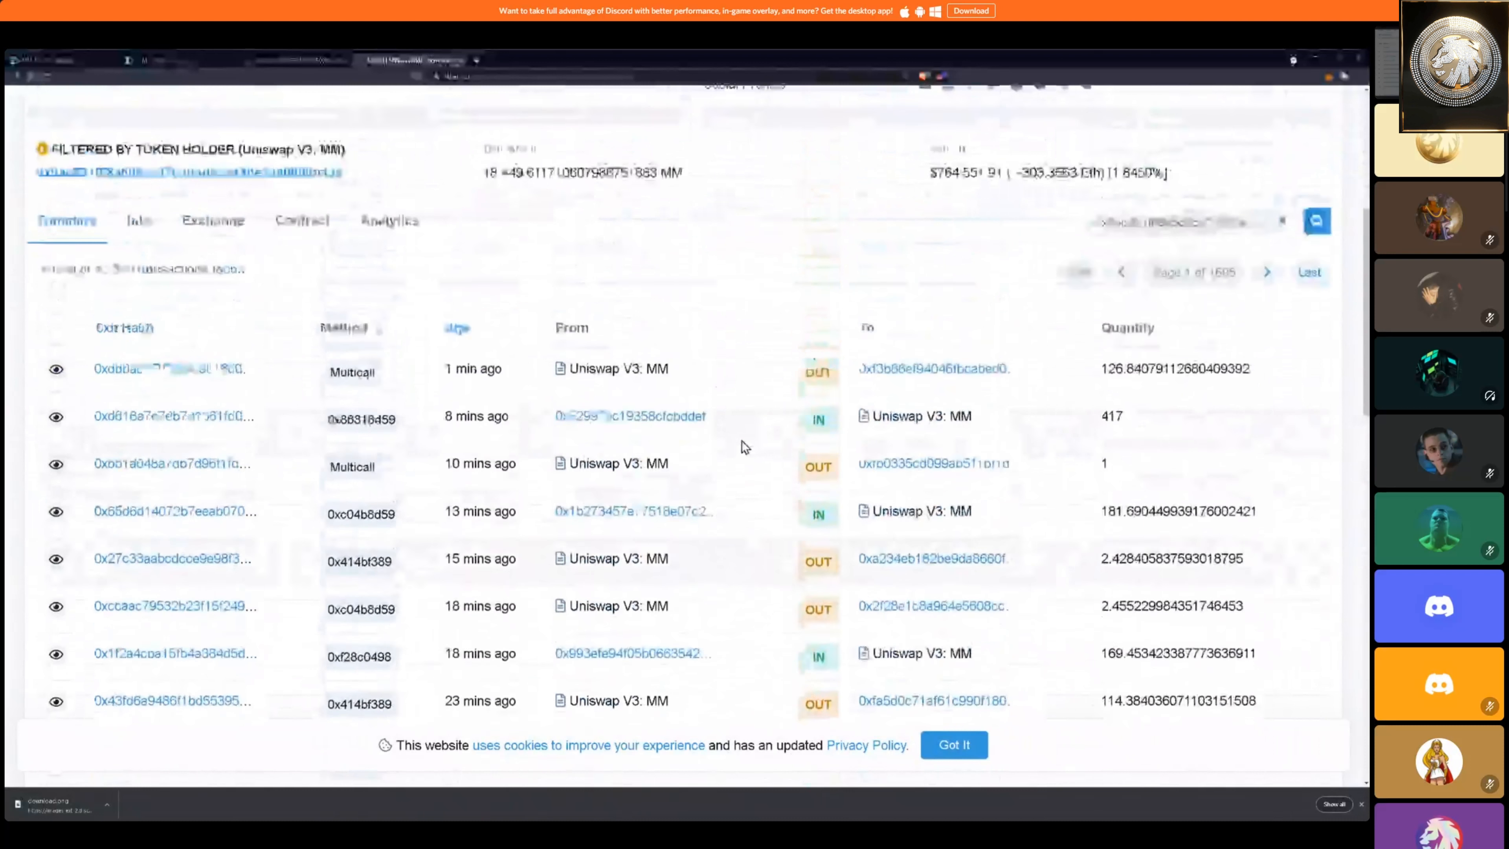
pyautogui.scroll(3)
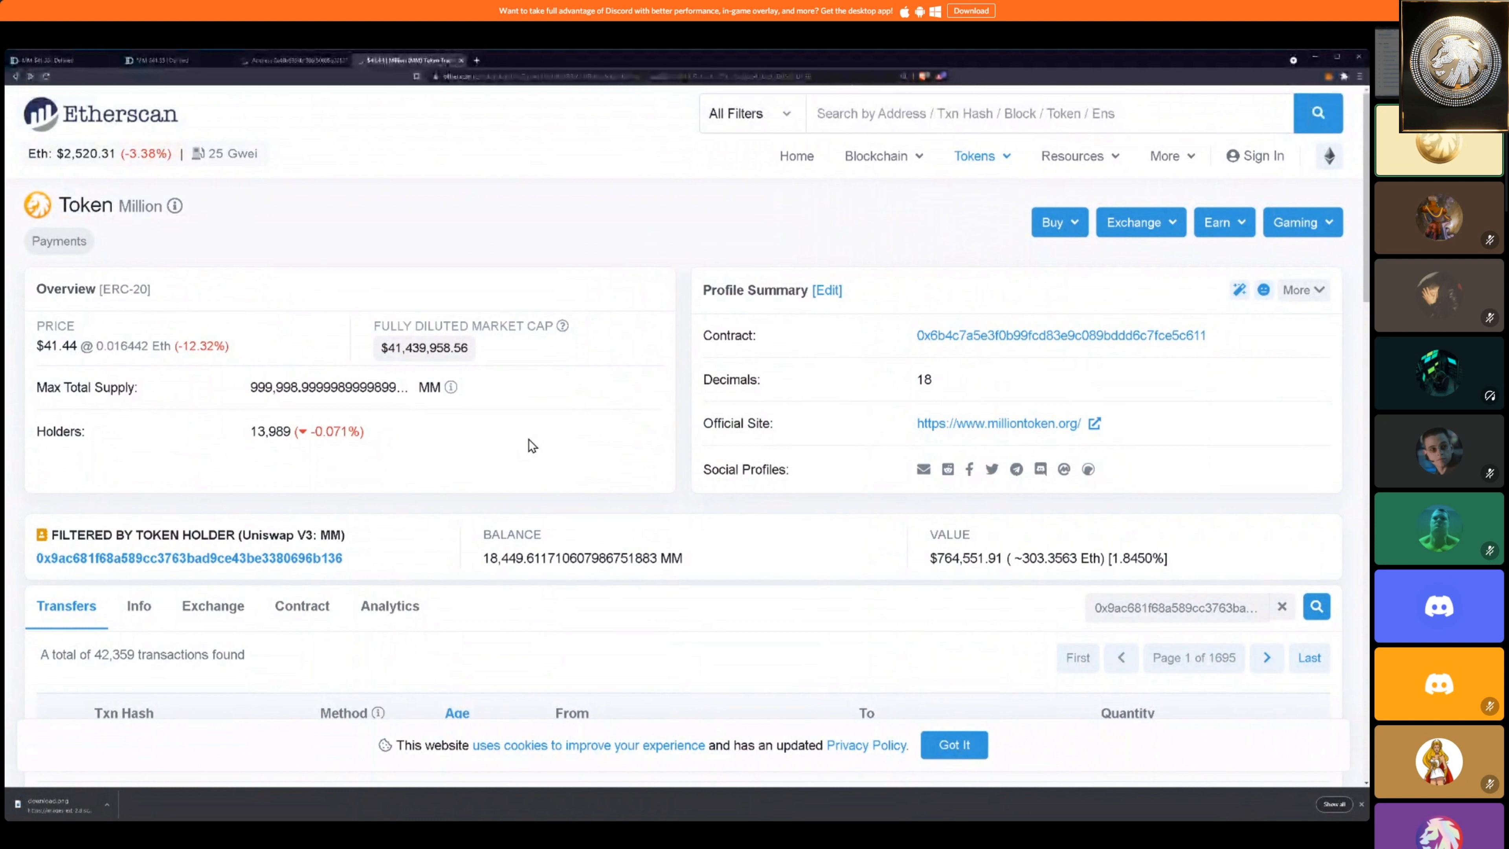
pyautogui.moveTo(595, 441)
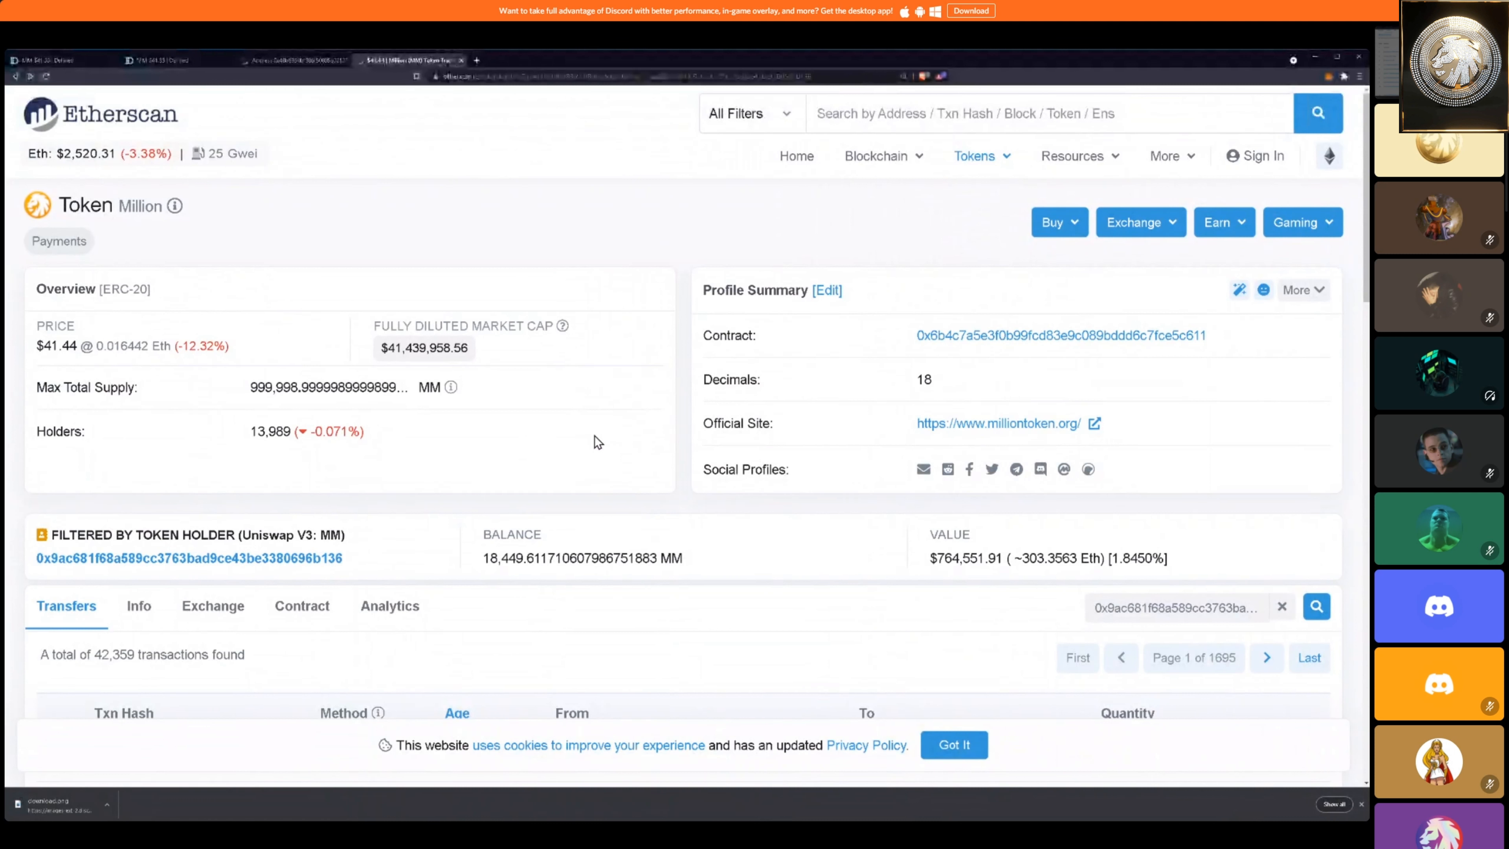
pyautogui.scroll(-3)
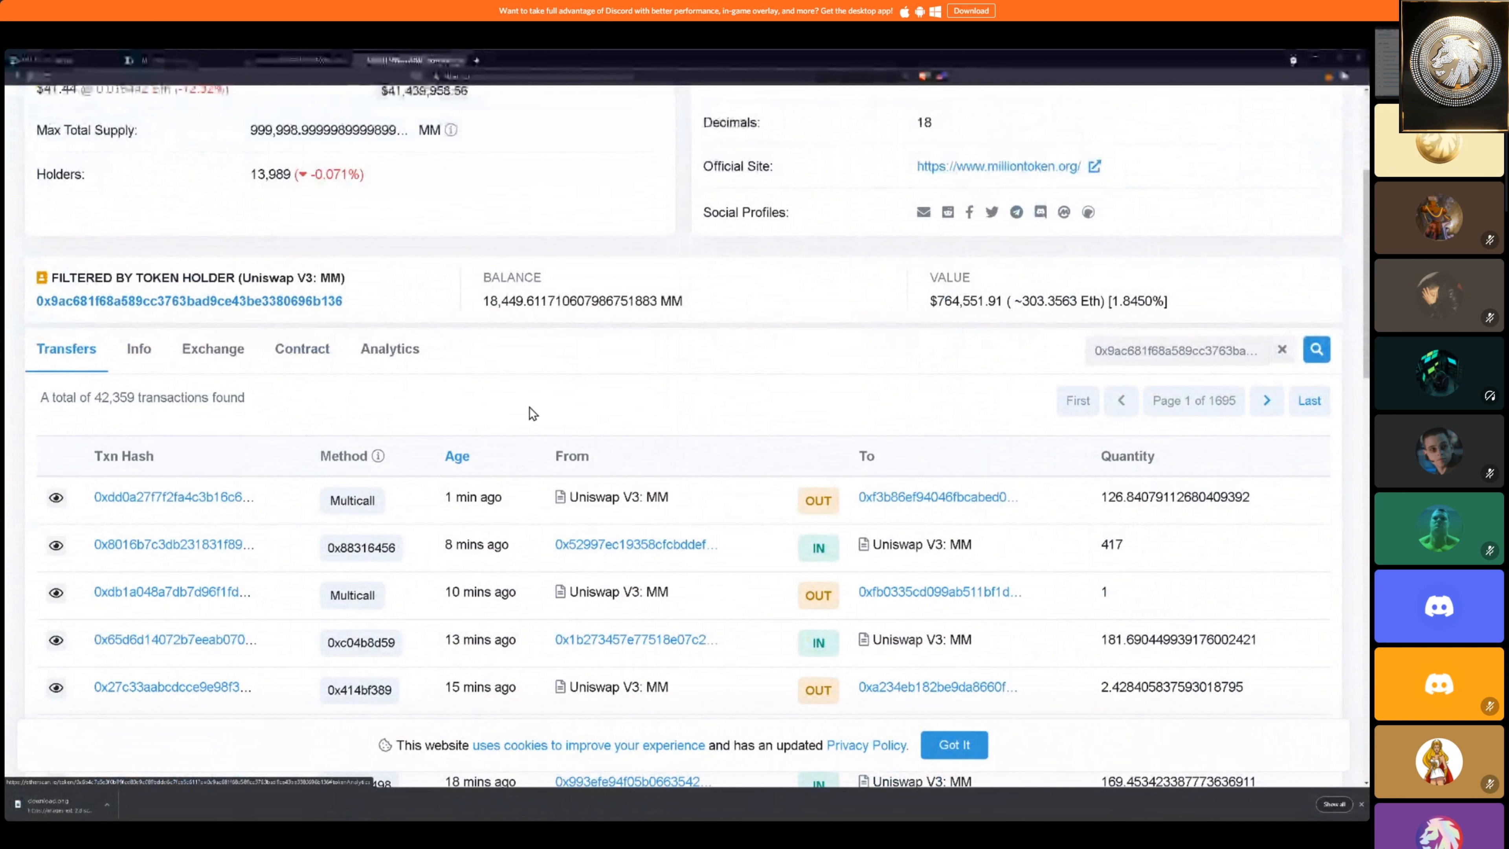
pyautogui.scroll(3)
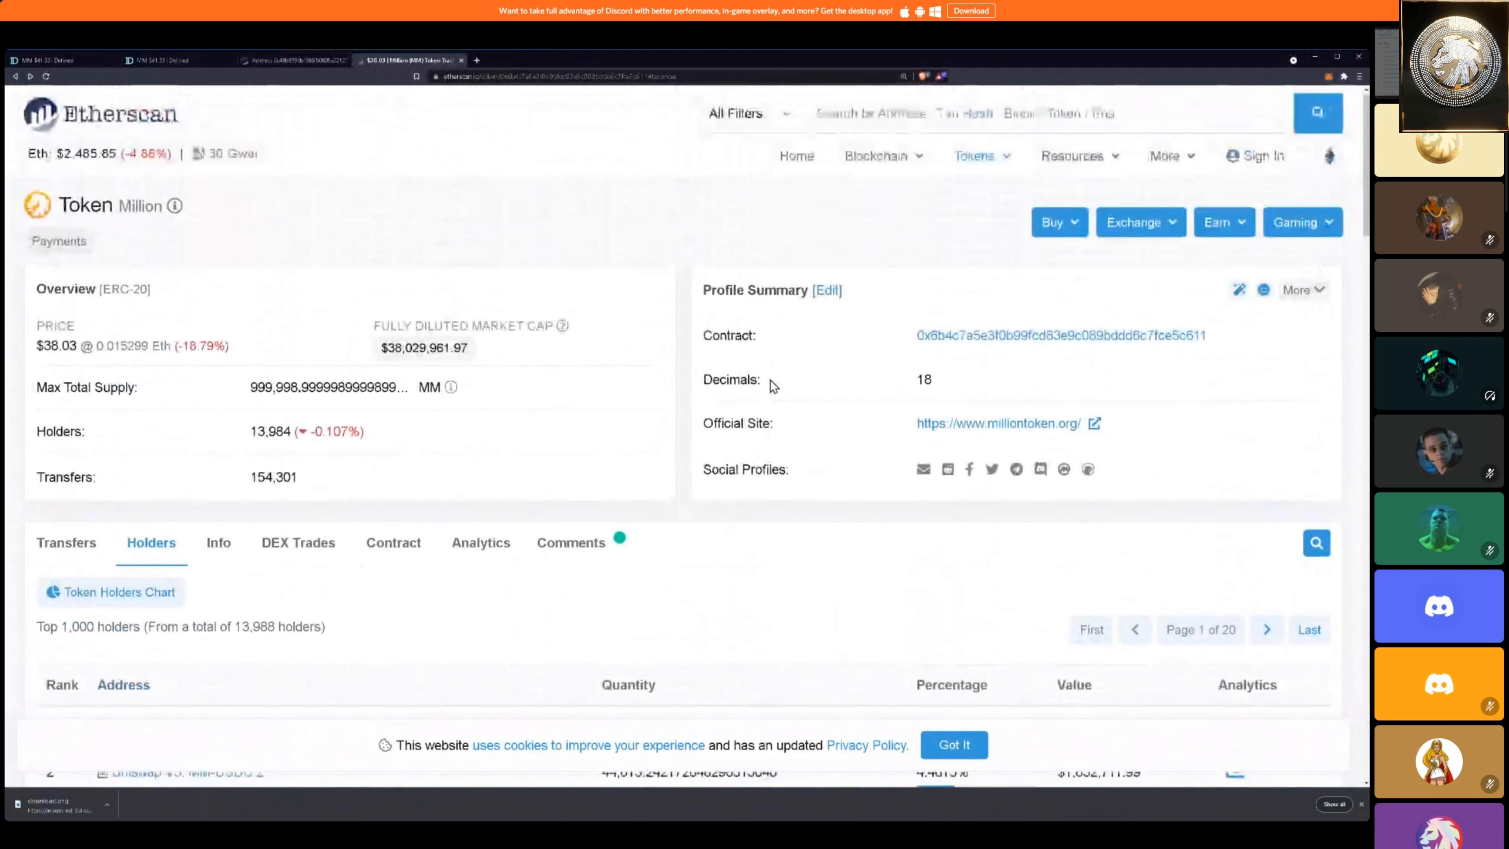
pyautogui.scroll(-3)
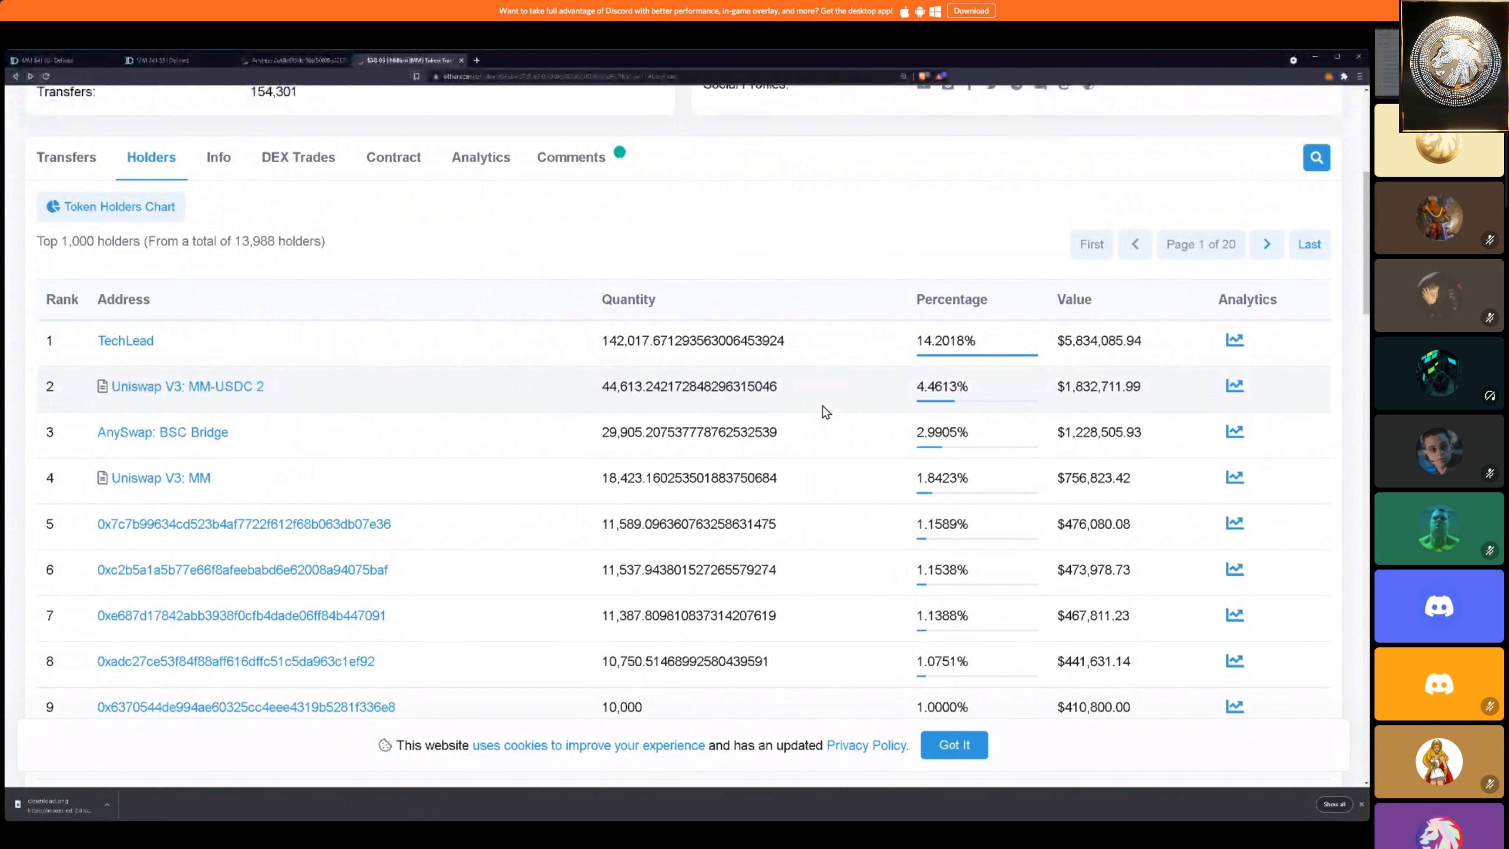
pyautogui.moveTo(854, 536)
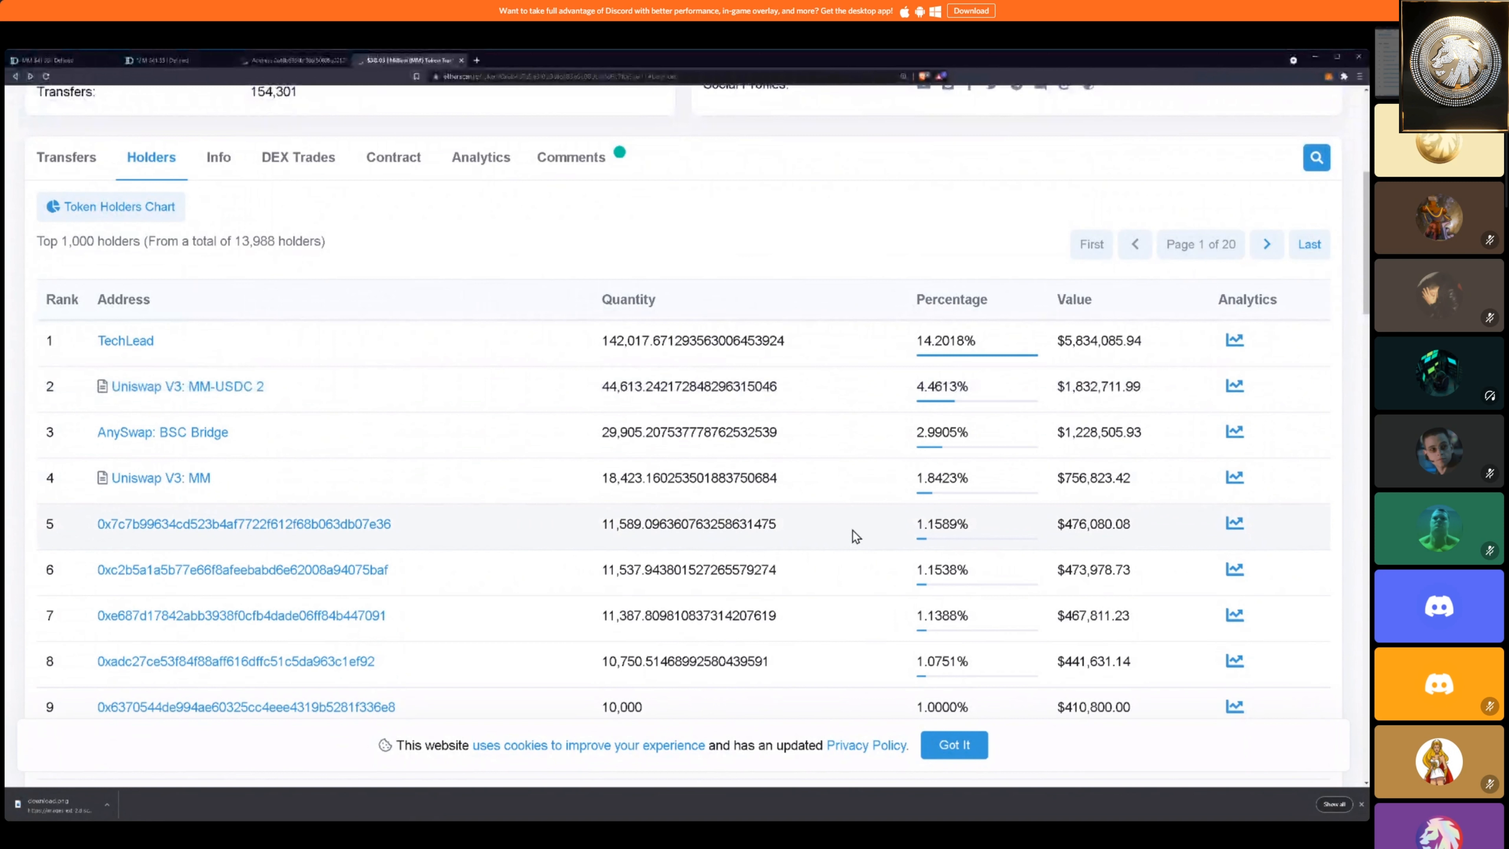
pyautogui.scroll(-3)
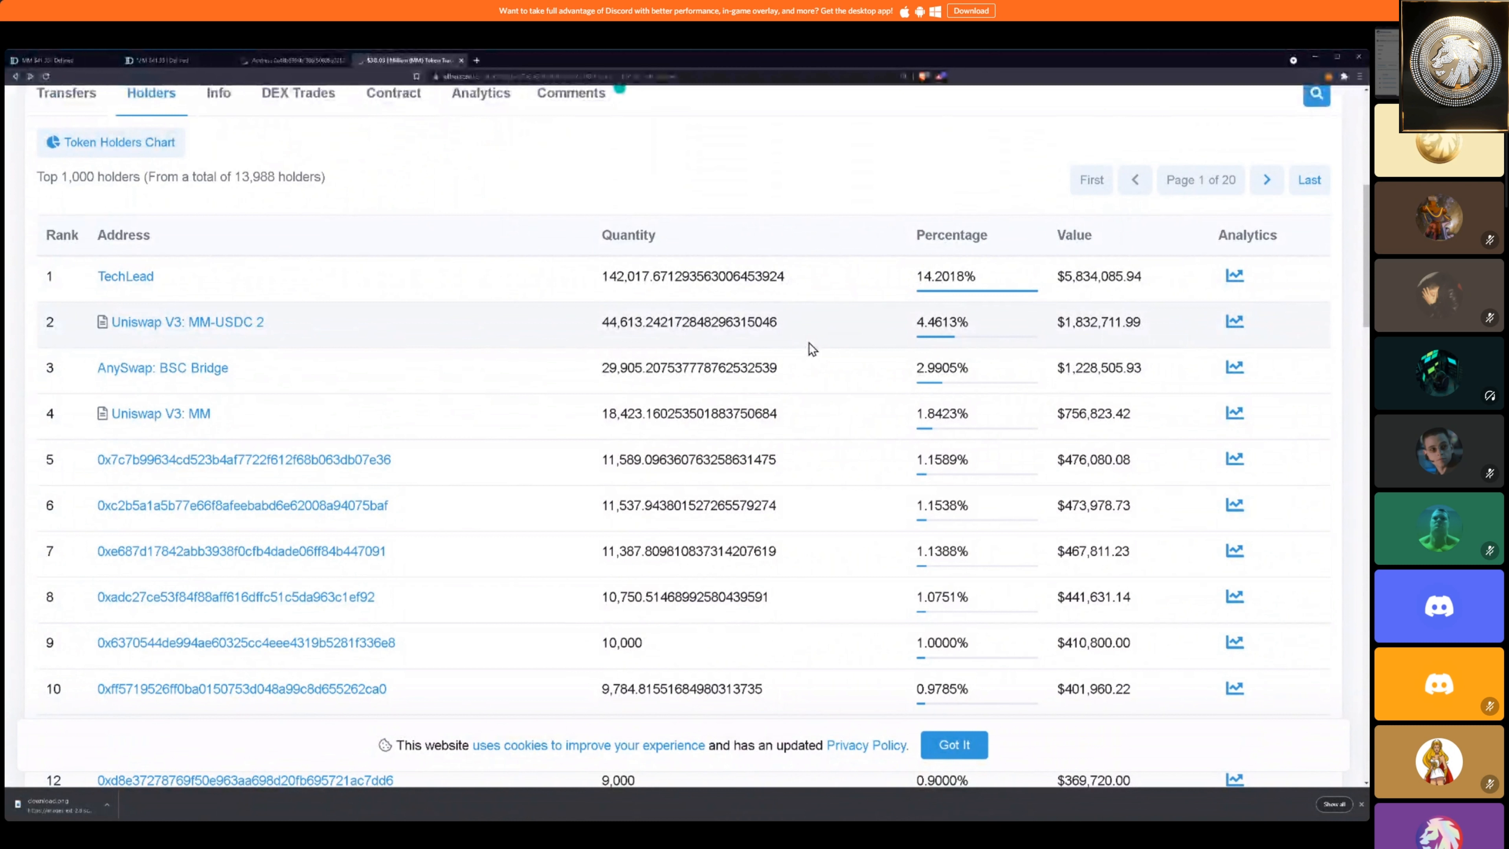
pyautogui.moveTo(604, 408)
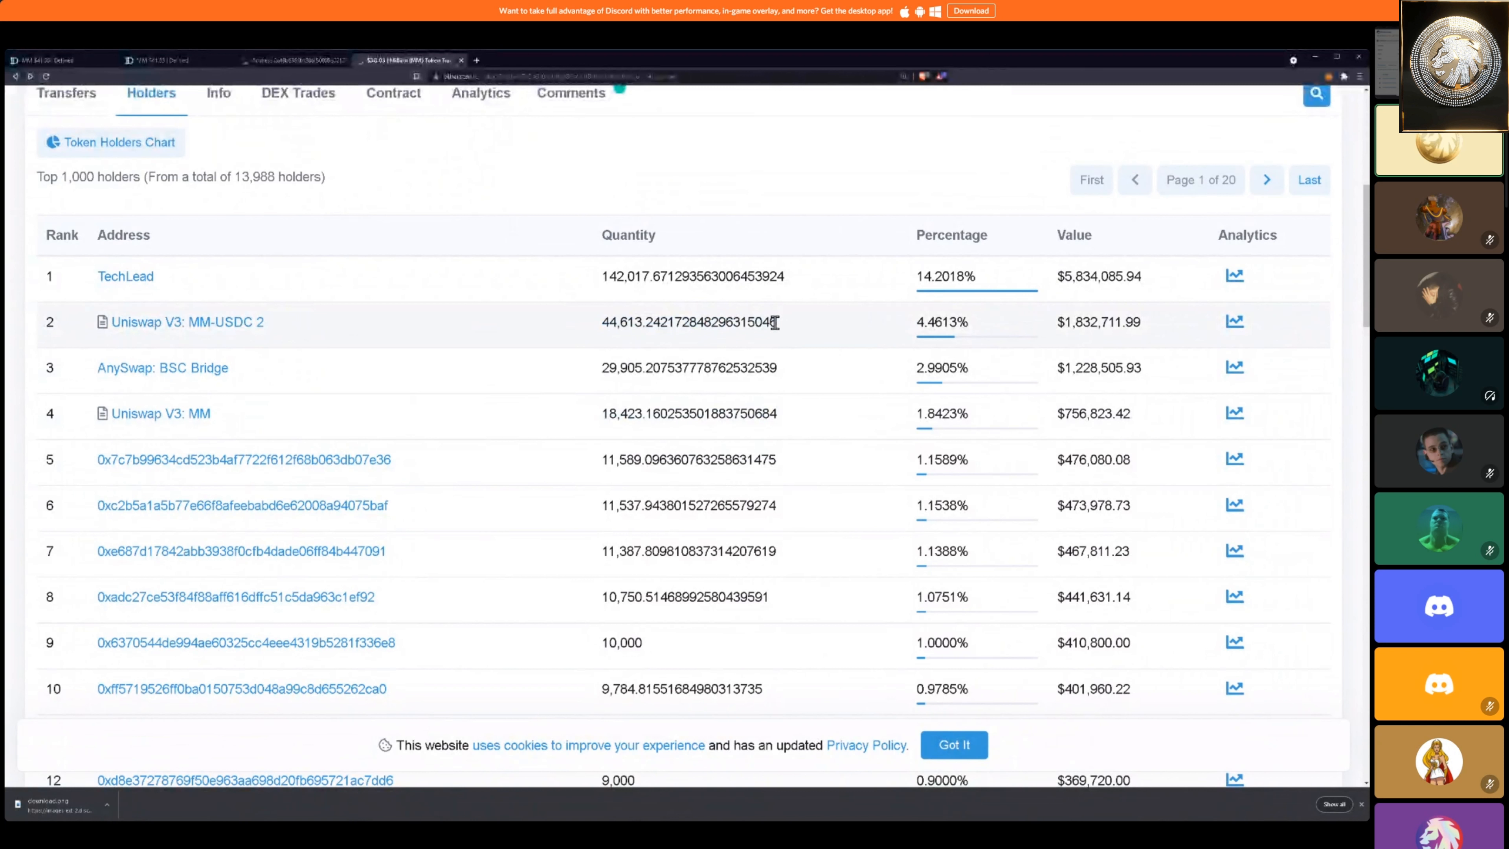
pyautogui.moveTo(635, 305)
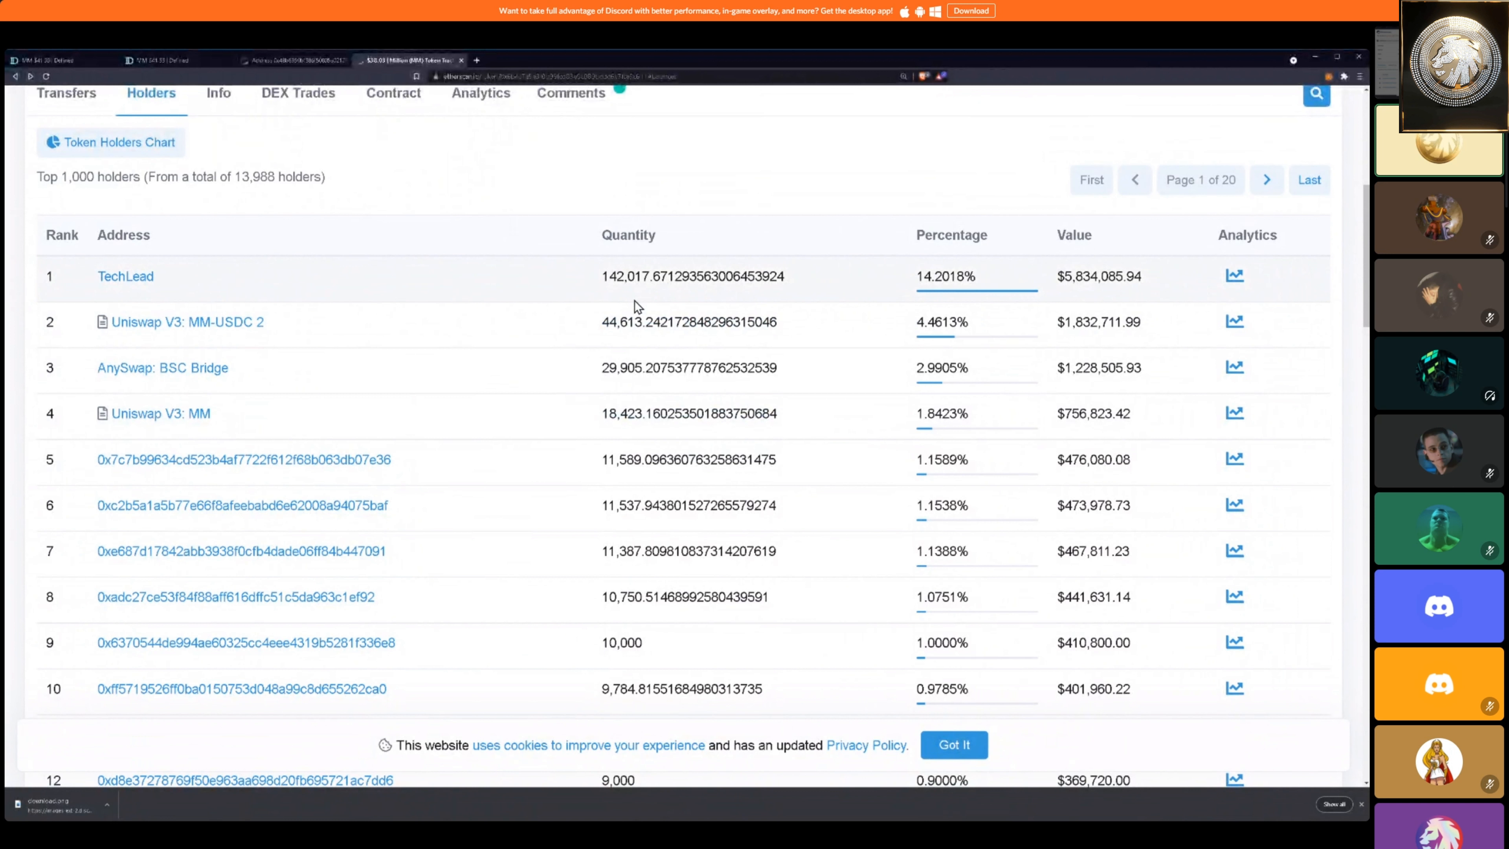
pyautogui.moveTo(914, 283)
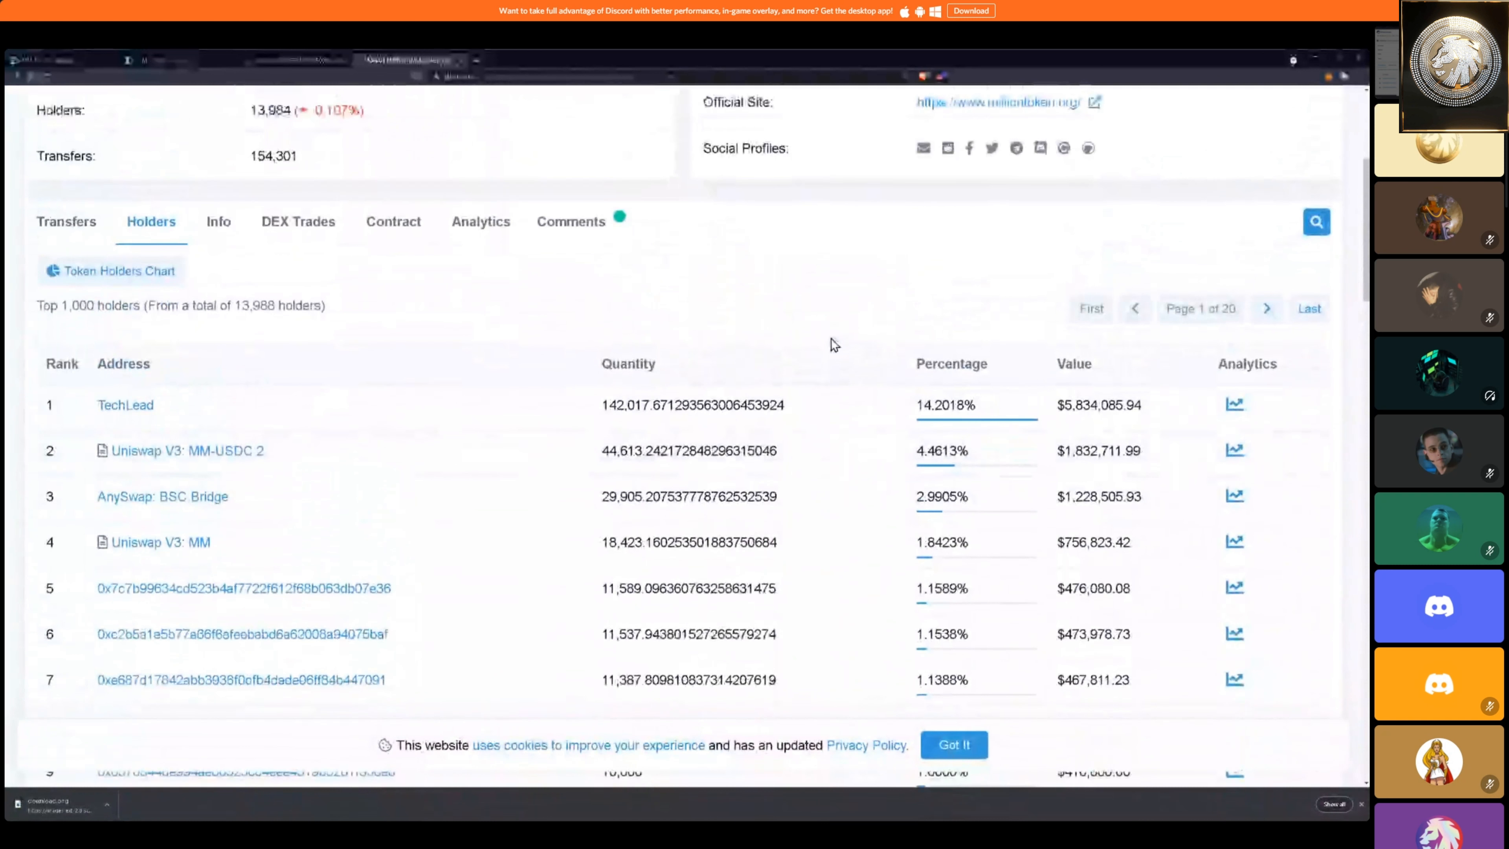
pyautogui.scroll(-3)
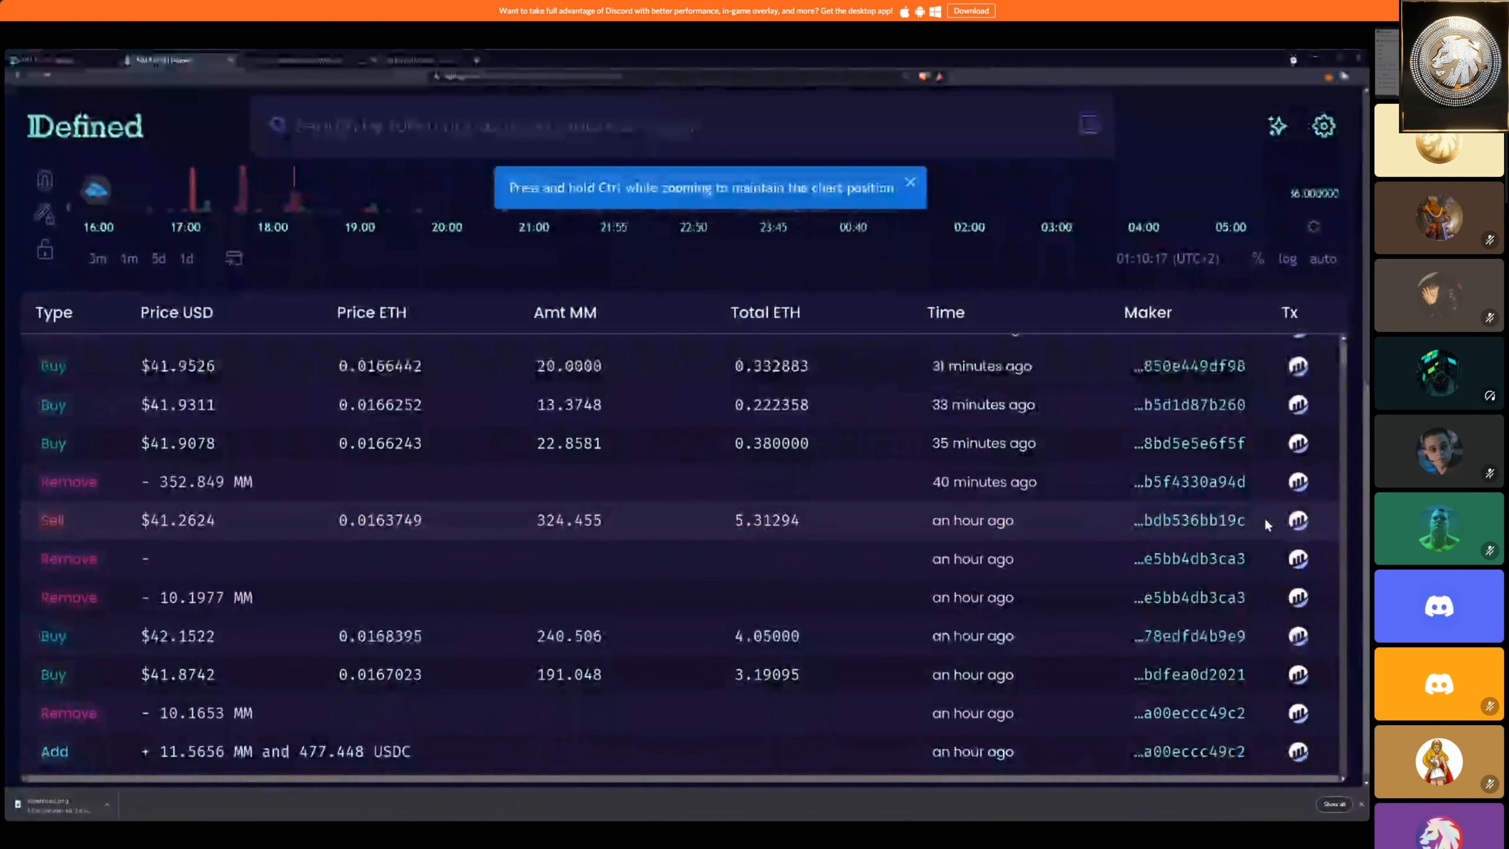
pyautogui.scroll(-3)
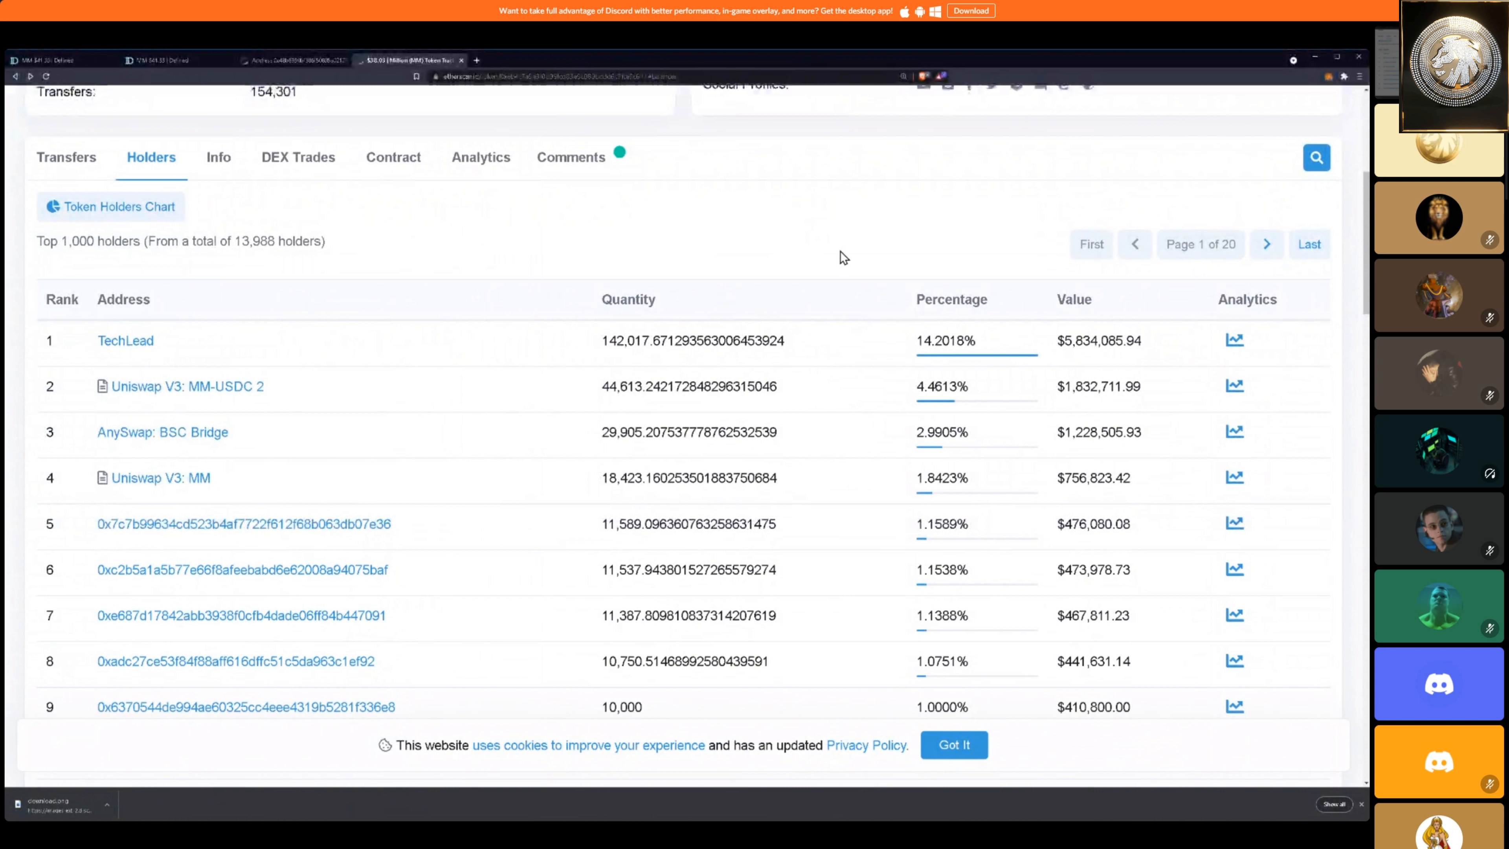
pyautogui.moveTo(826, 251)
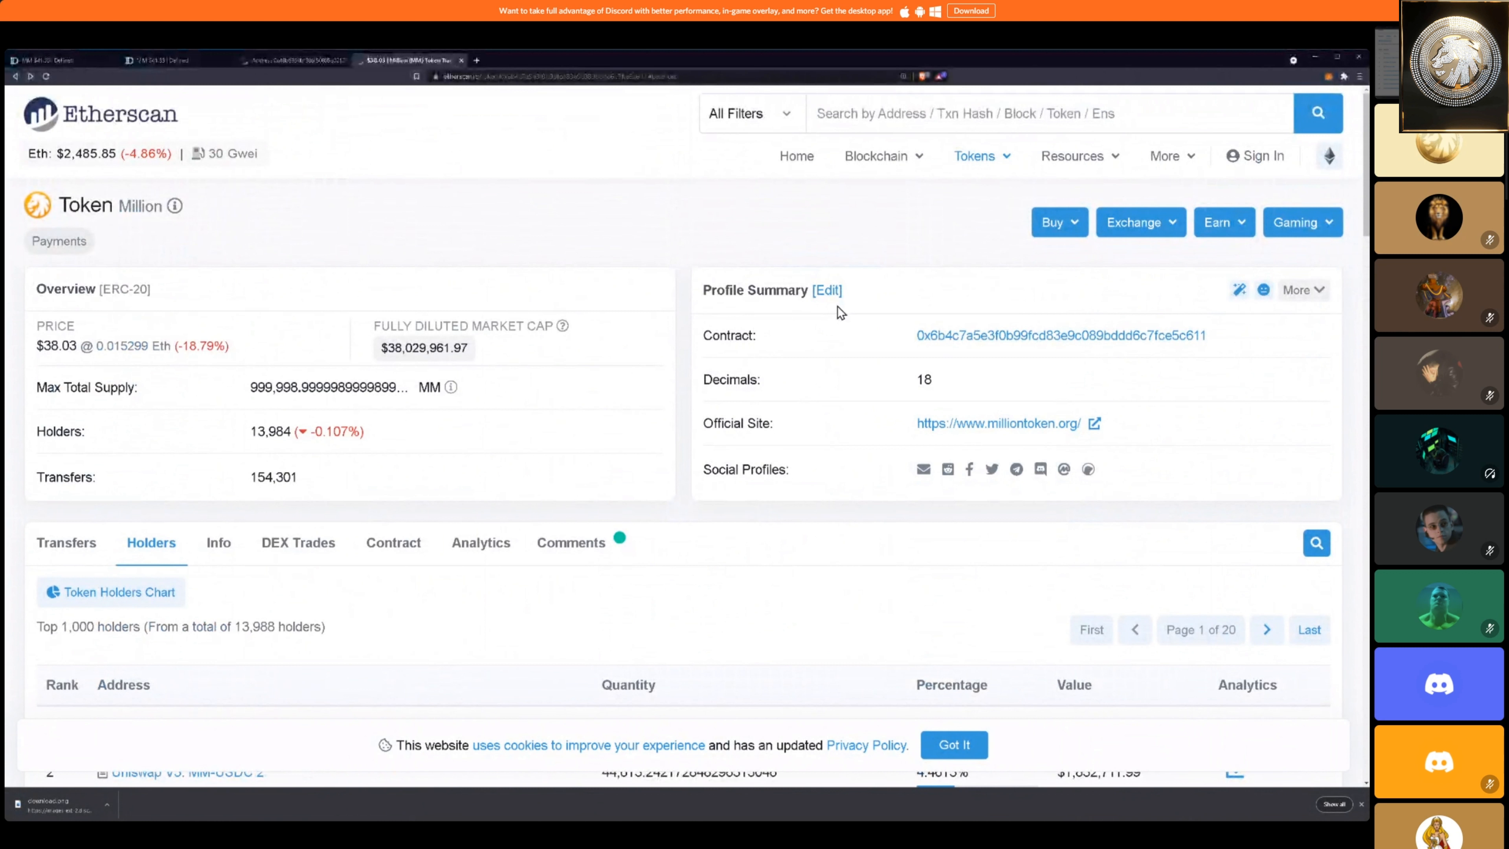
pyautogui.moveTo(444, 234)
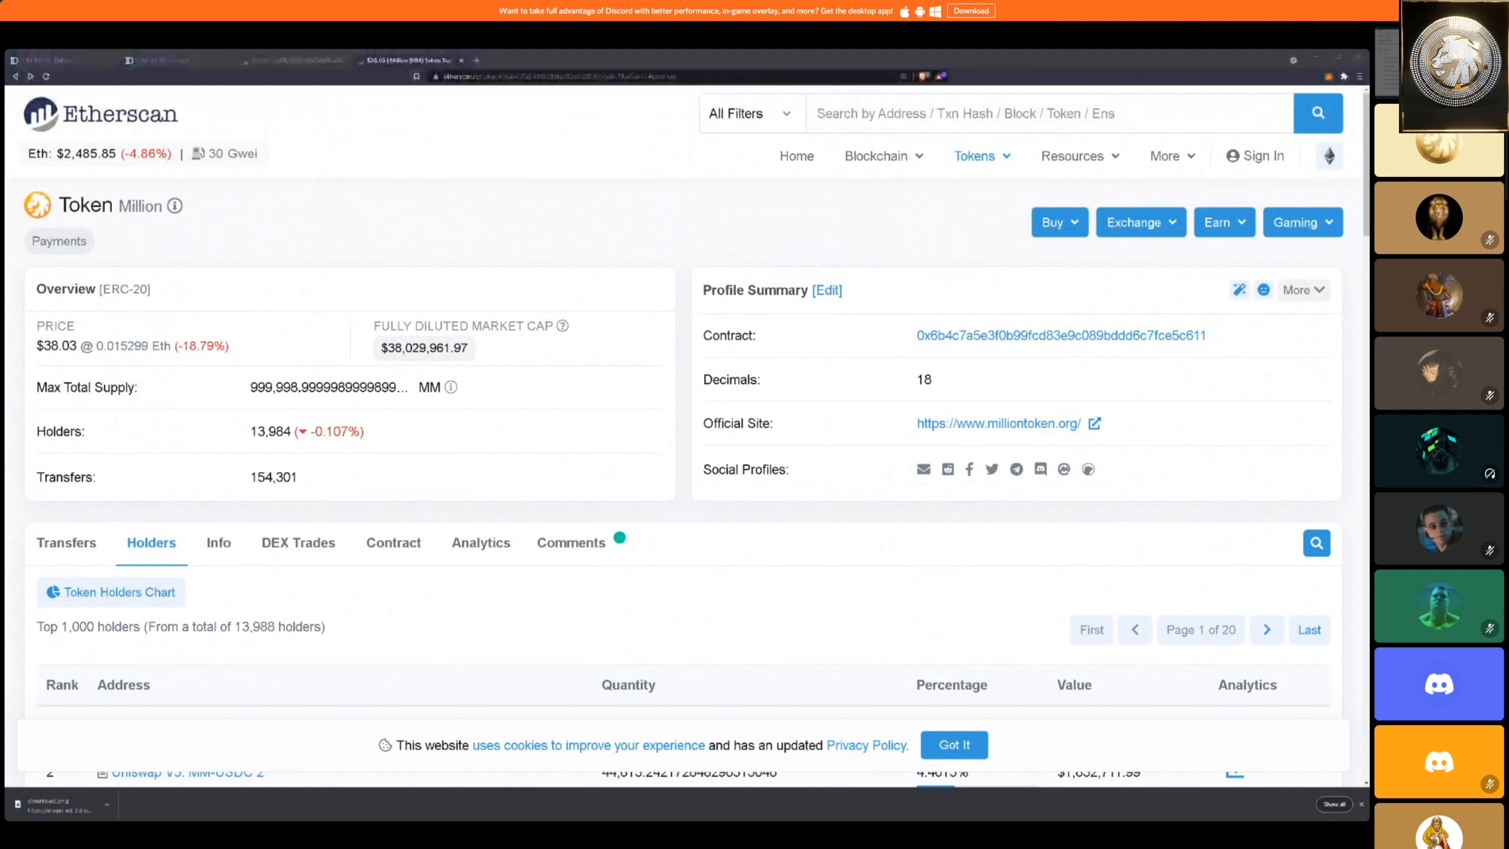
pyautogui.moveTo(483, 604)
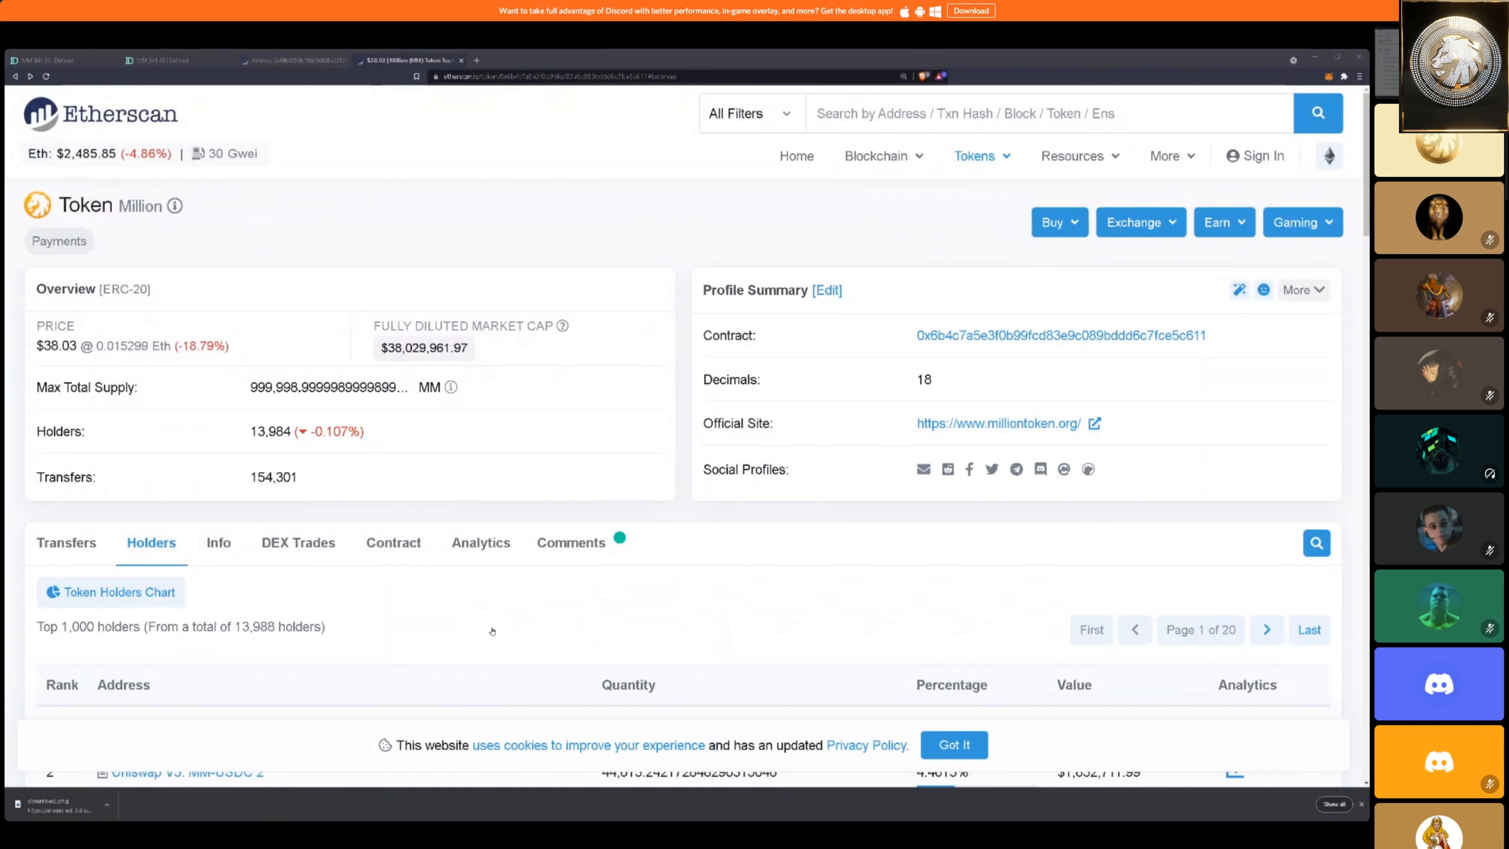
pyautogui.moveTo(815, 574)
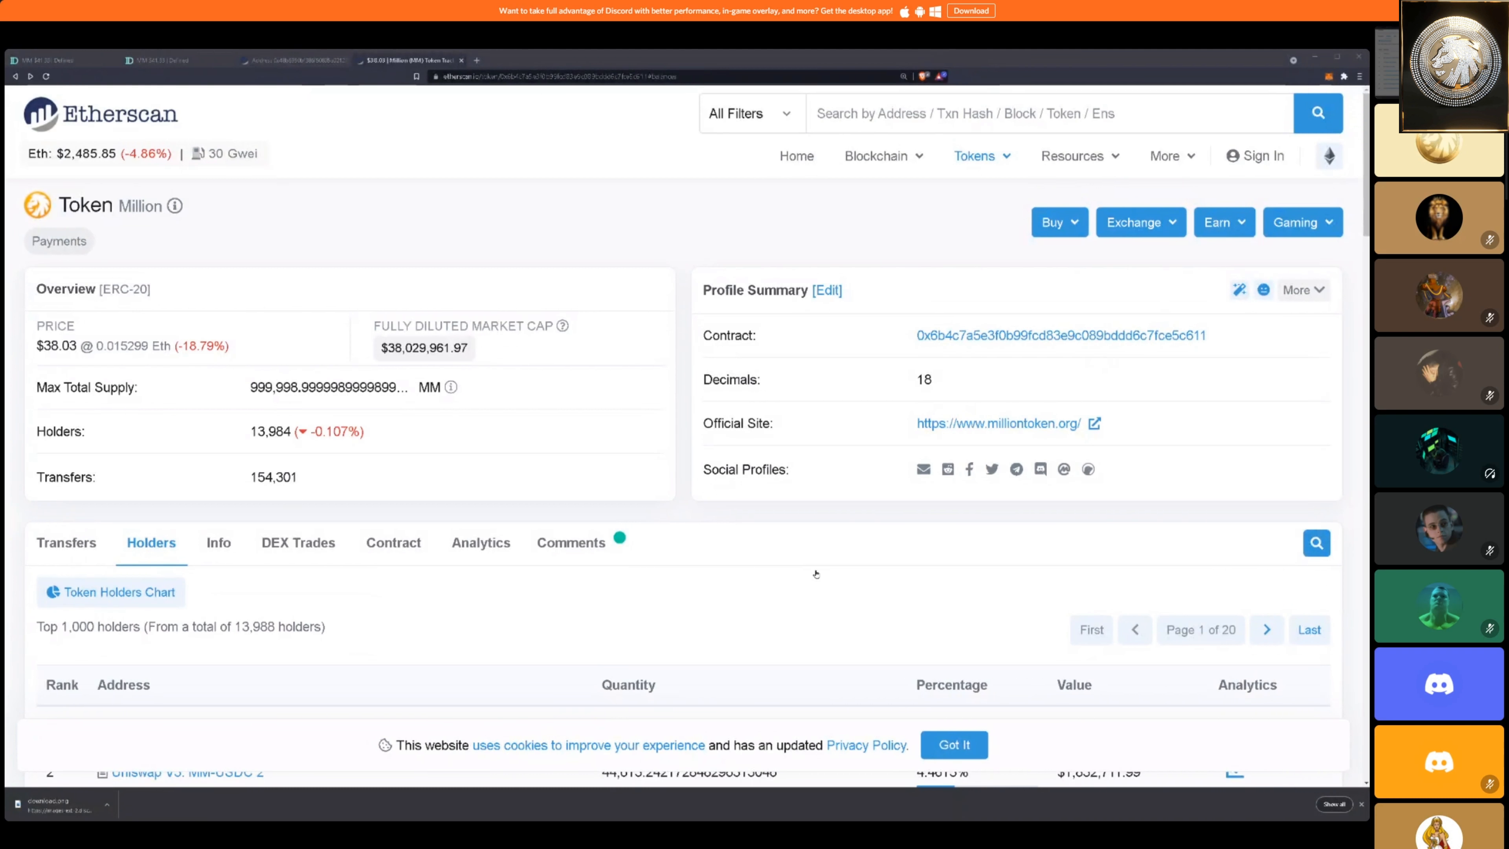
pyautogui.moveTo(893, 695)
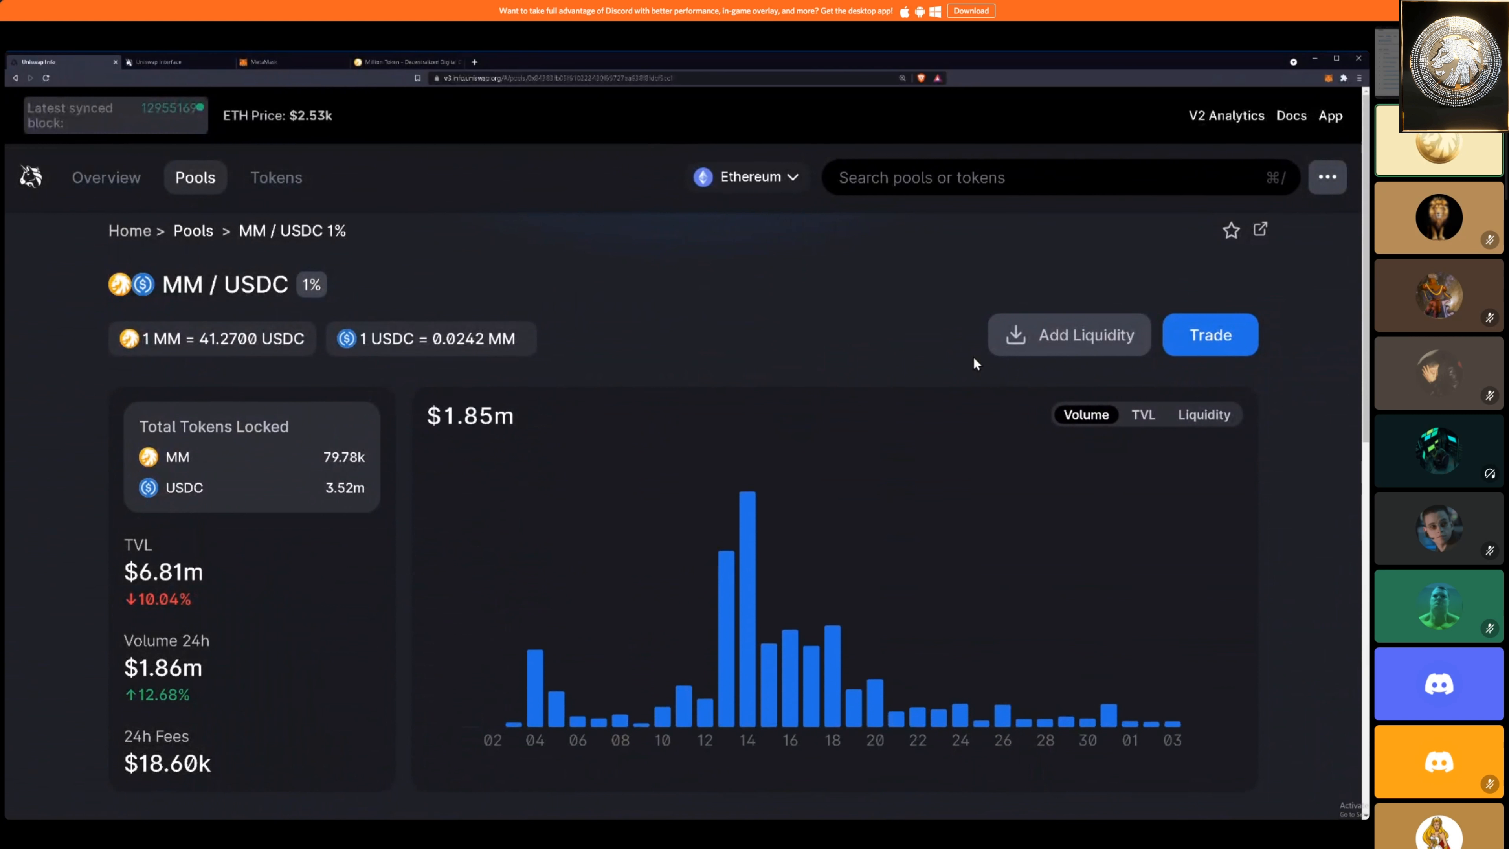
# - Show the MM/USDC liquidity chart zoomed to full range around the 40.9445 USDC current price
pyautogui.click(1203, 414)
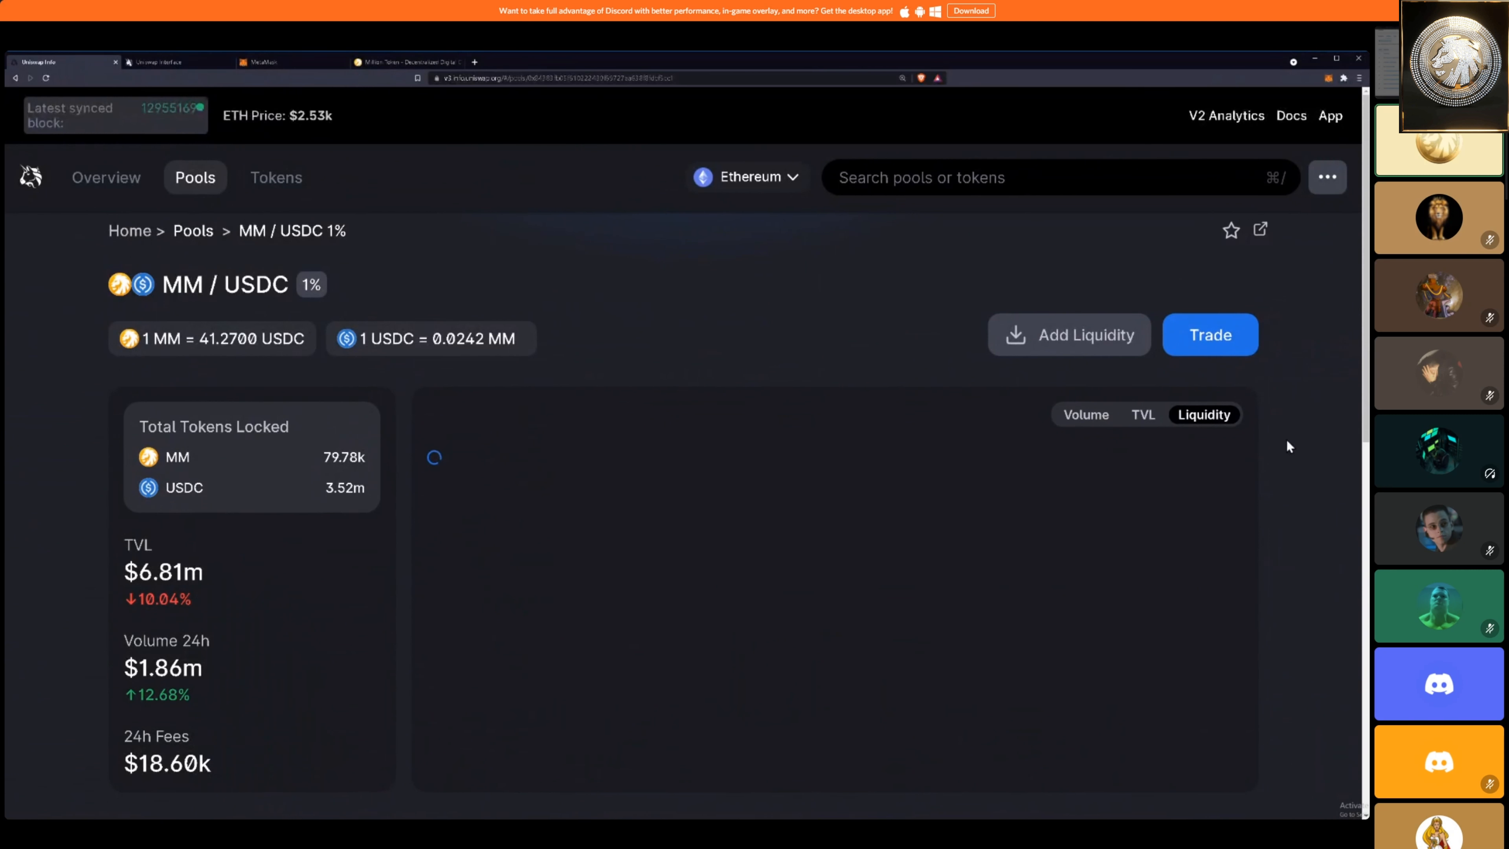
pyautogui.scroll(-3)
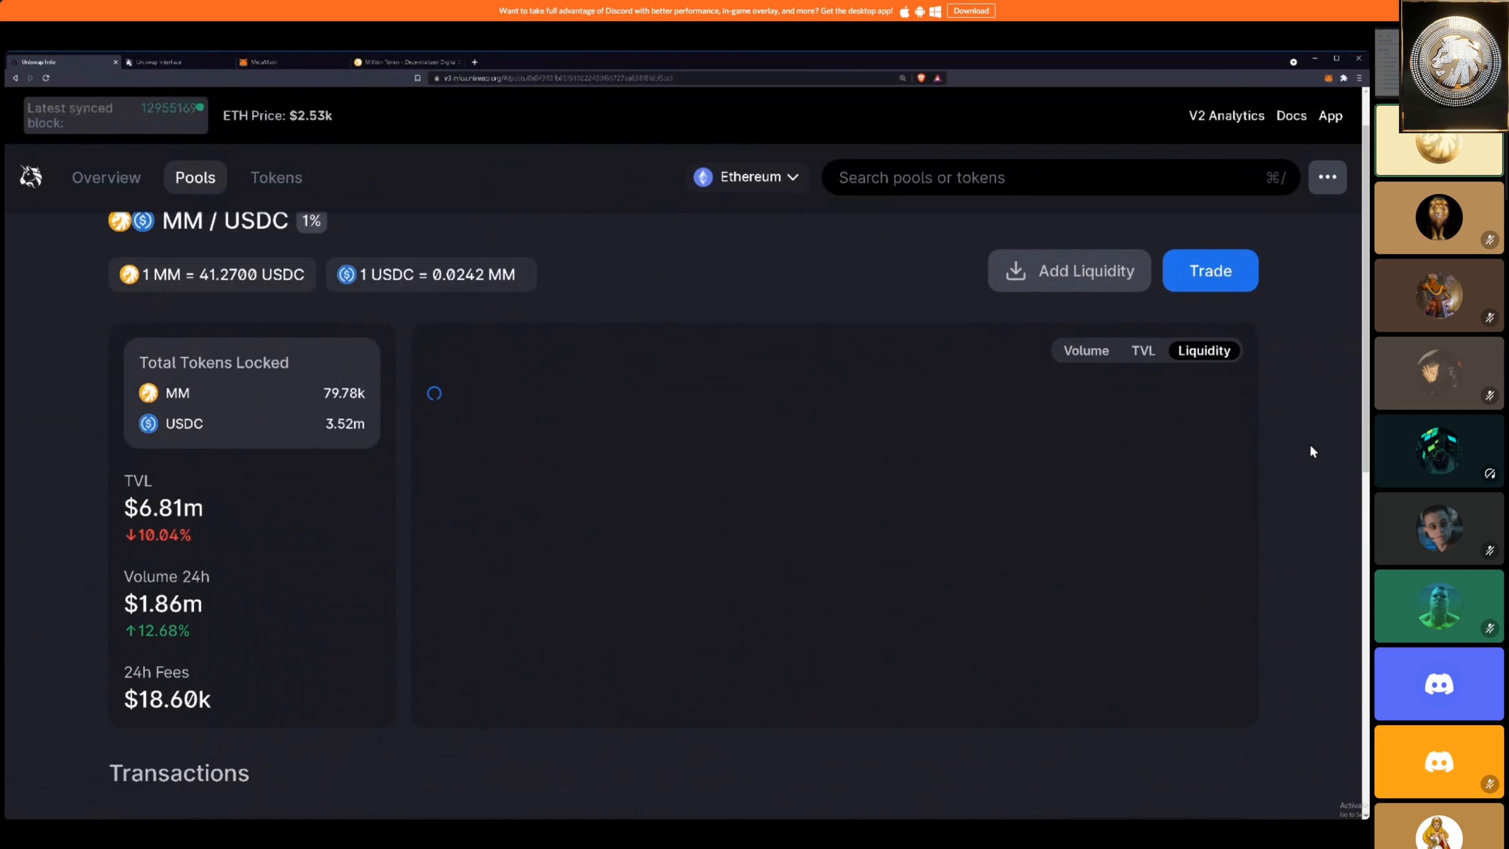
pyautogui.scroll(-3)
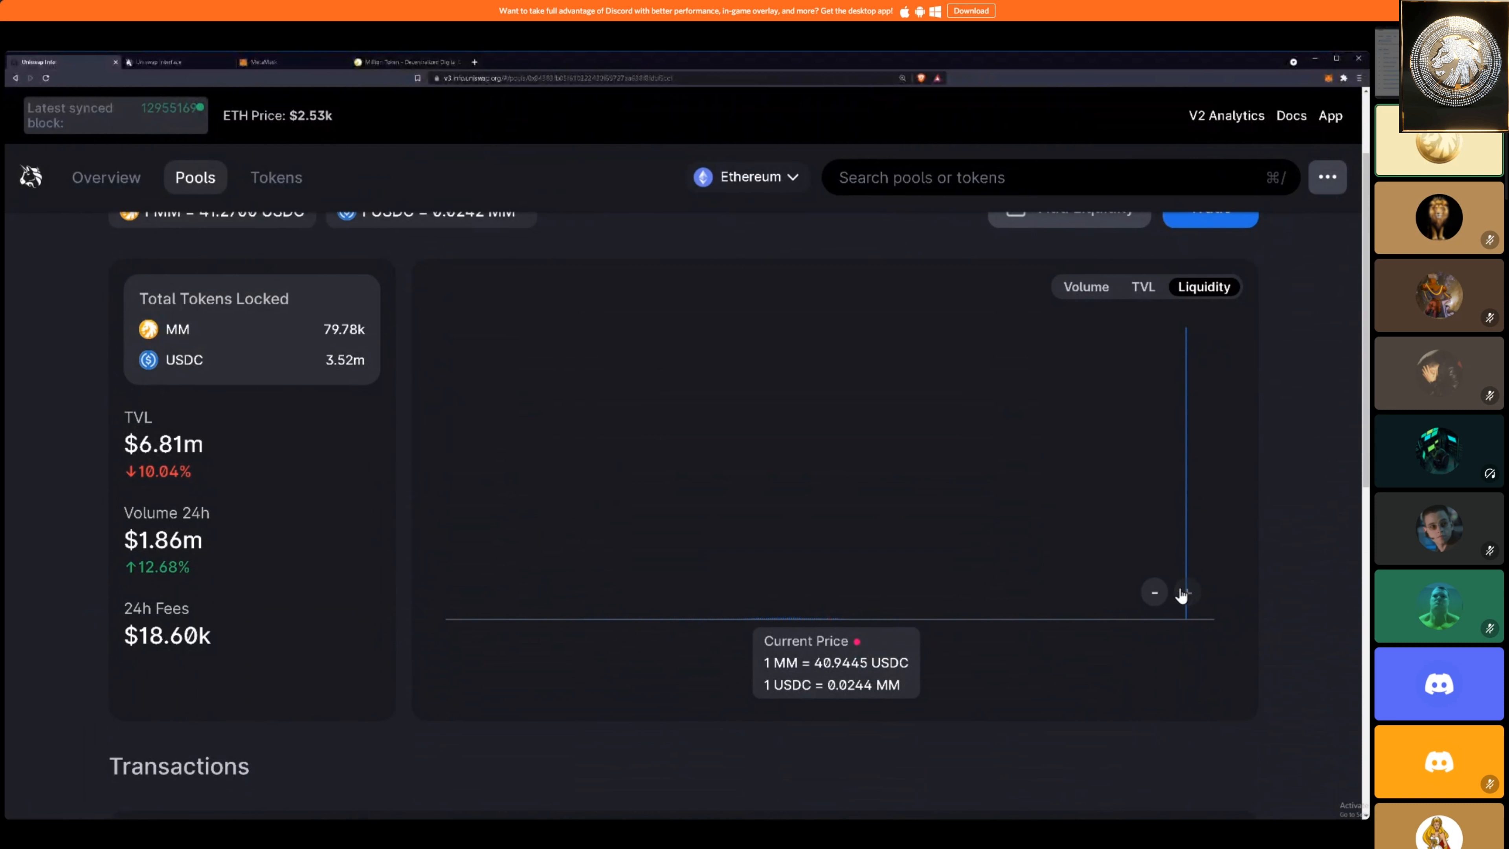
pyautogui.click(1154, 593)
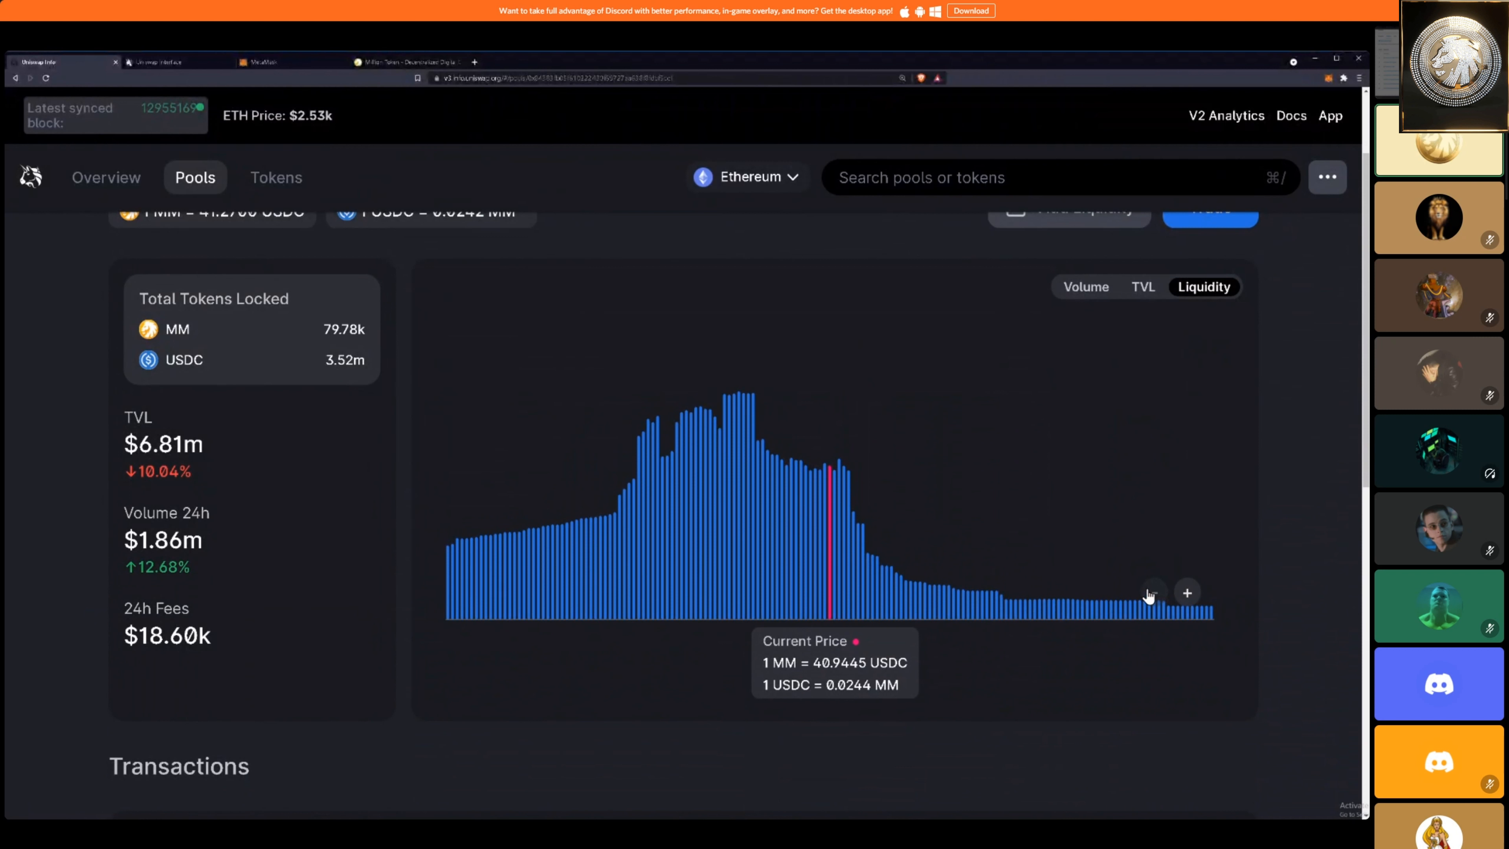
pyautogui.moveTo(1272, 452)
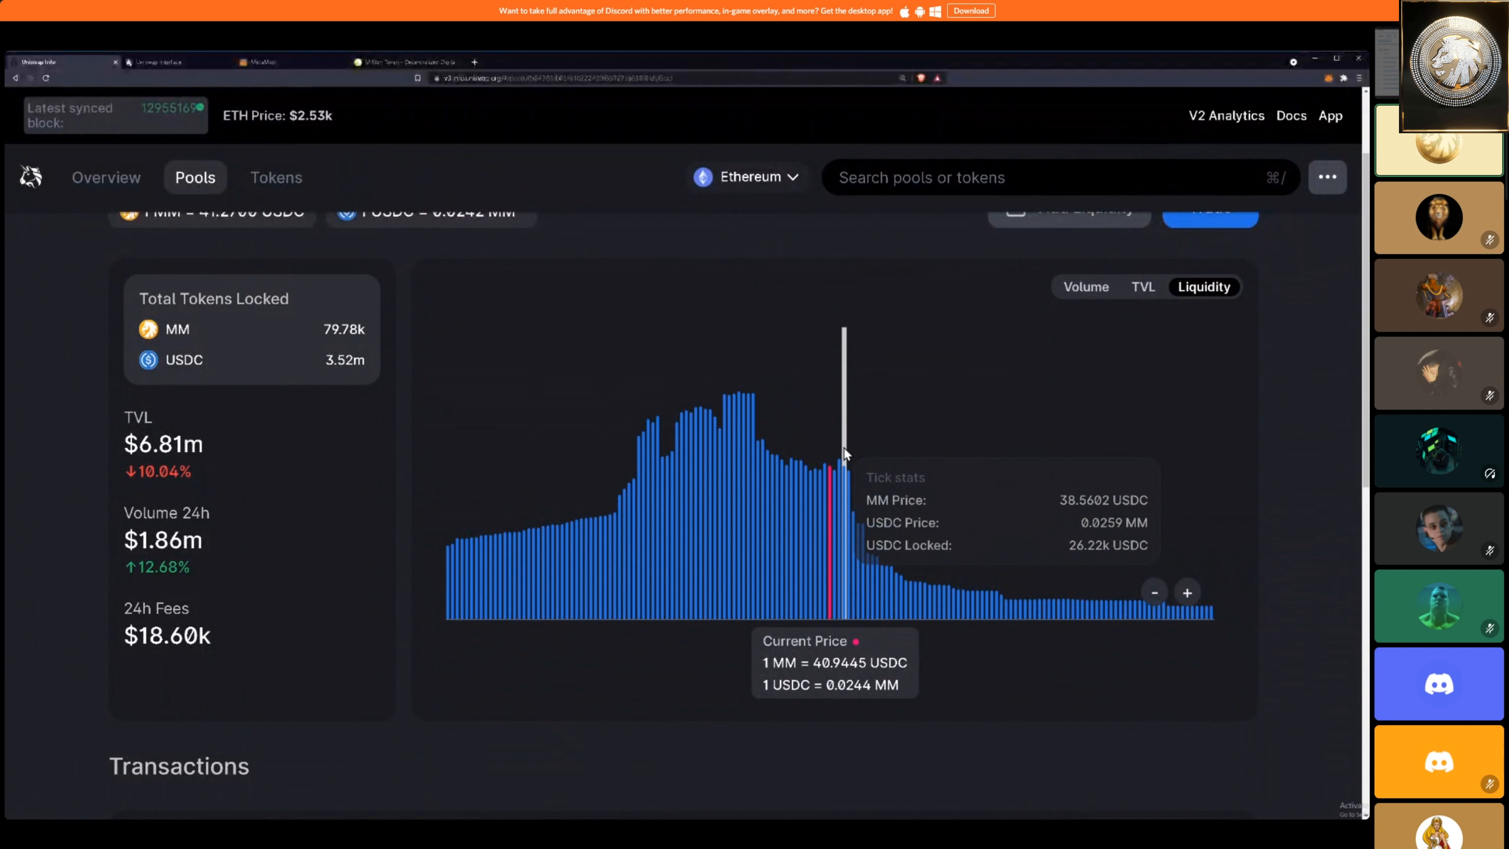
pyautogui.moveTo(815, 442)
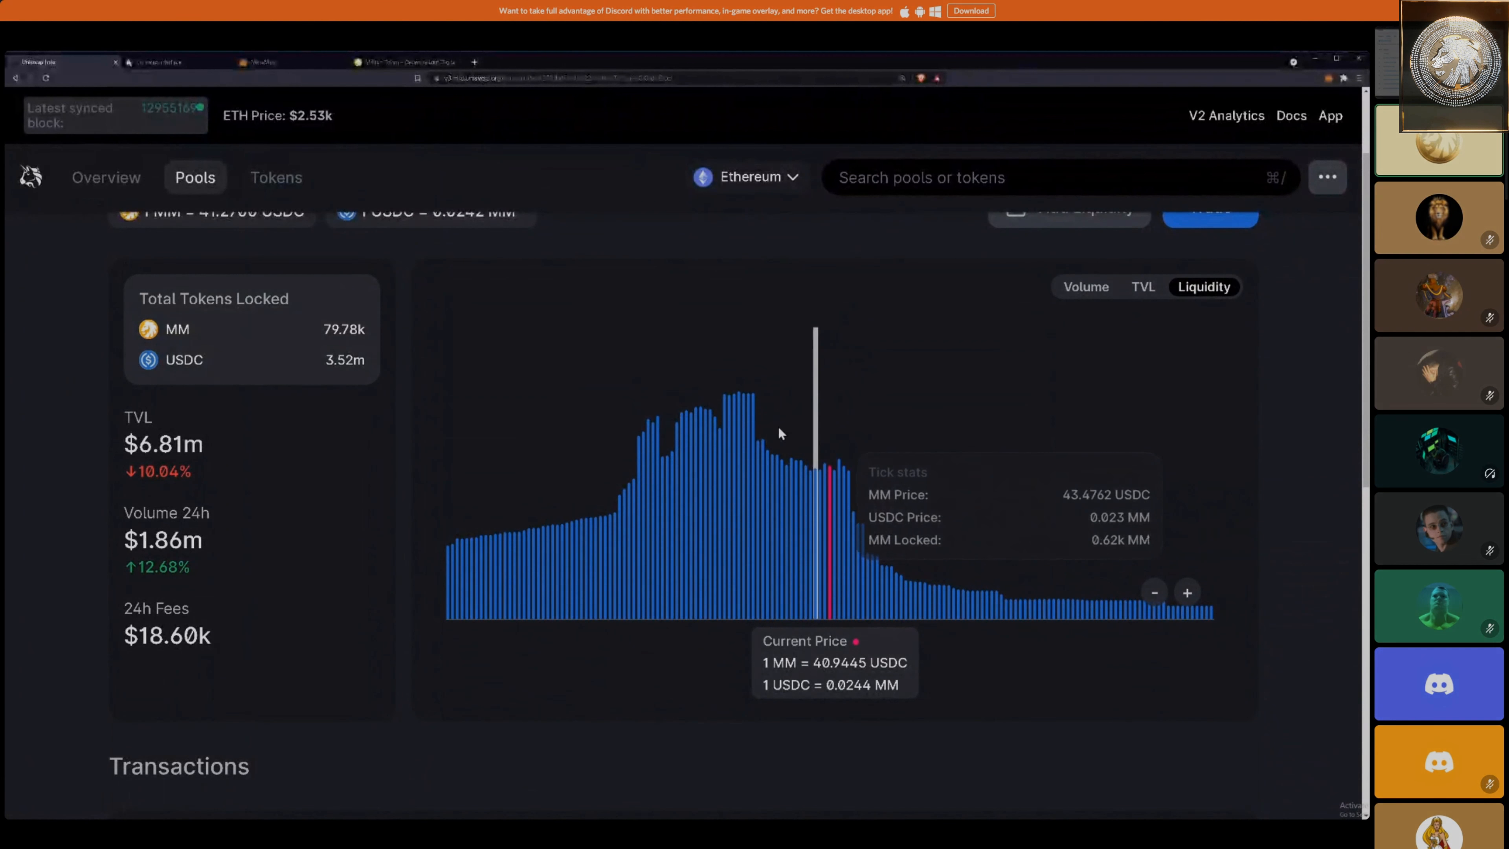